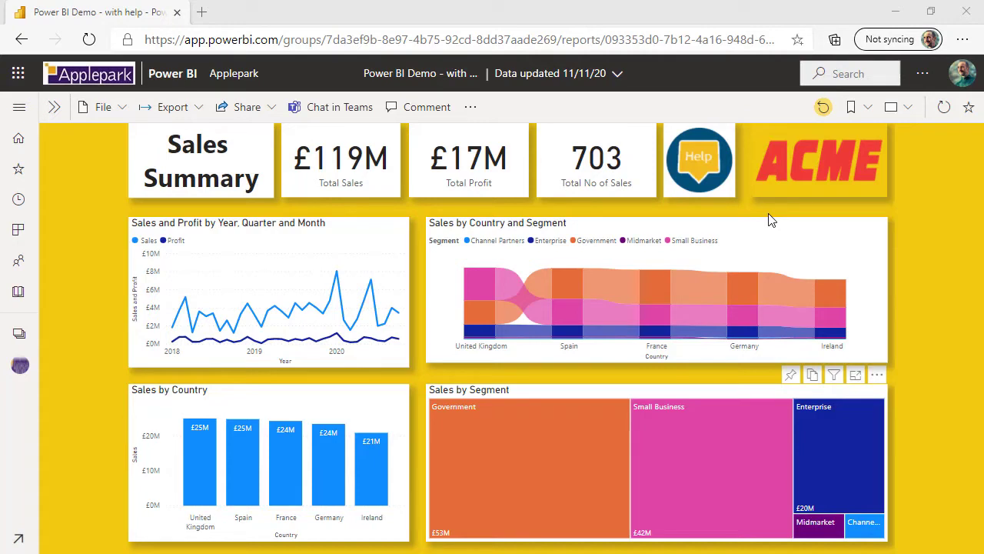
mouse_move(698, 159)
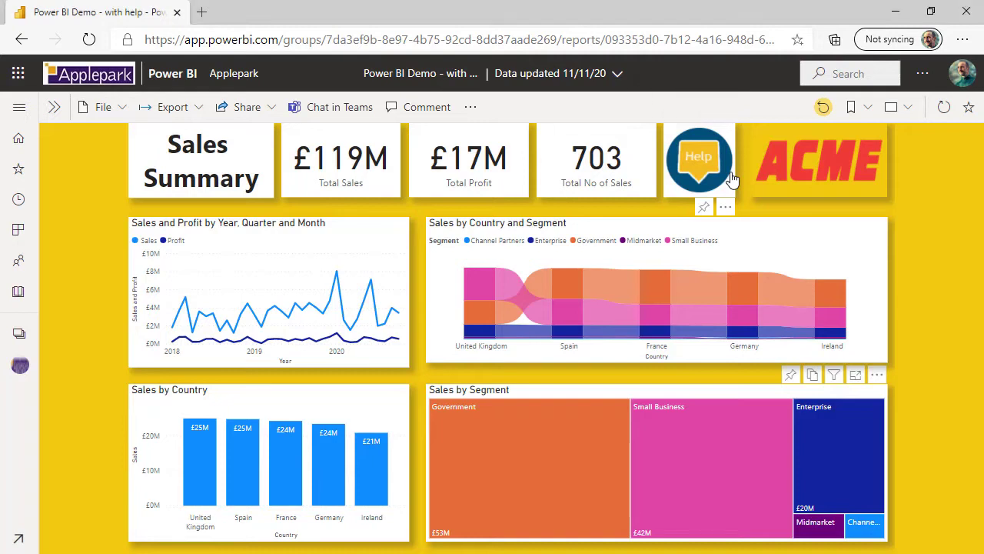
Toggle the Help image button off and on again so help icons show on every visual.
left_click(699, 157)
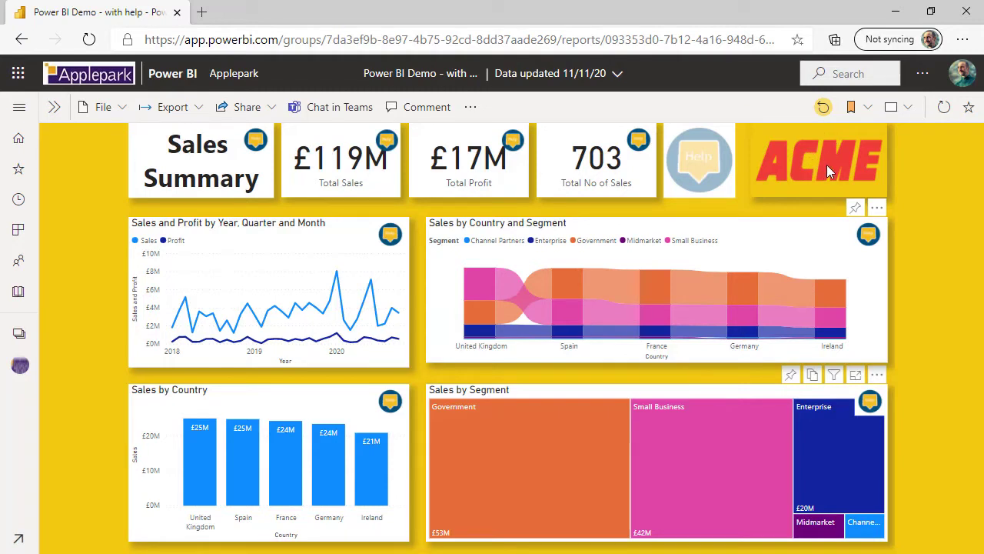
mouse_move(796, 162)
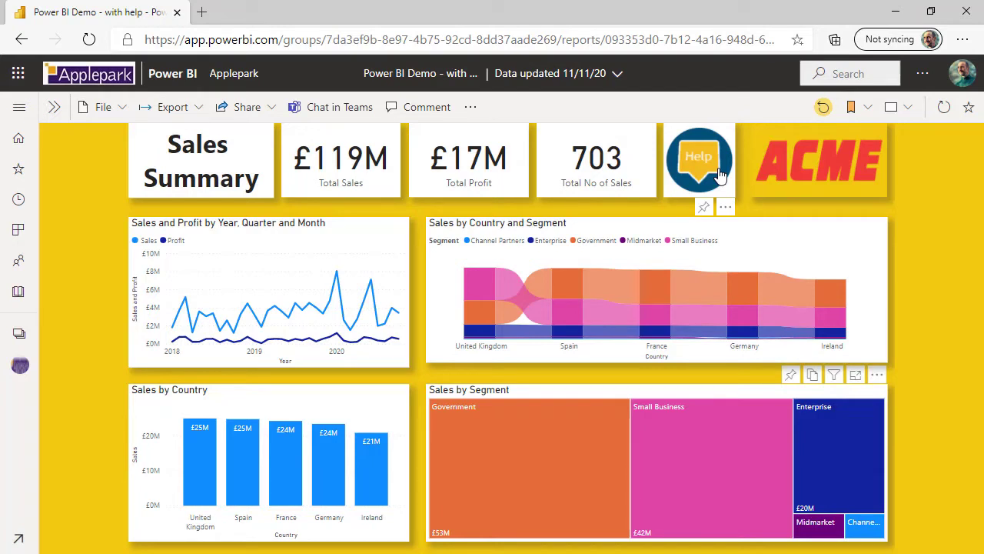
left_click(699, 159)
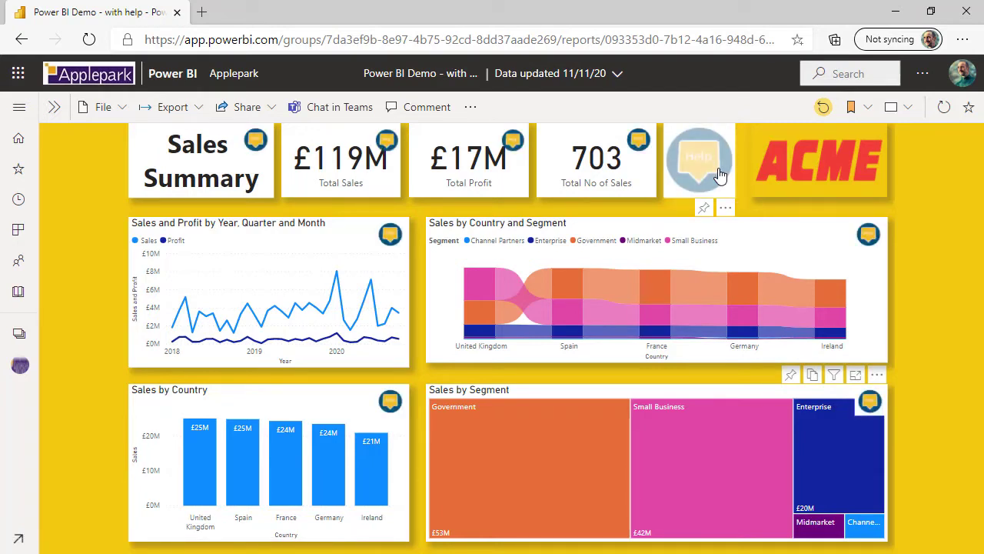
mouse_move(813, 191)
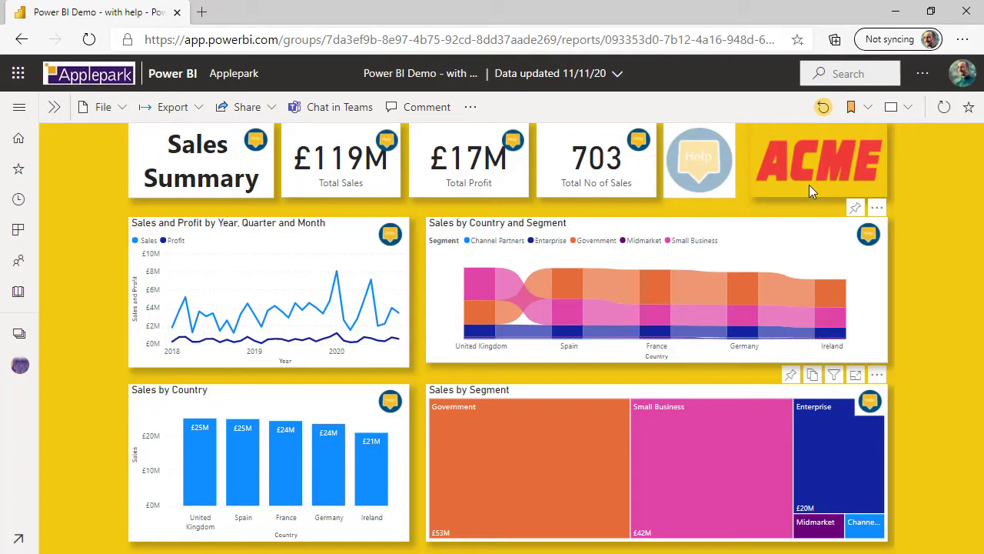
mouse_move(731, 199)
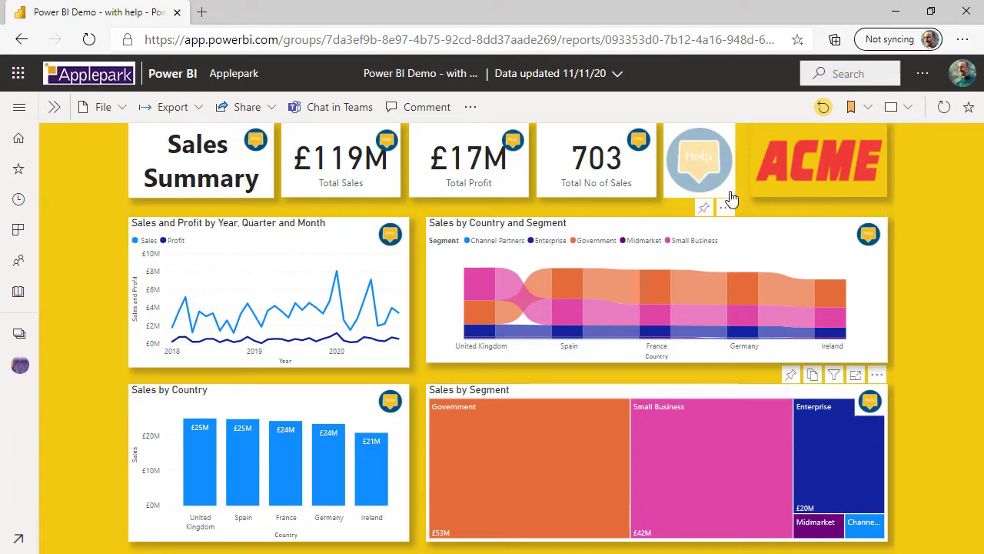
mouse_move(729, 199)
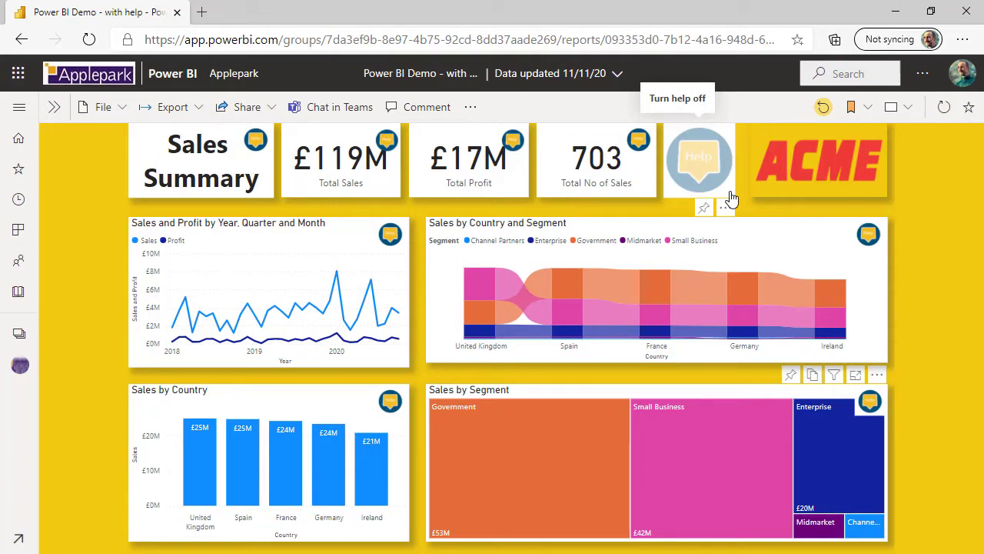
mouse_move(407, 297)
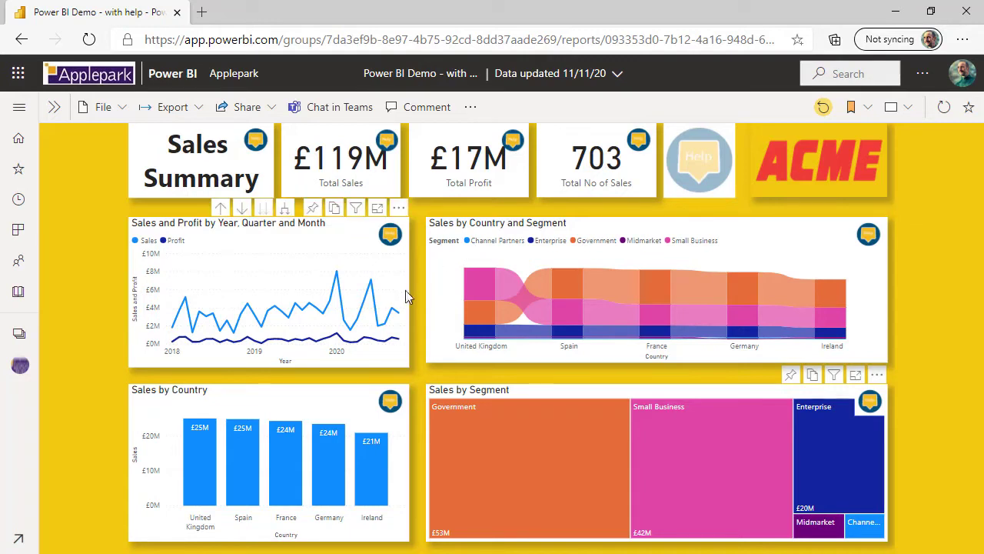
left_click(390, 400)
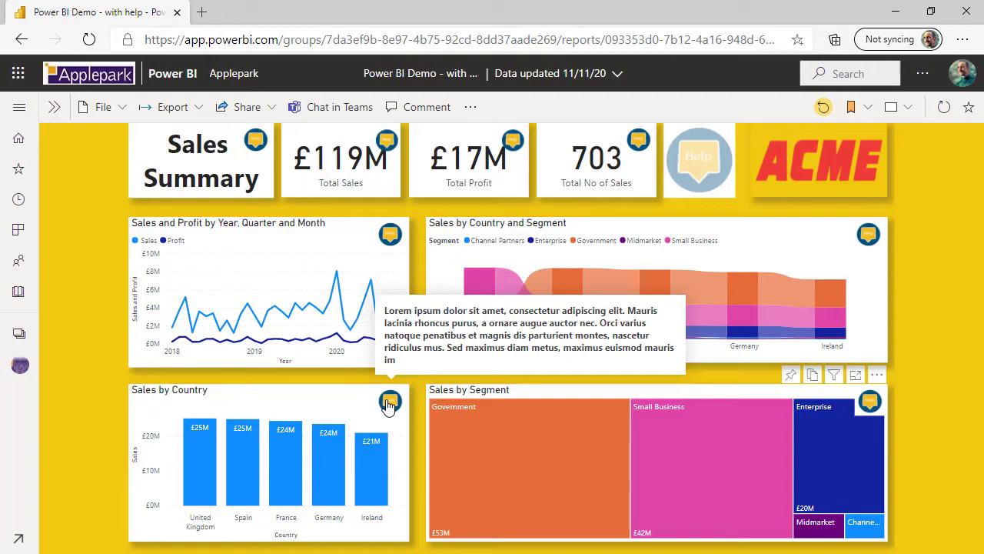
left_click(389, 402)
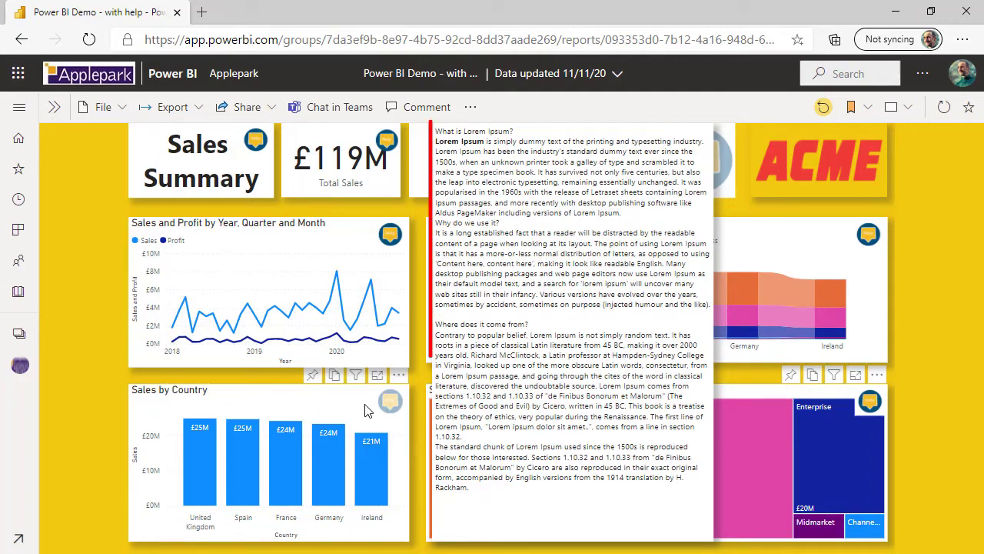
left_click(573, 323)
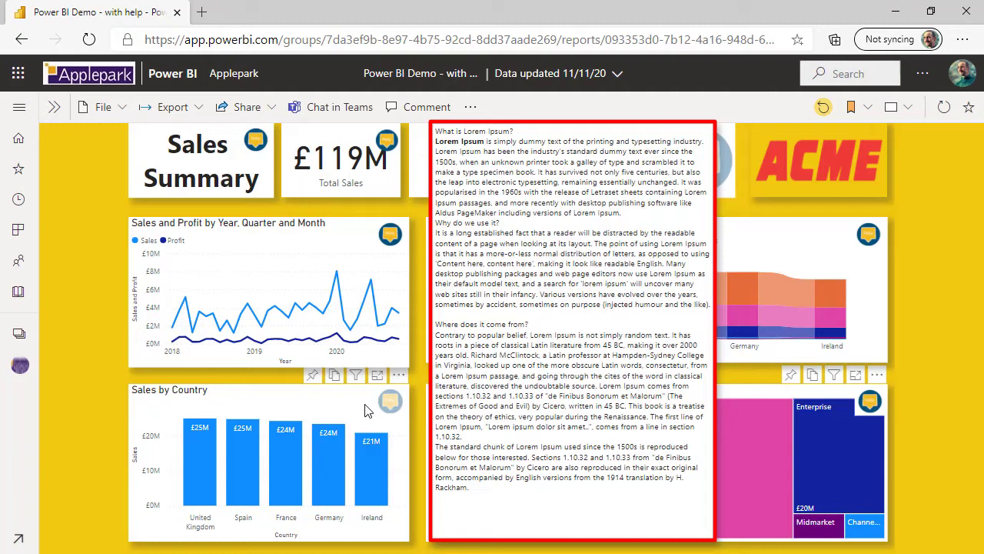
left_click(269, 461)
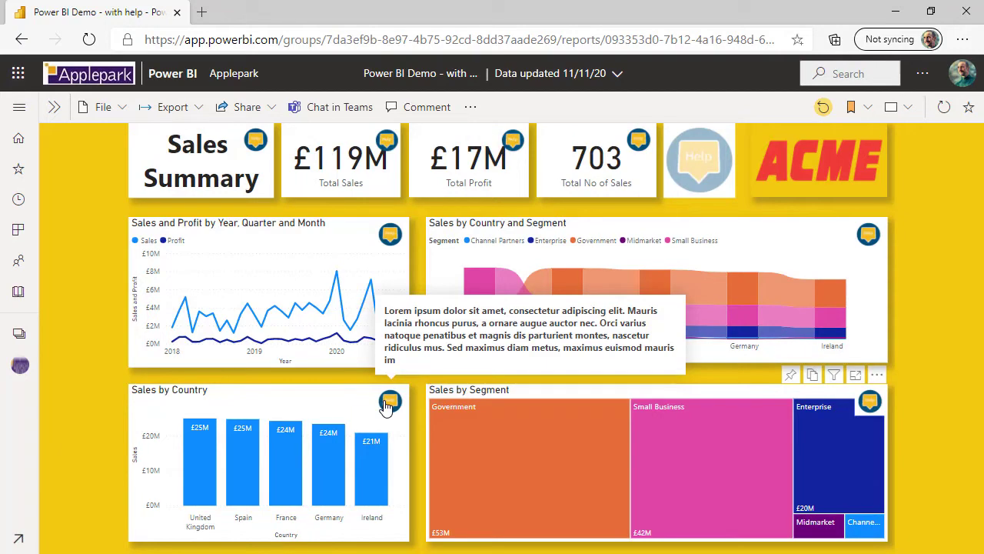
left_click(390, 401)
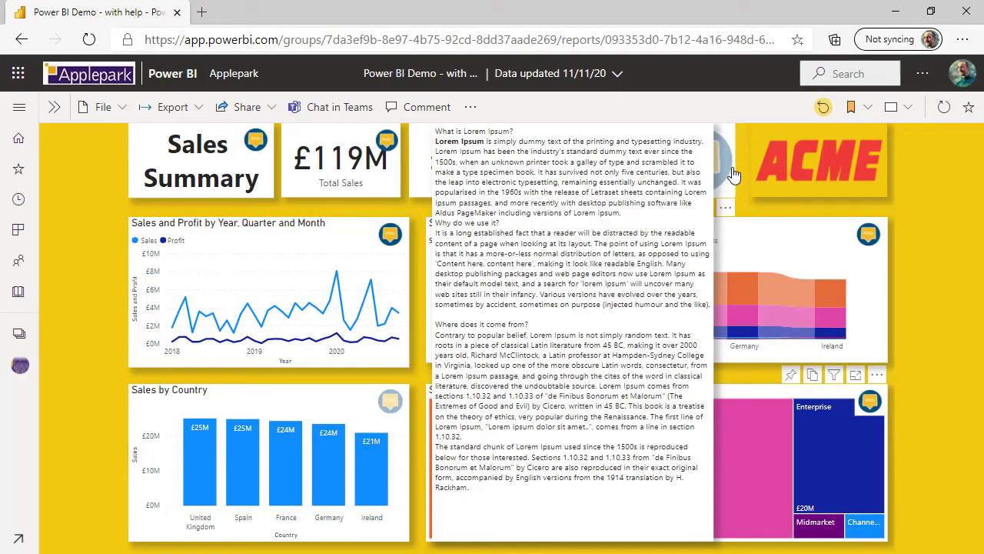
mouse_move(729, 170)
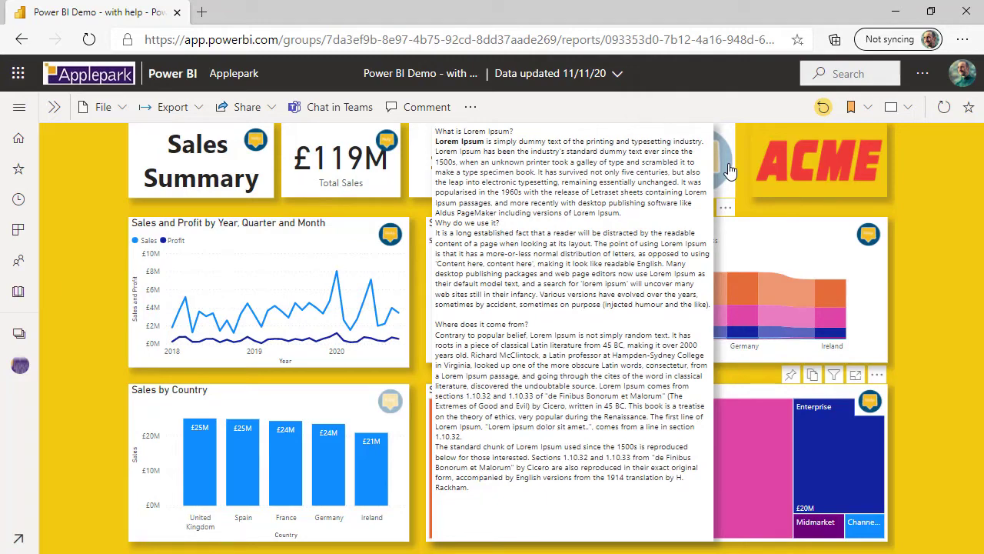
left_click(698, 157)
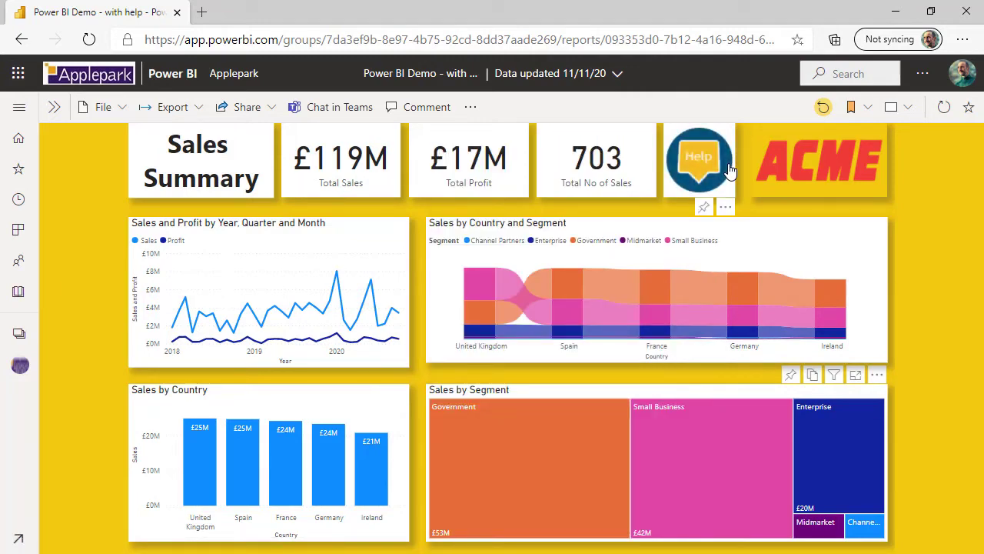
left_click(699, 157)
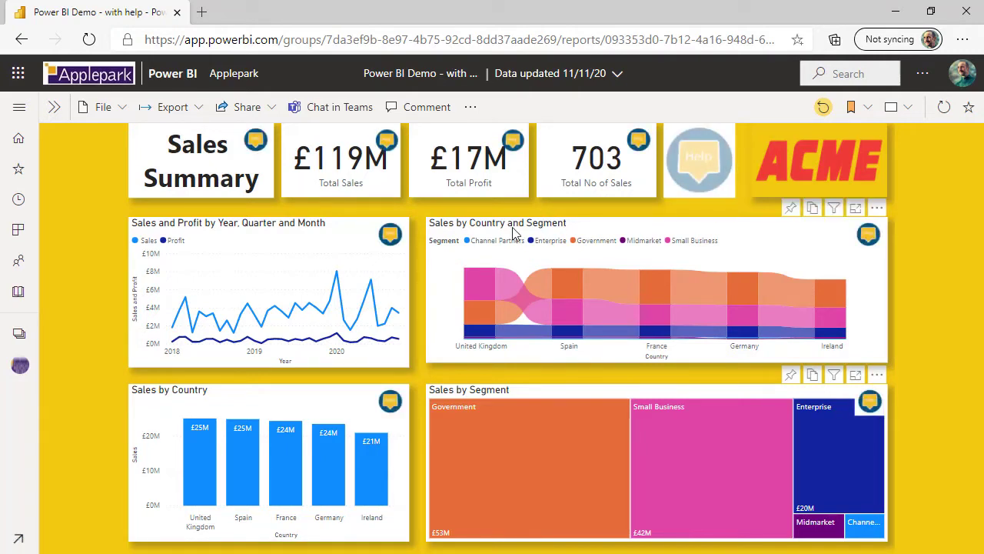
mouse_move(403, 242)
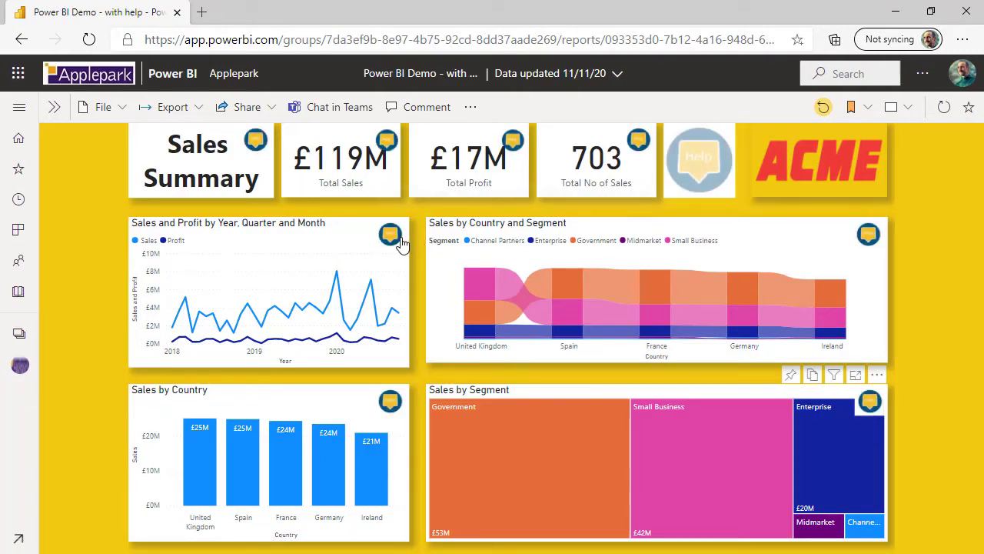
mouse_move(390, 234)
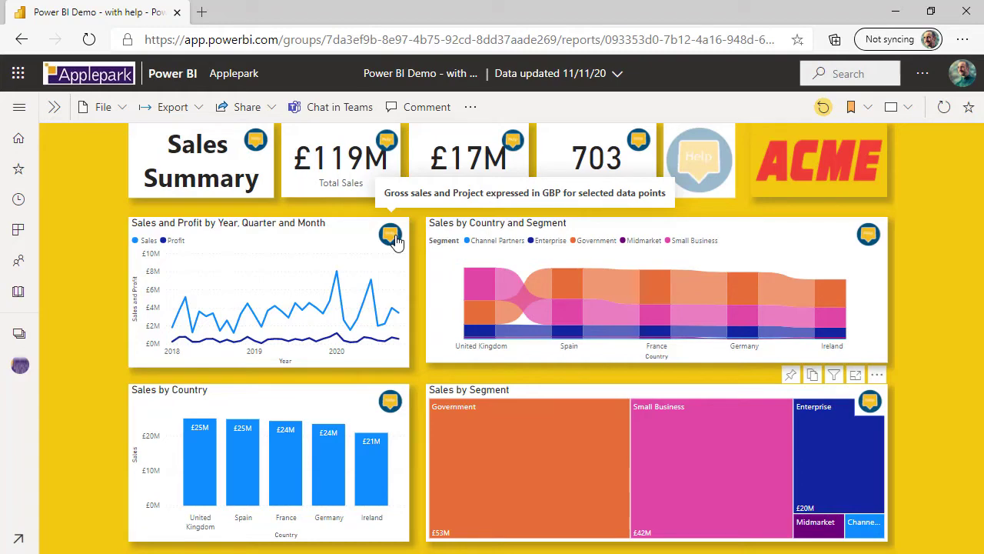
mouse_move(398, 240)
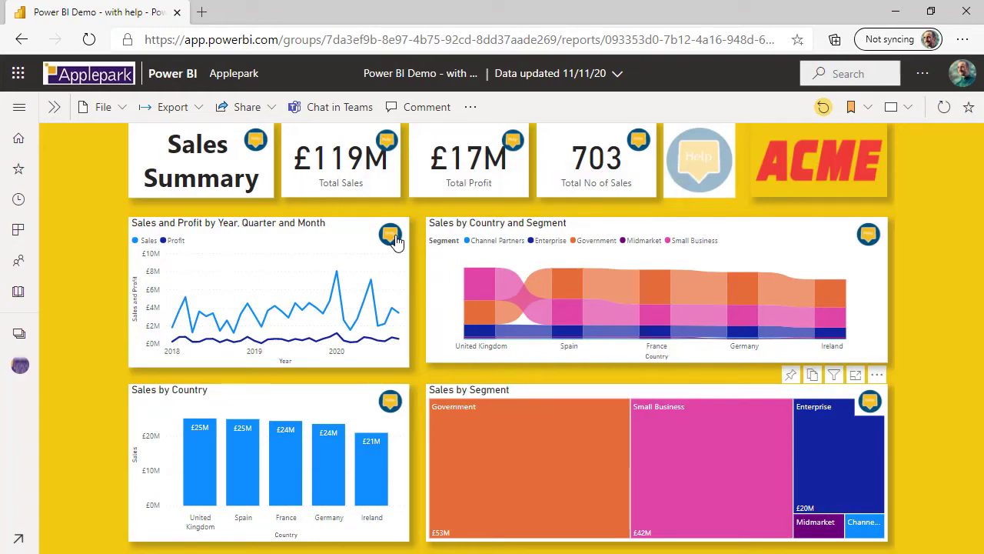
Drill through from the Sales and Profit chart's help icon to its detailed help page.
left_click(390, 235)
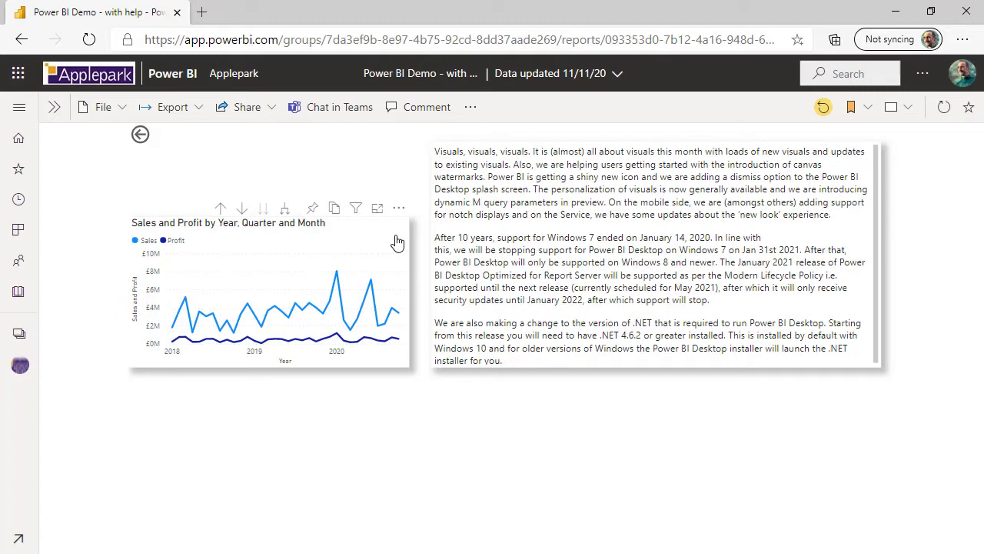
mouse_move(140, 134)
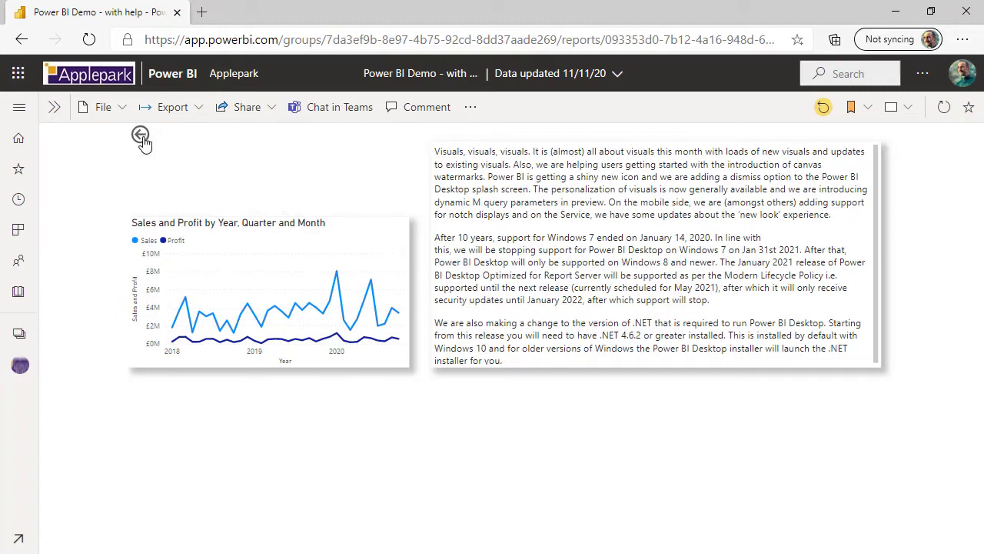
mouse_move(140, 135)
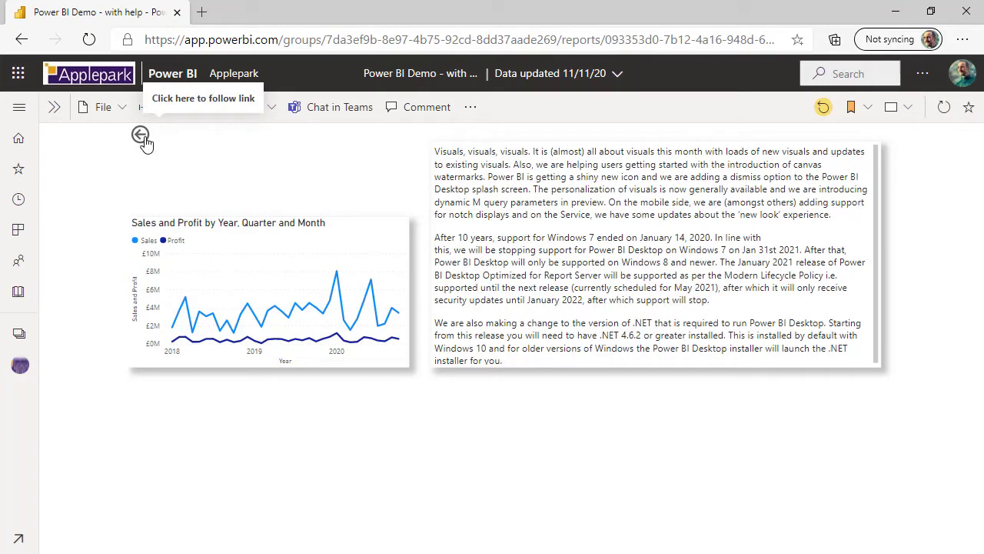
mouse_move(394, 250)
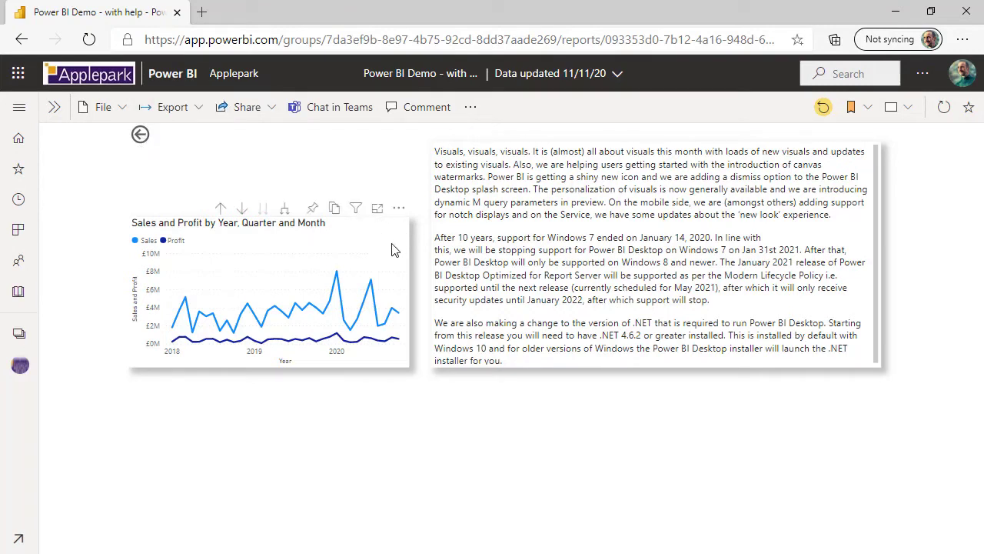
mouse_move(397, 244)
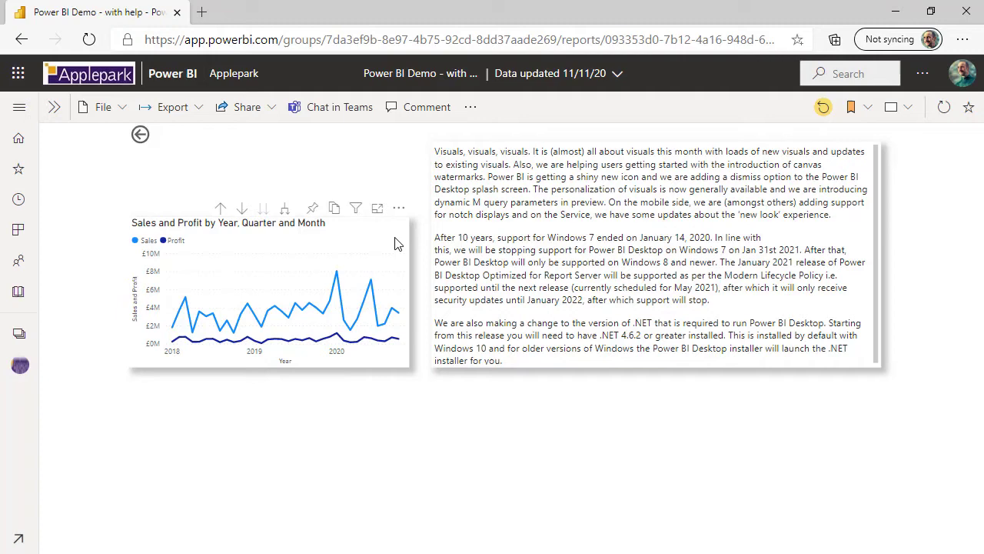
mouse_move(141, 134)
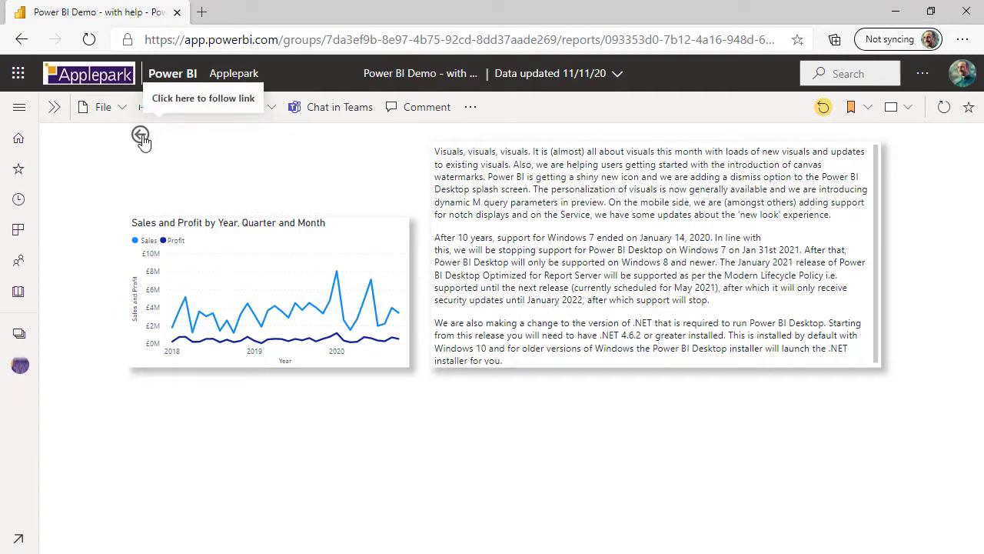
Return to the Sales Summary page with the back arrow and switch help icons on again.
left_click(140, 134)
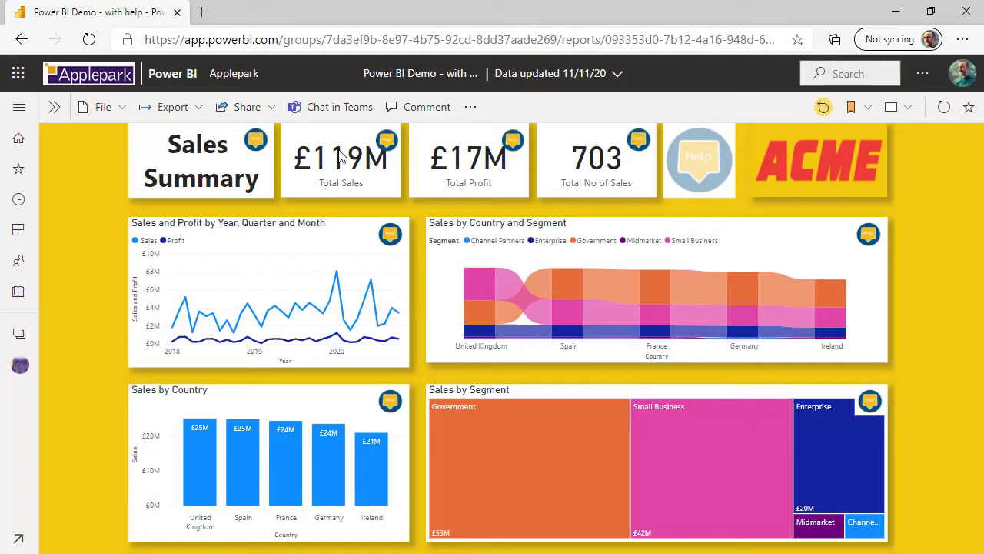
mouse_move(696, 159)
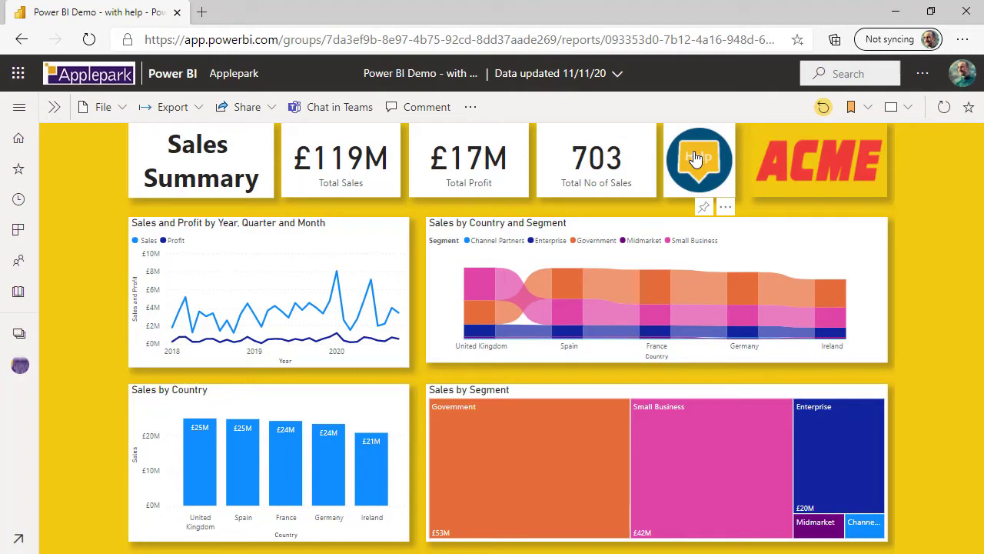
mouse_move(698, 162)
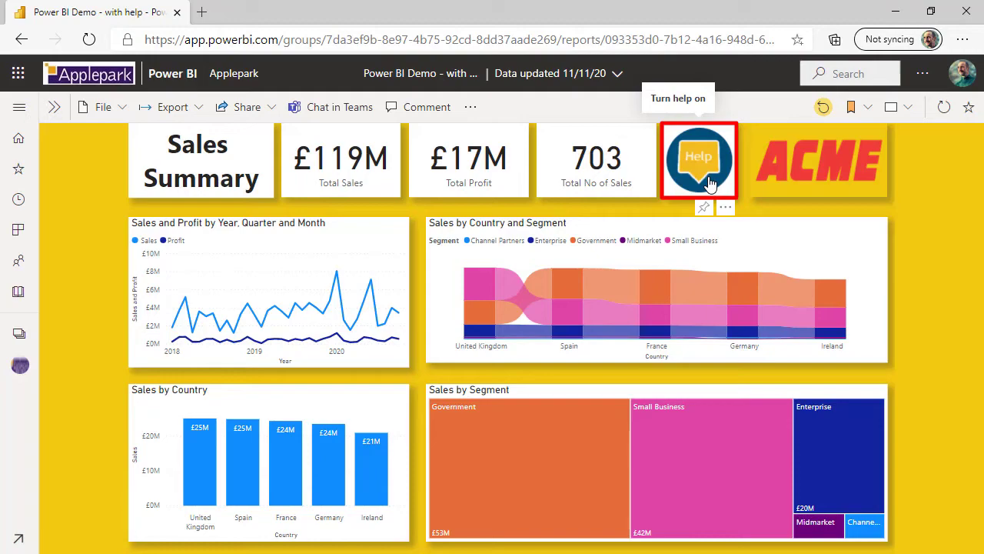
left_click(698, 159)
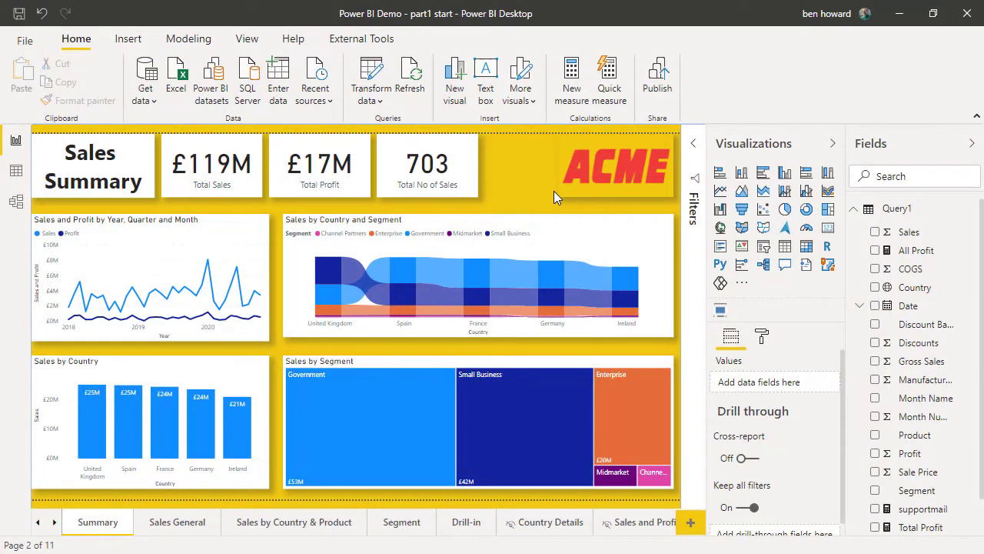
mouse_move(535, 145)
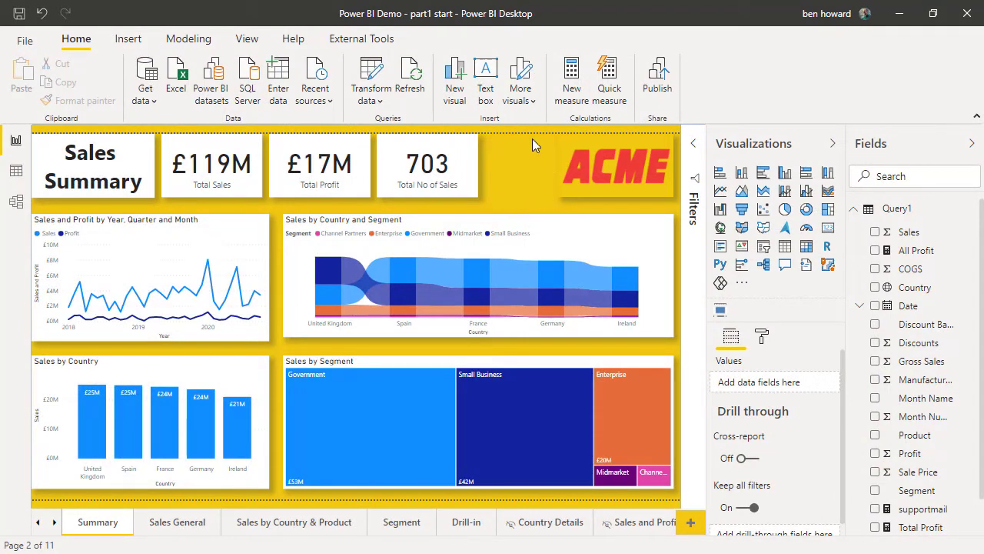
mouse_move(552, 170)
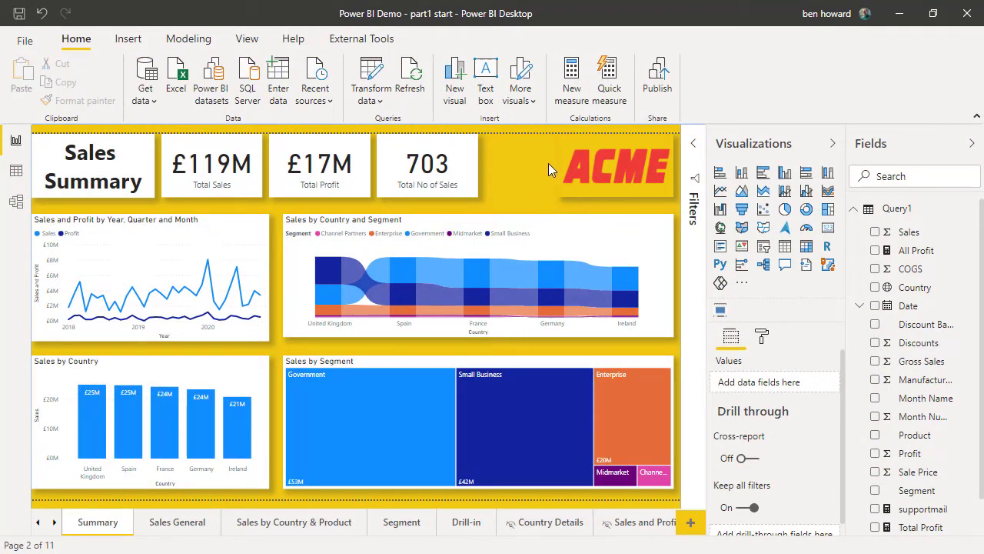
mouse_move(500, 196)
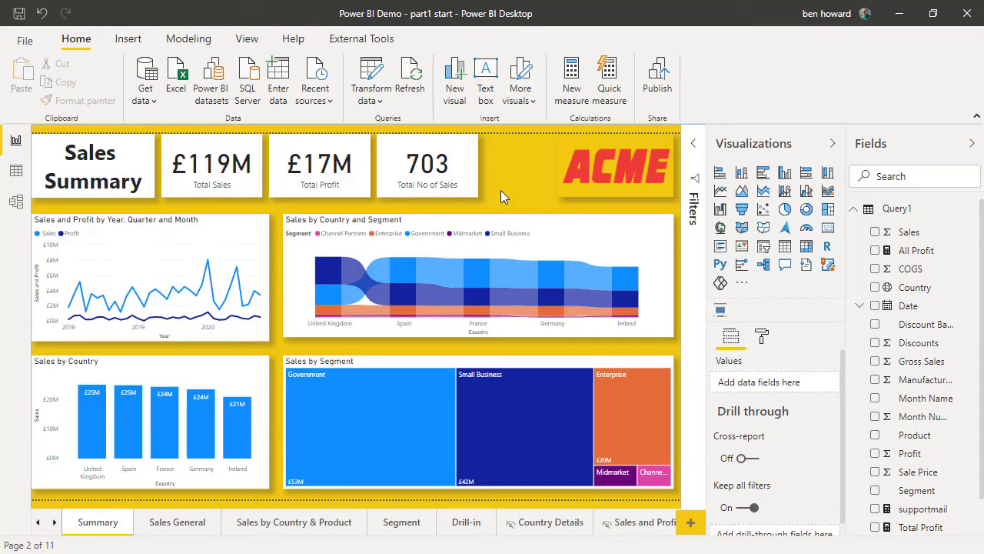
Switch the Power BI Desktop ribbon to its Insert options.
left_click(127, 38)
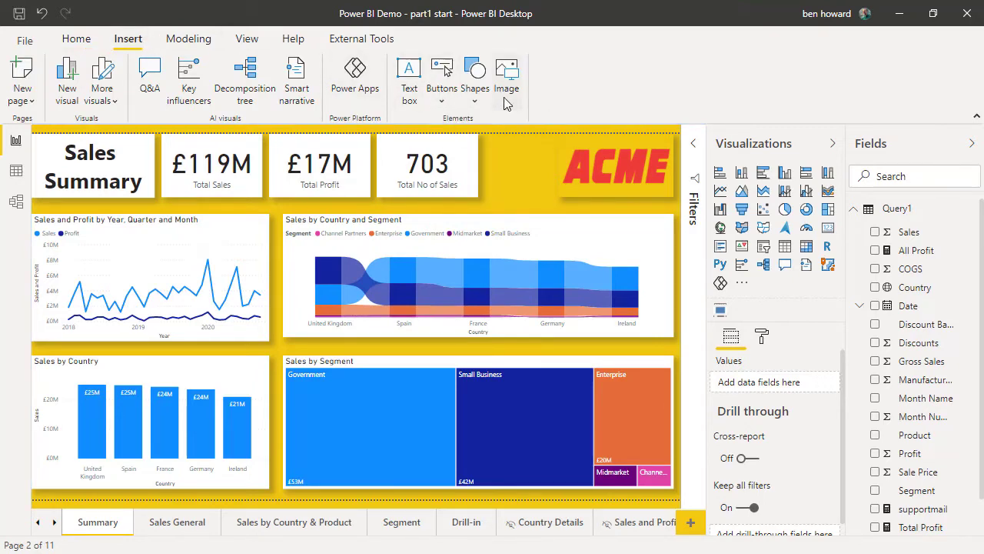
Insert the dark Help icon image file onto the Summary page.
left_click(507, 73)
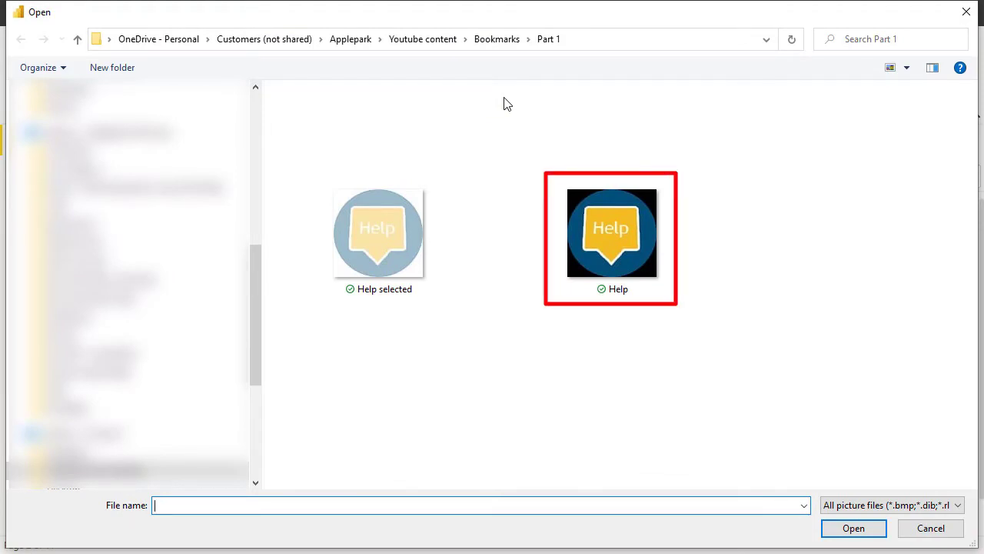
left_click(377, 232)
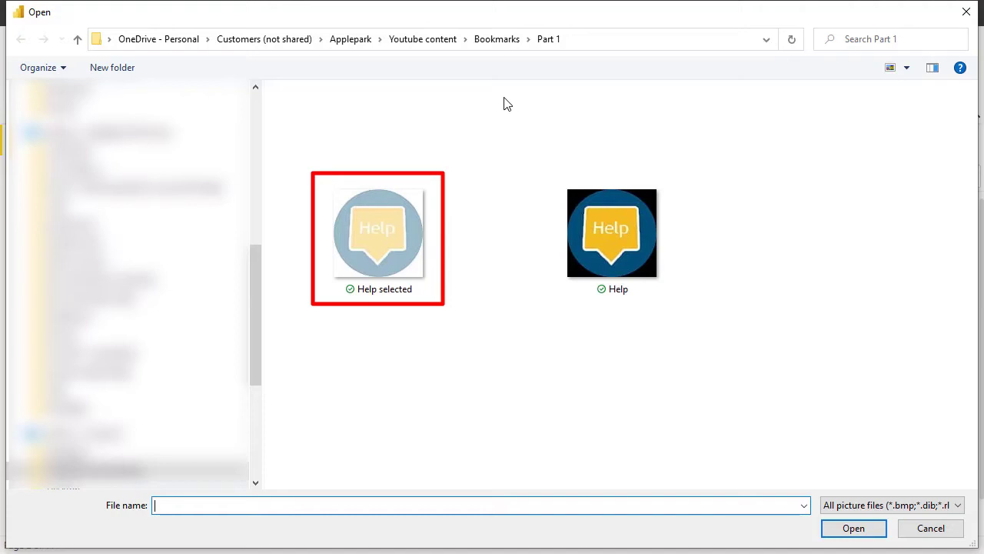
left_click(611, 232)
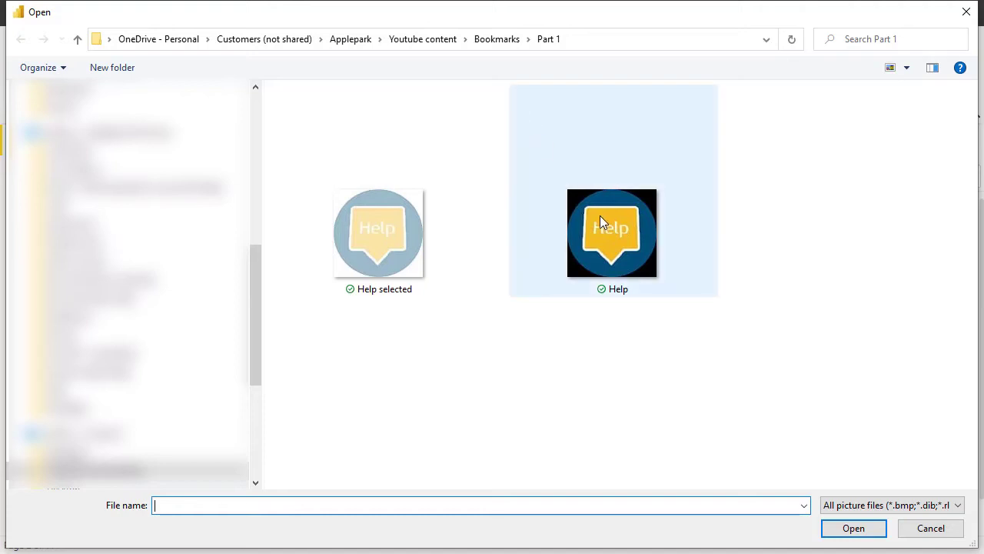
mouse_move(612, 233)
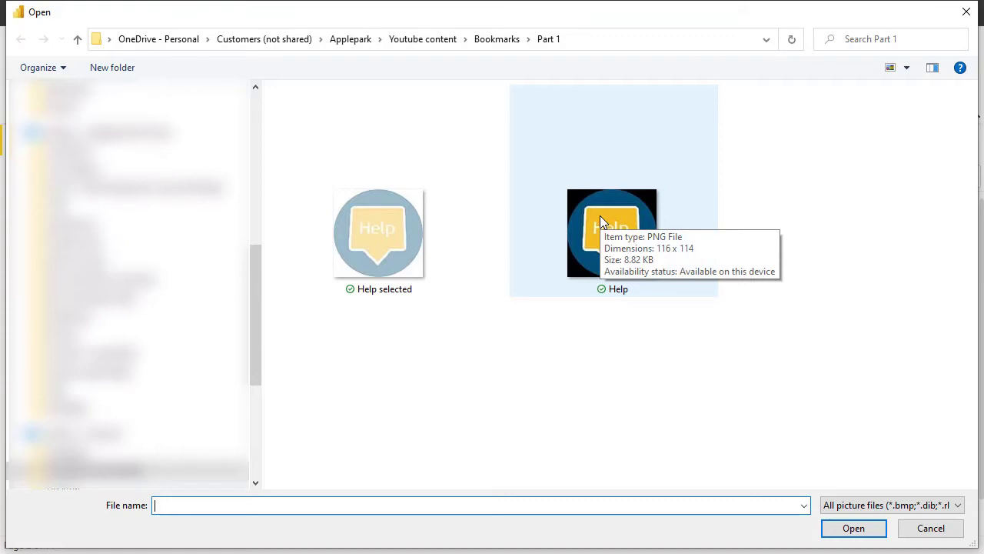
left_click(612, 232)
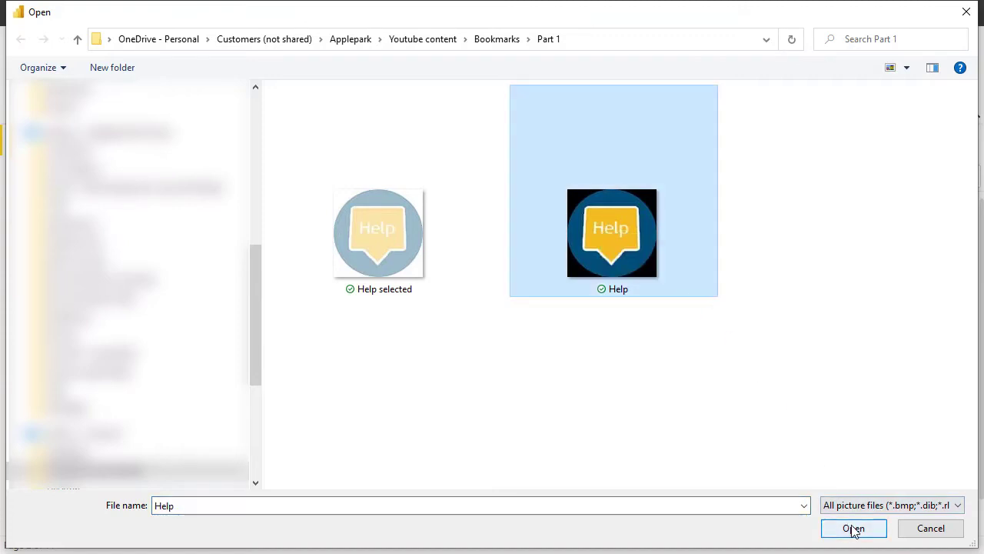
left_click(855, 528)
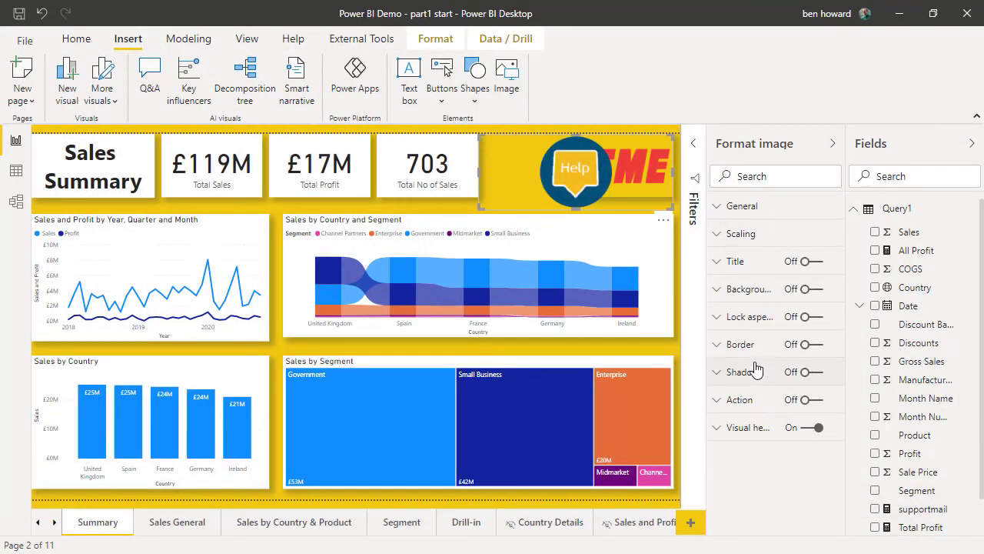
Resize the Help image to width 423 and set its X position to 899.
left_click(742, 205)
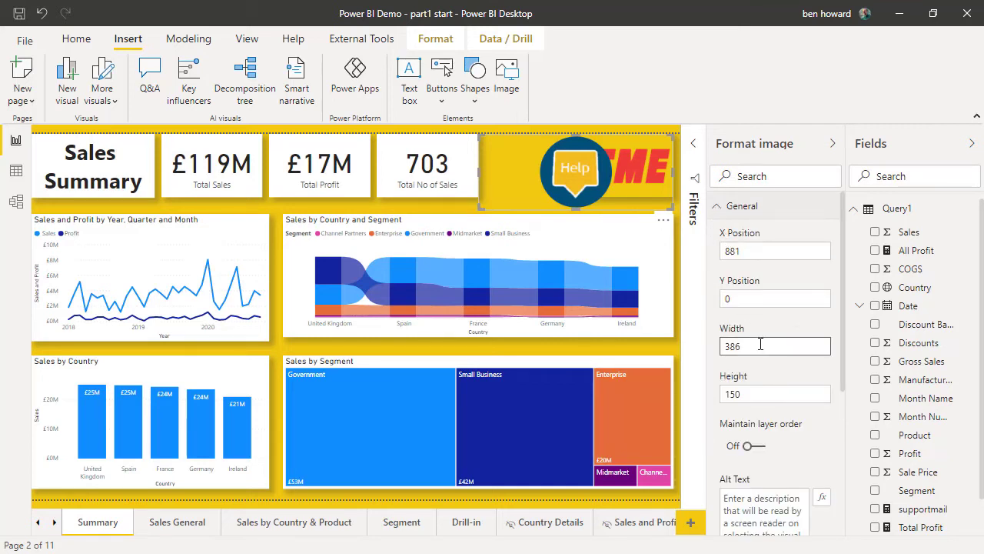
triple_click(775, 345)
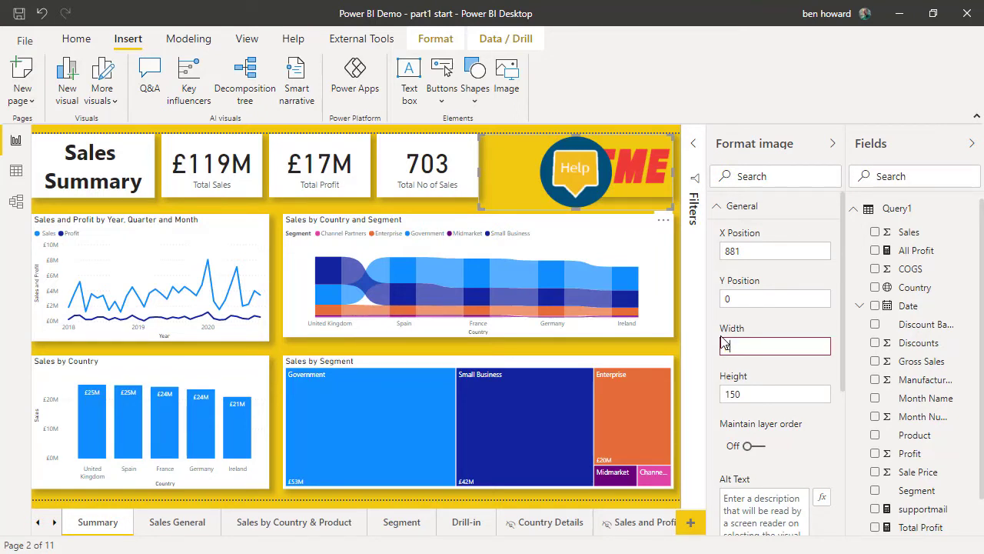
type("423")
left_click(775, 394)
type("126")
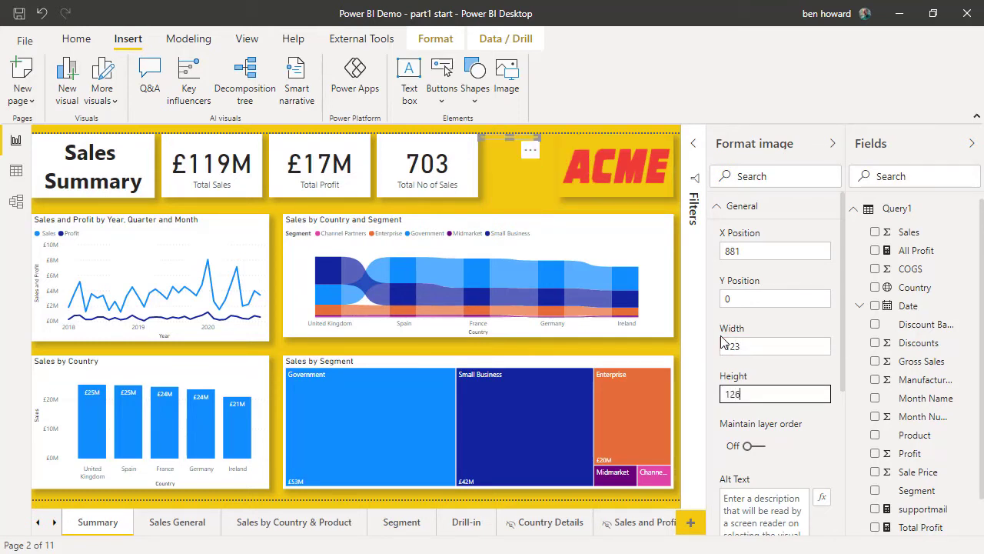
left_click(775, 250)
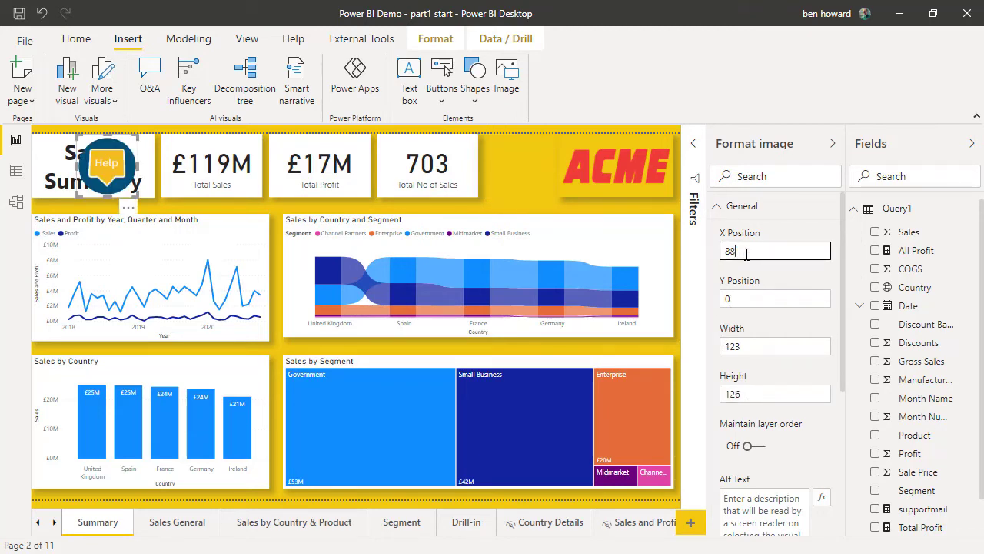
type("899")
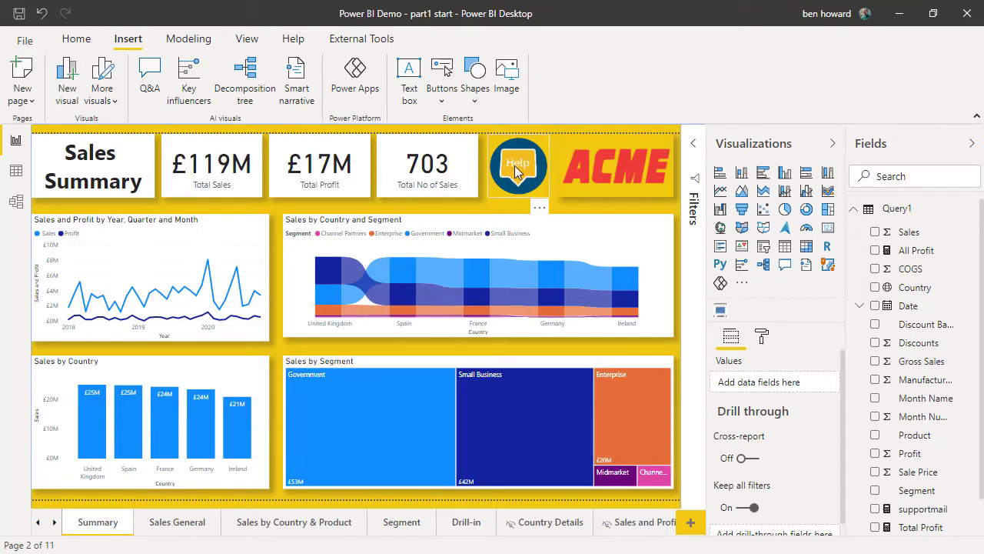
Select the Help icon on the page to review its Format image settings, then deselect it.
left_click(518, 166)
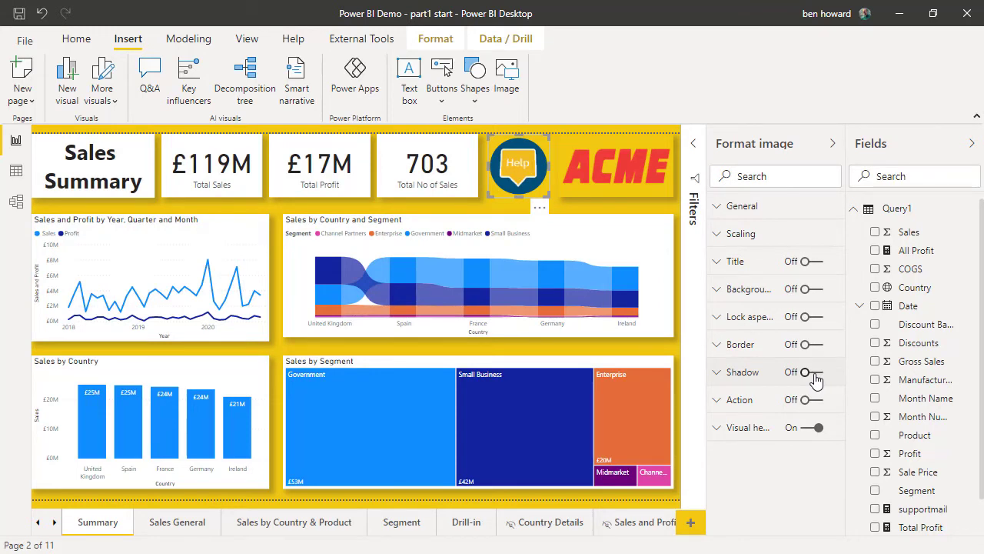
left_click(808, 372)
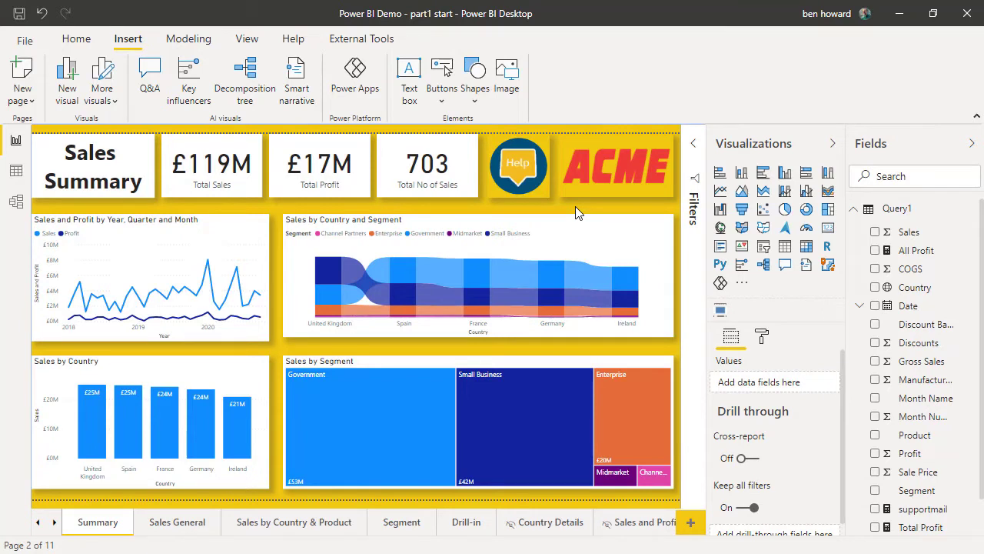
mouse_move(514, 97)
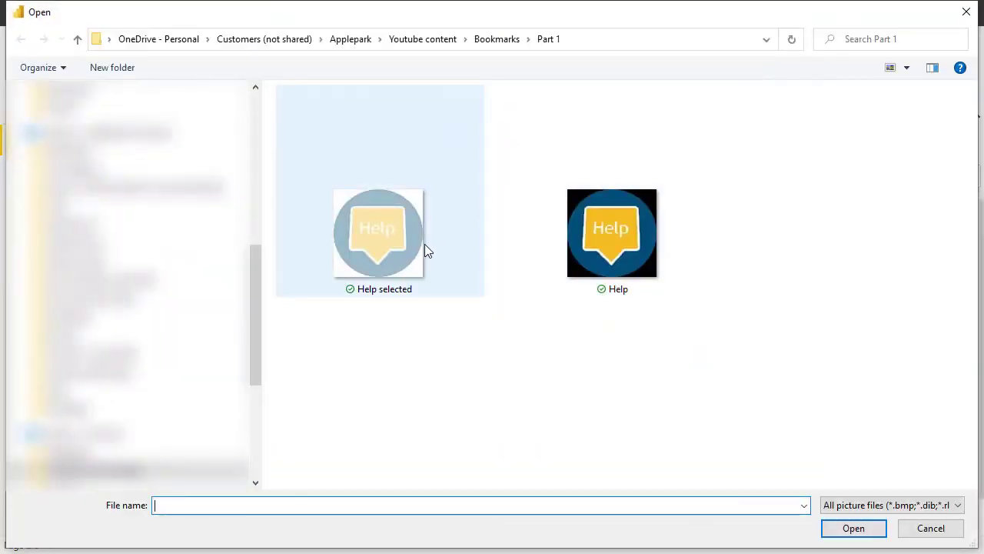
Insert the pale 'Help selected' image and place it over the dark icon at Y position 0.
left_click(378, 232)
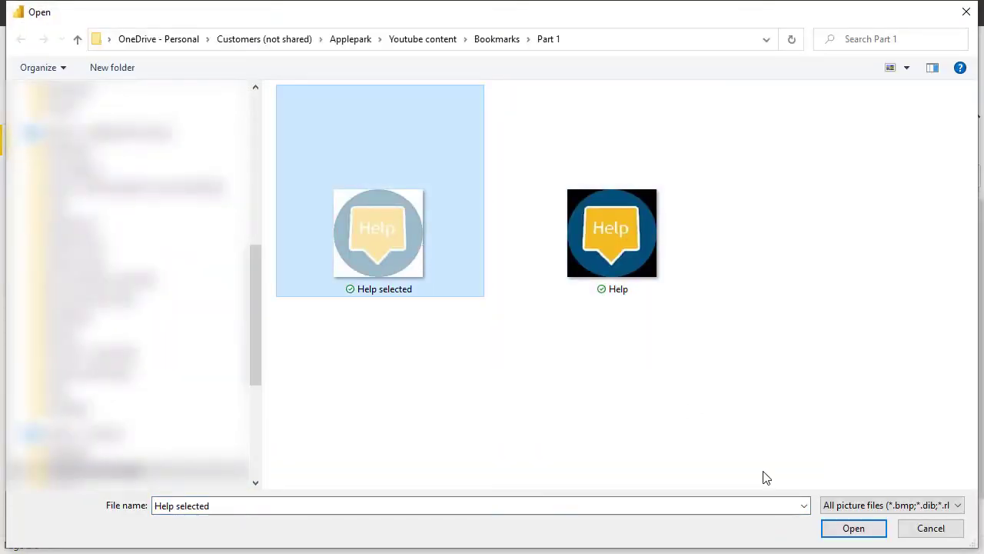
left_click(854, 528)
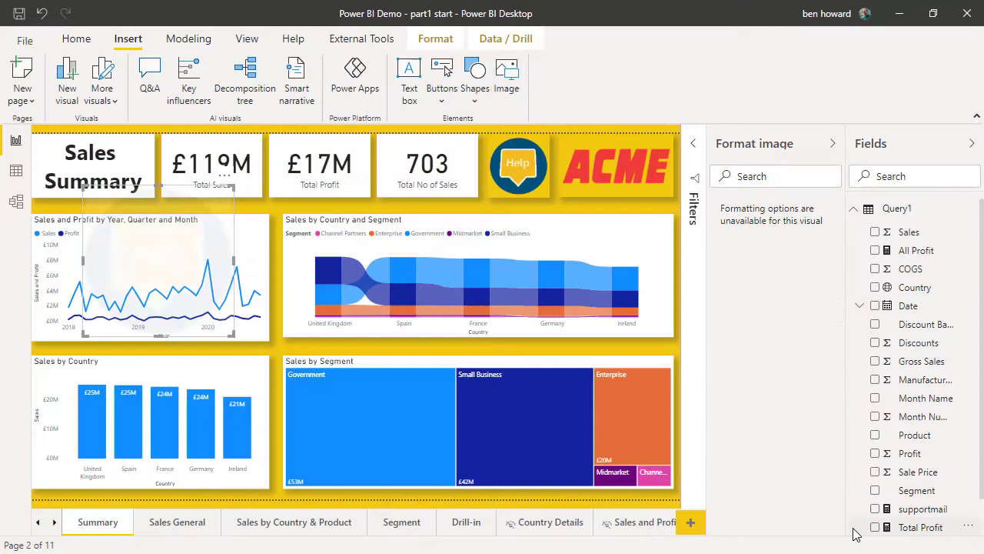
left_click(517, 164)
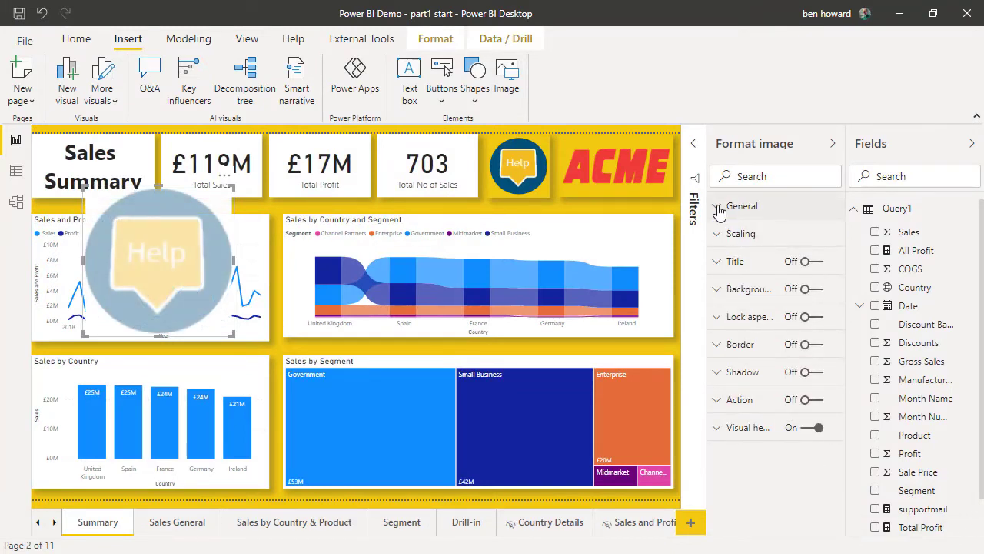
left_click(742, 205)
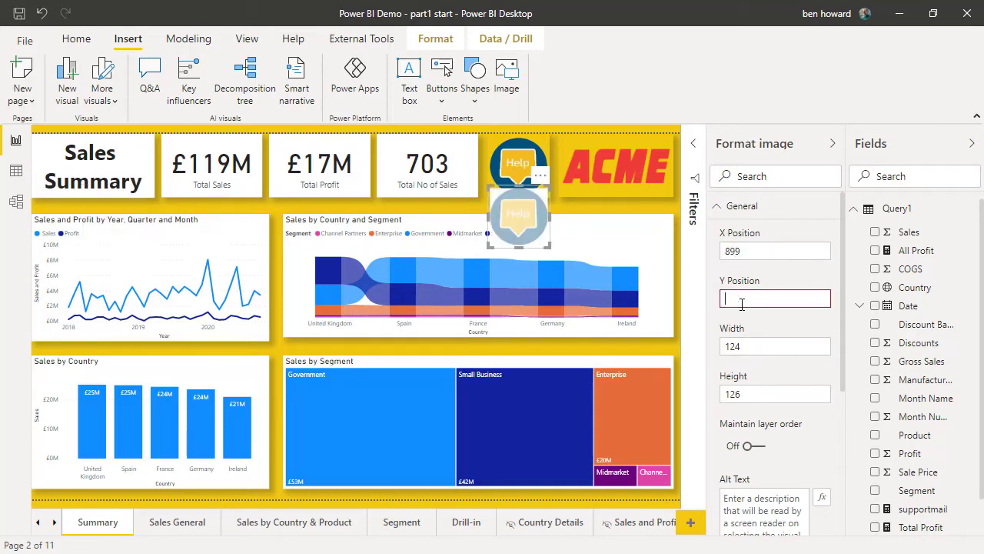
type("0")
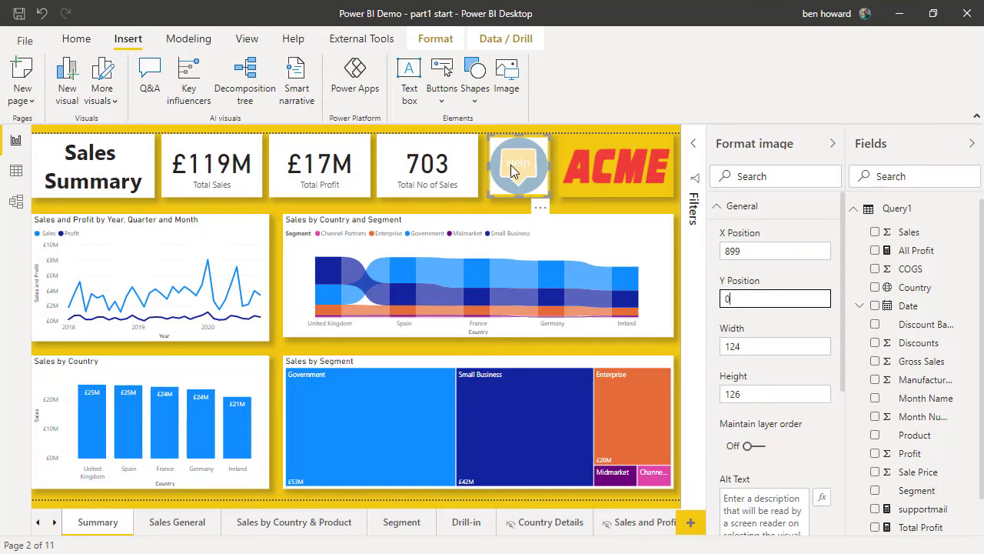
Turn on a background for the pale 'Help selected' image and reselect it on the page.
left_click(716, 205)
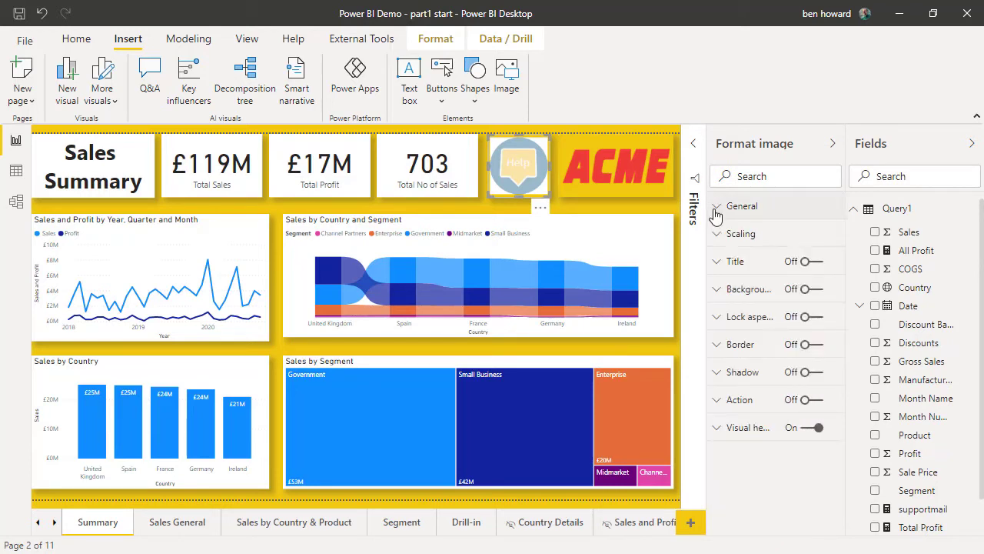
mouse_move(819, 298)
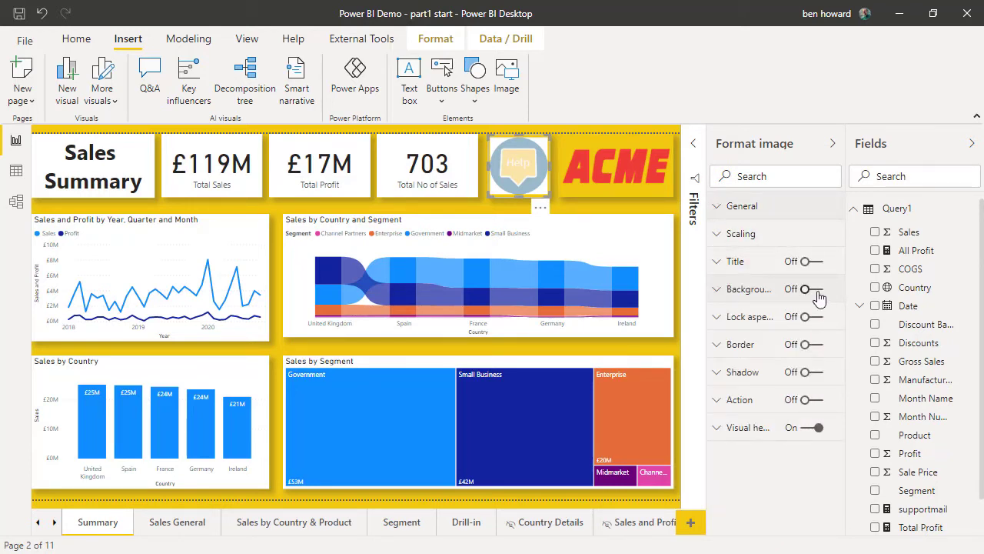
left_click(825, 288)
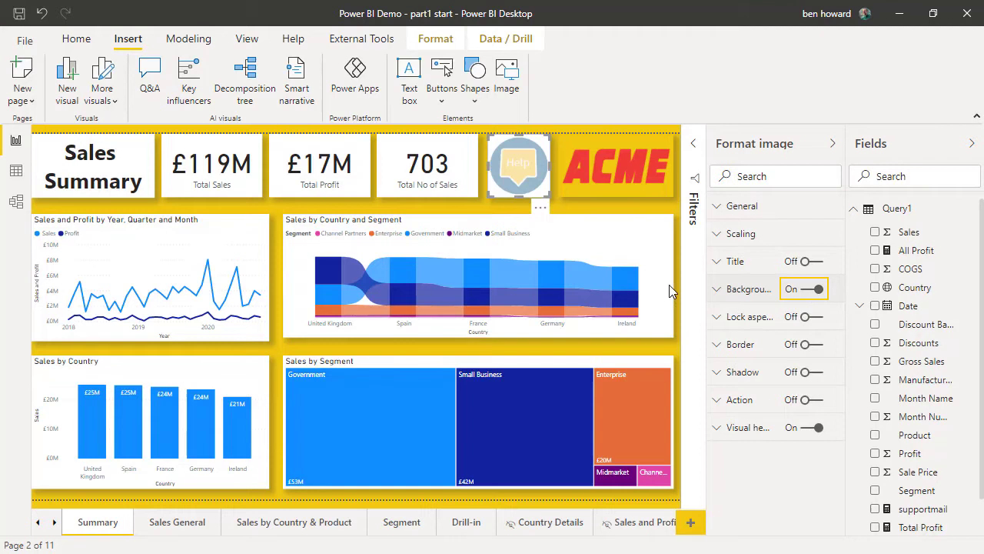
left_click(717, 289)
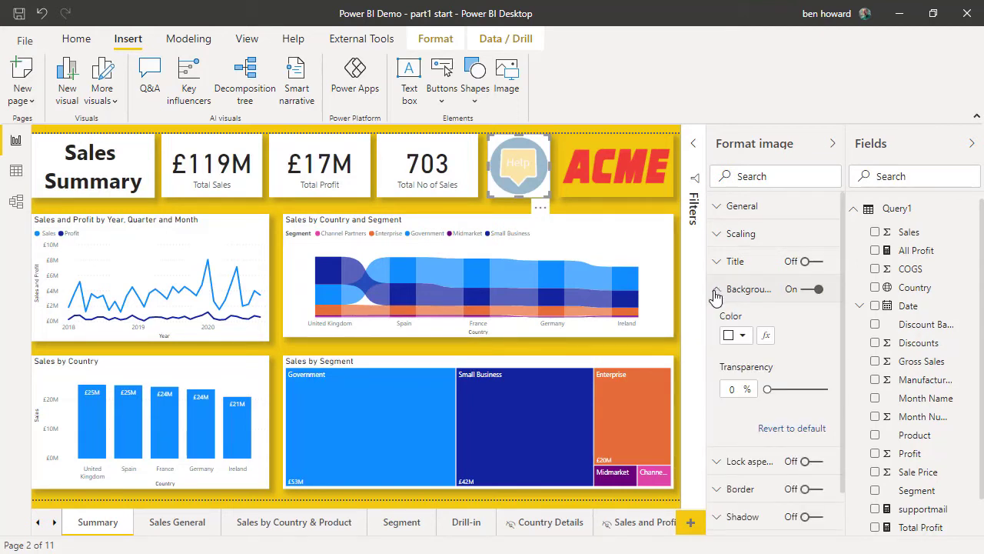
mouse_move(679, 217)
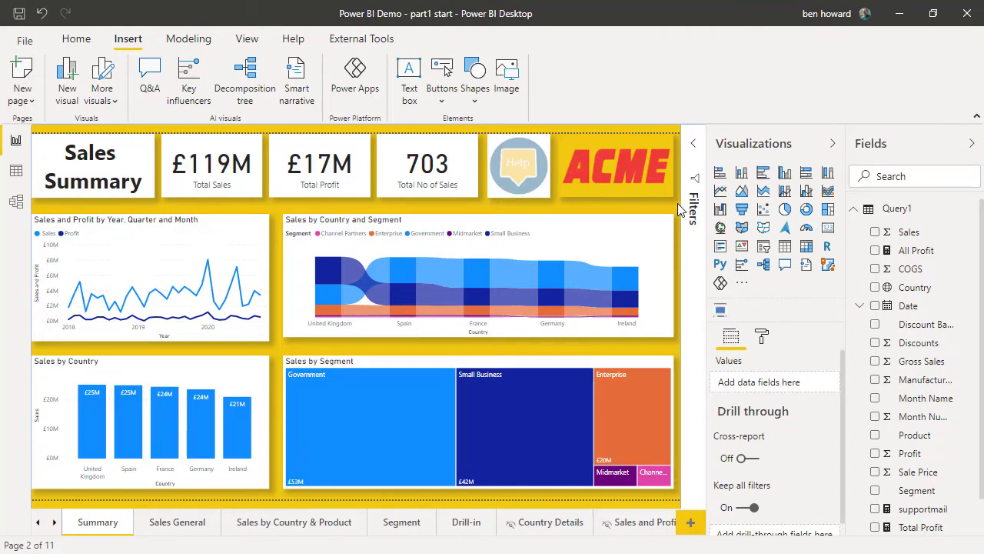
mouse_move(521, 236)
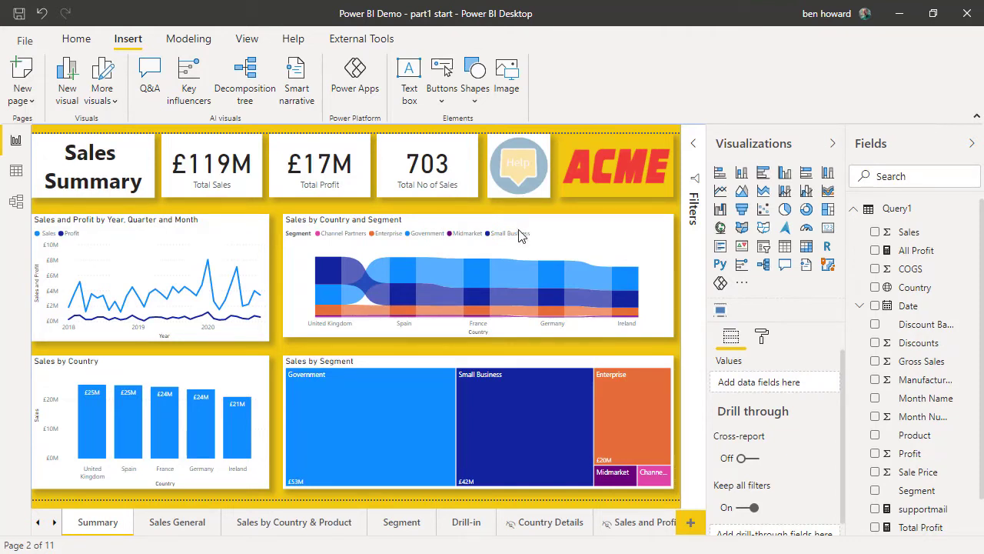
left_click(519, 164)
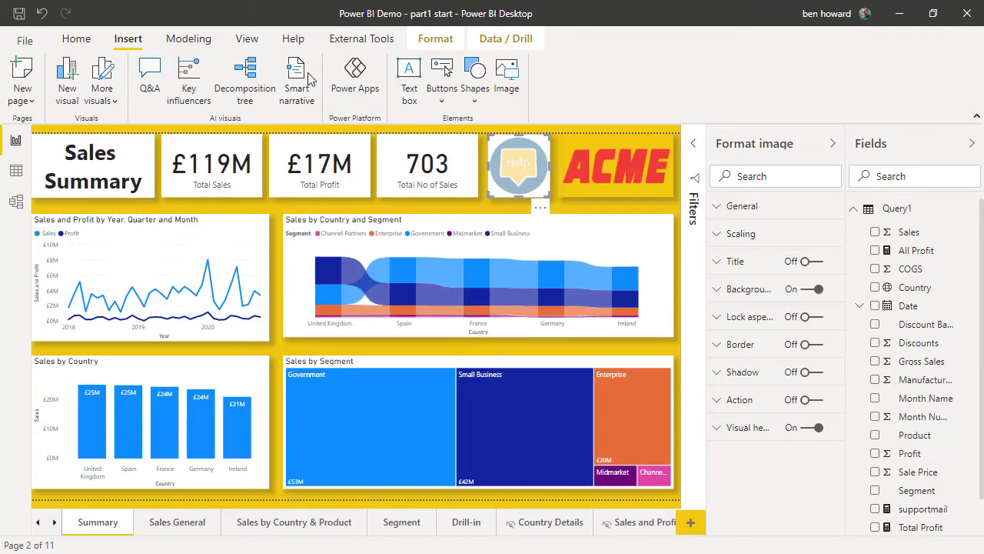
From the View ribbon, open Bookmarks and Selection panes and collapse the Fields panel.
left_click(247, 39)
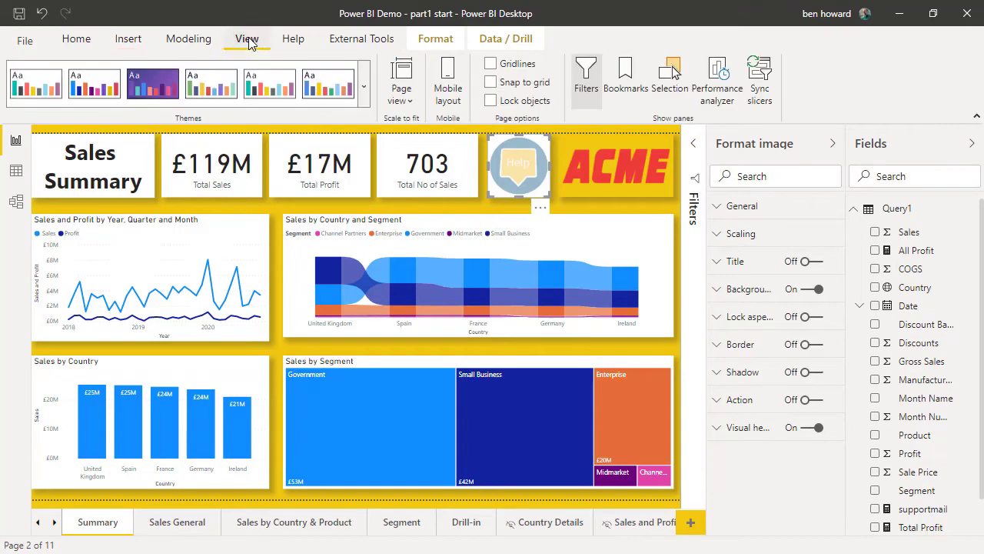
mouse_move(625, 80)
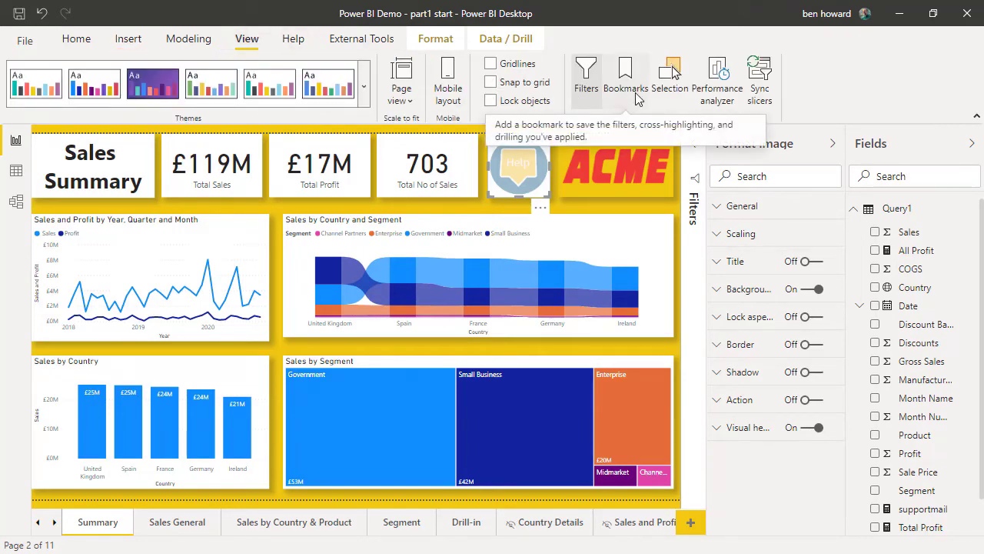
left_click(625, 77)
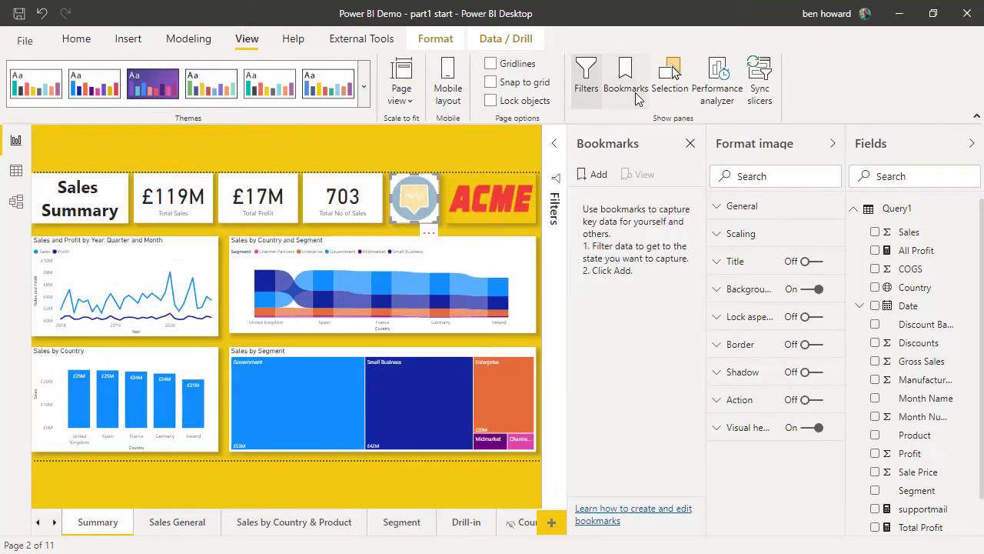
mouse_move(832, 146)
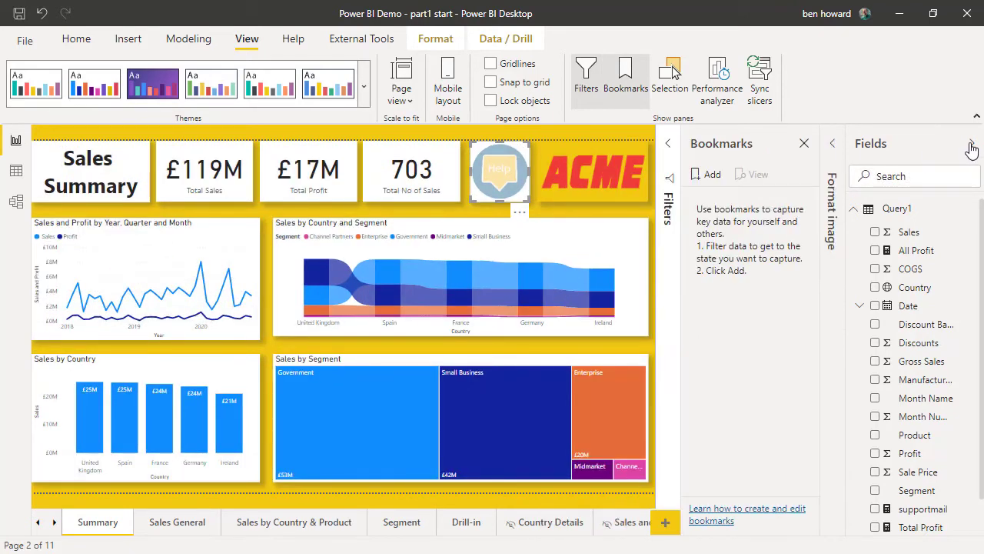
left_click(972, 149)
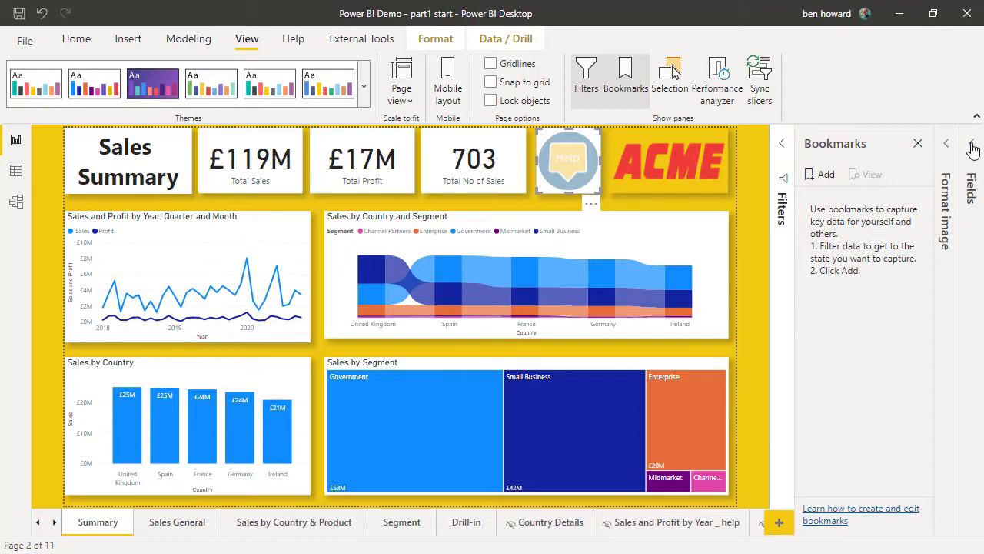
mouse_move(670, 96)
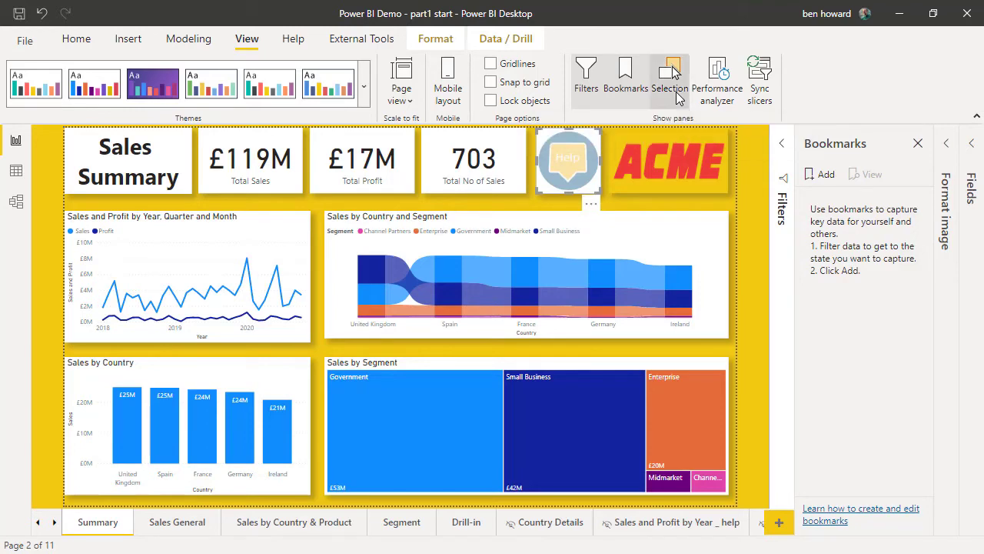
left_click(670, 77)
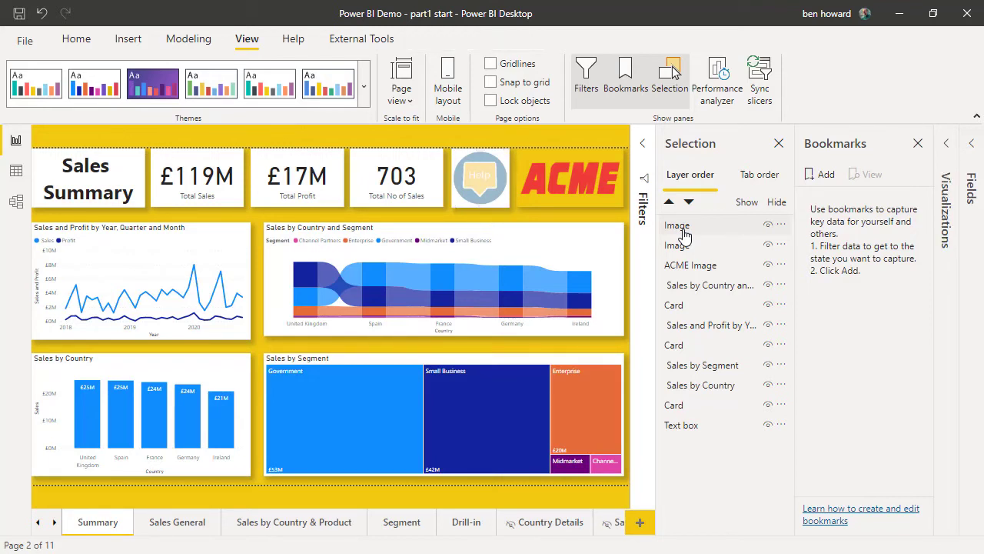
Rename the top Image layer Main_hlp_pressed_btn and the dark Help layer Main_hlp_btn.
left_click(677, 225)
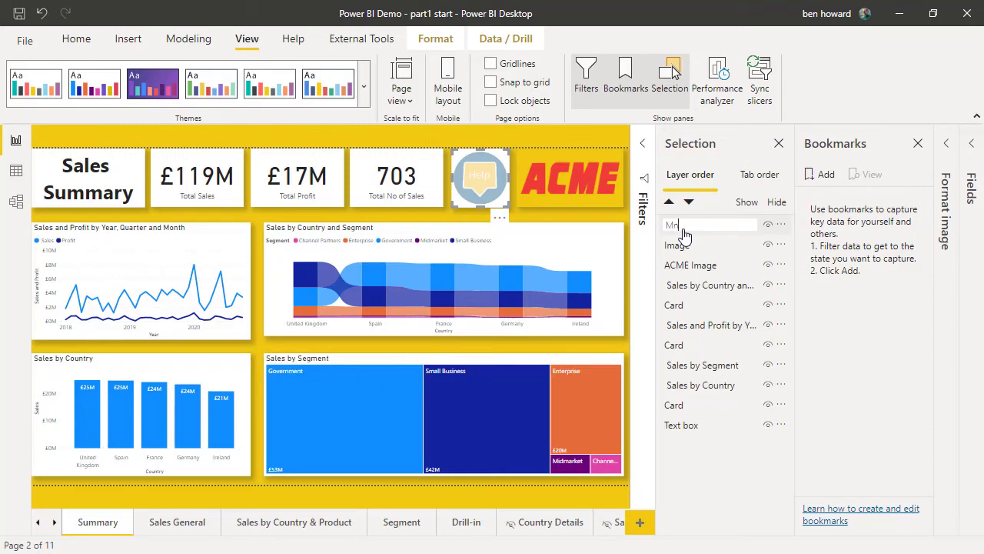
type("Main_hlp_pressed_")
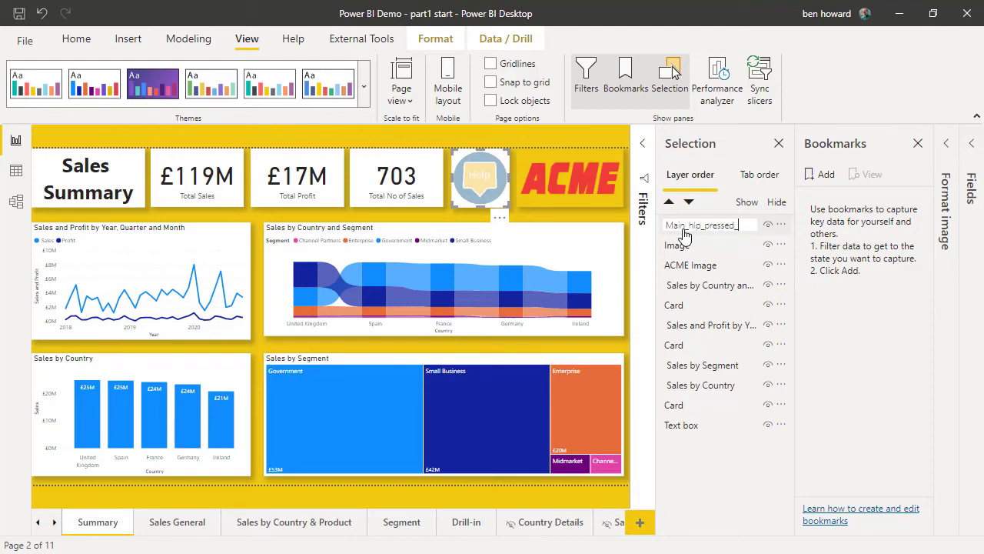
type("btn")
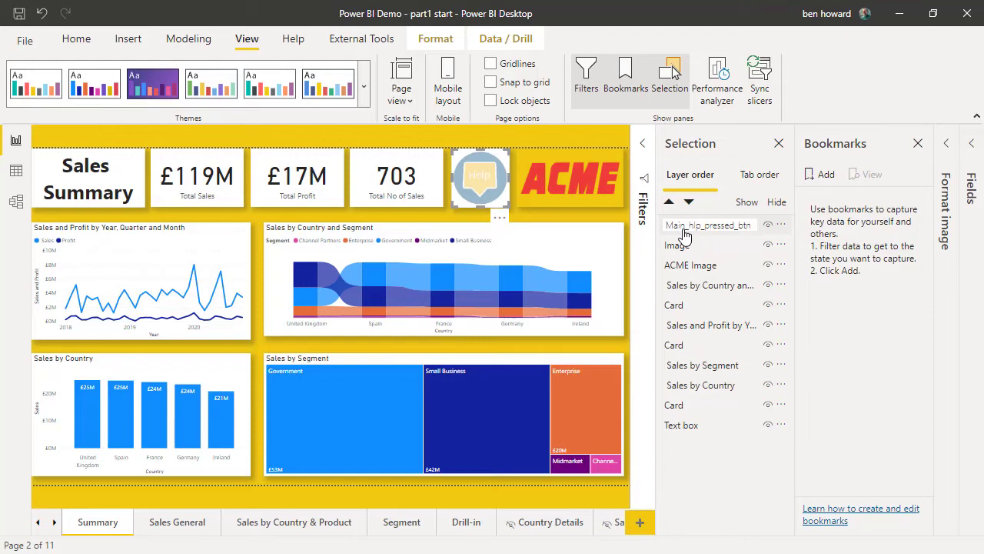
mouse_move(769, 233)
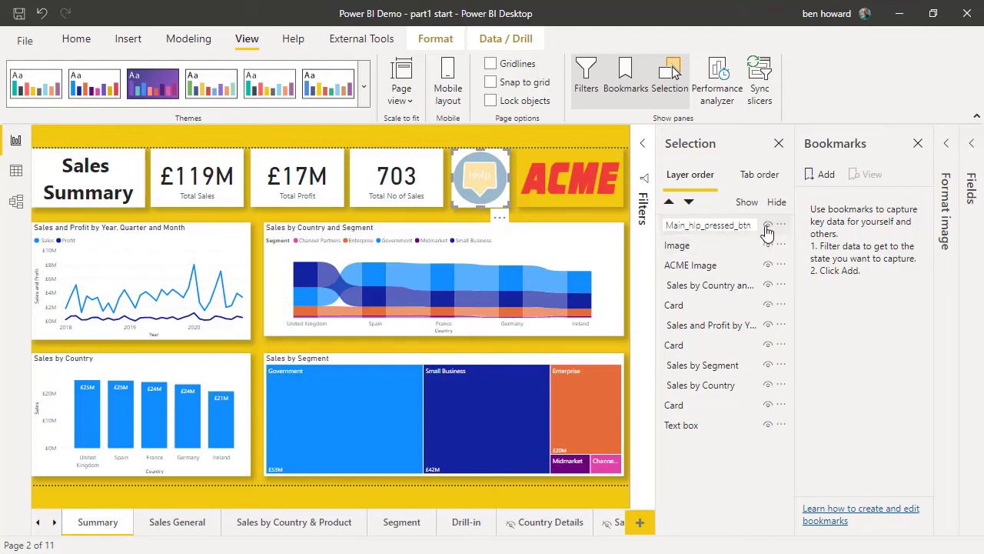
mouse_move(767, 230)
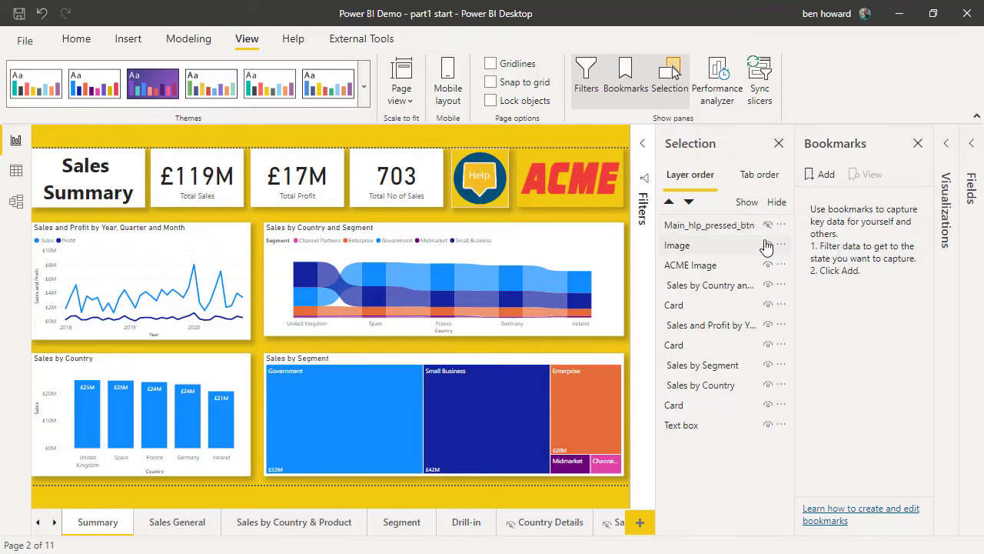
left_click(478, 177)
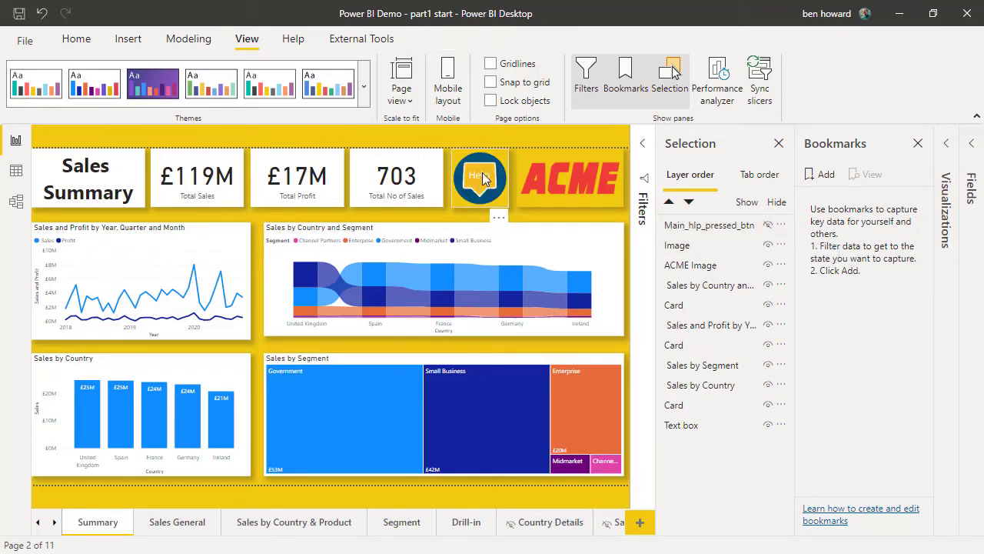
left_click(479, 178)
type("Main_hlp")
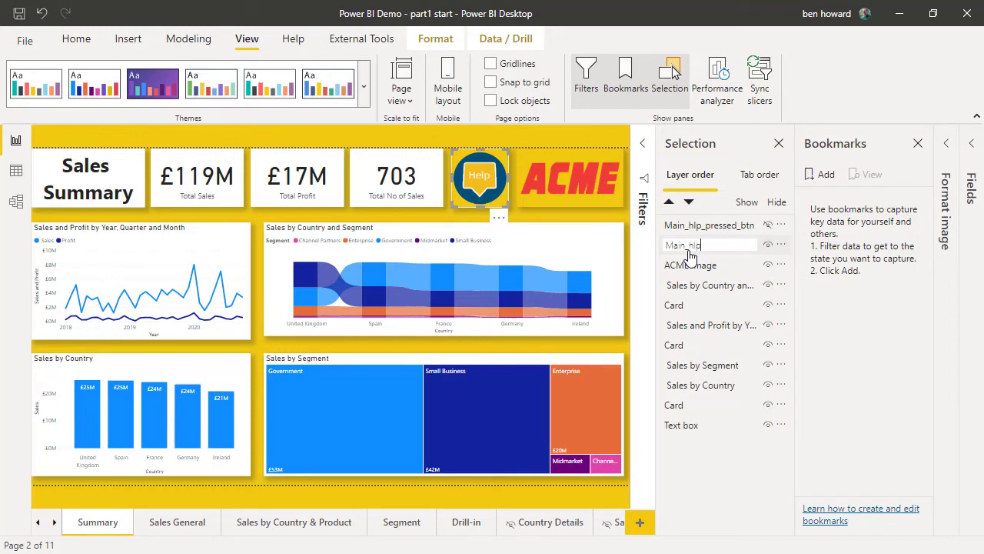
type("_btn")
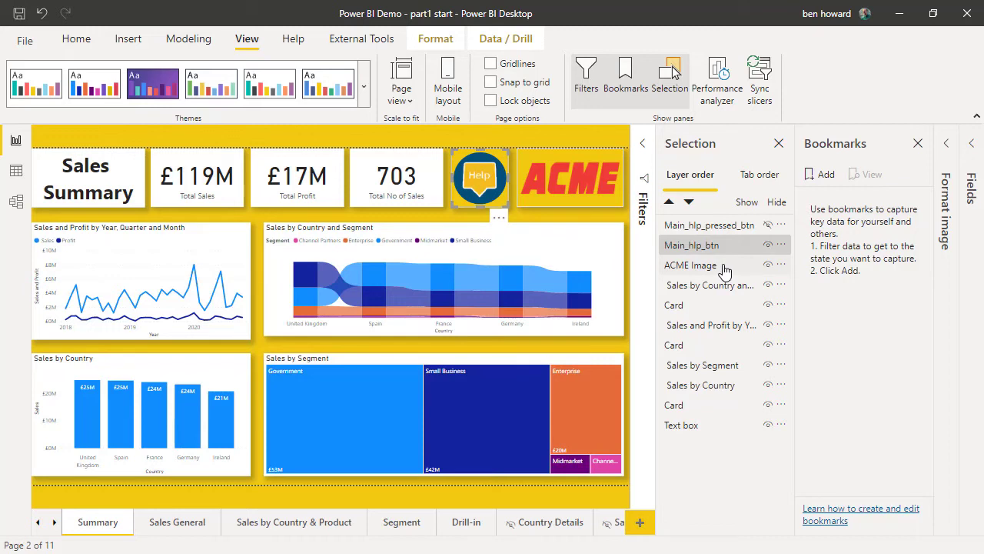
mouse_move(784, 258)
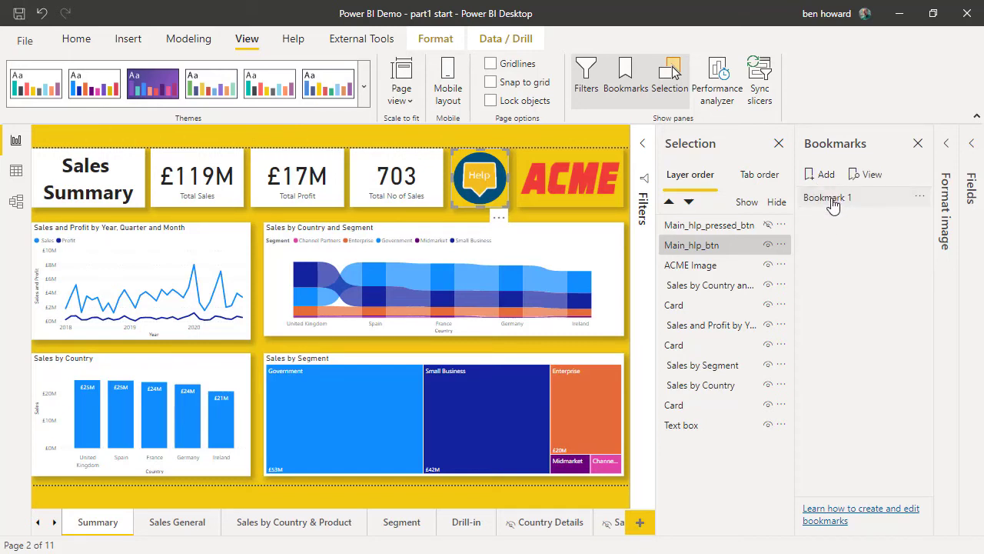
Rename the new bookmark 'No help selected' and show the pale pressed Help image.
double_click(827, 198)
type("No help selected")
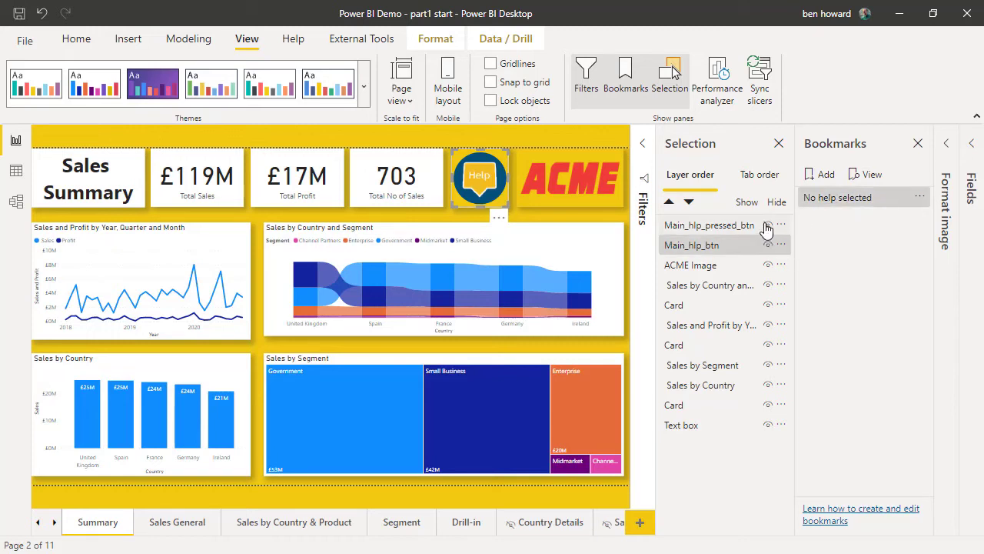
mouse_move(767, 225)
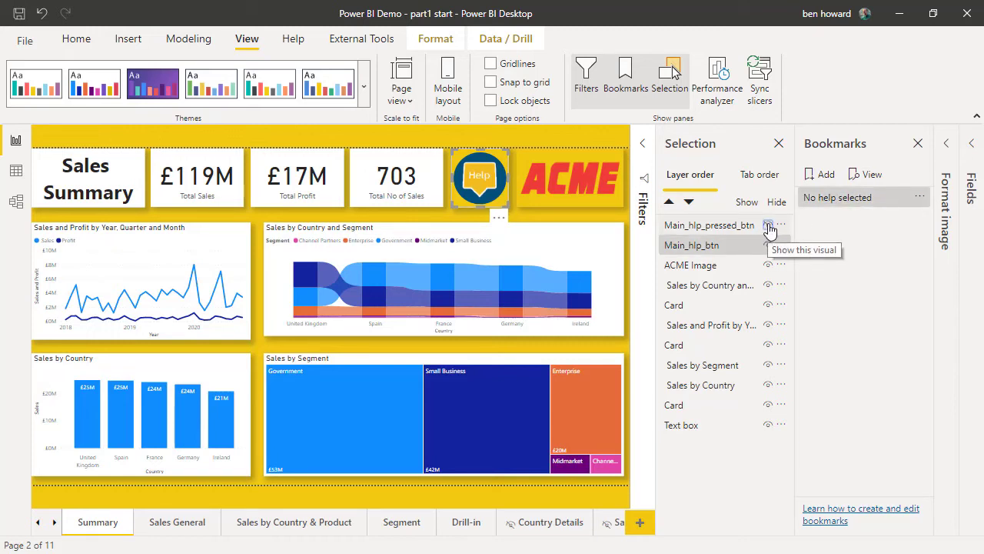
left_click(768, 225)
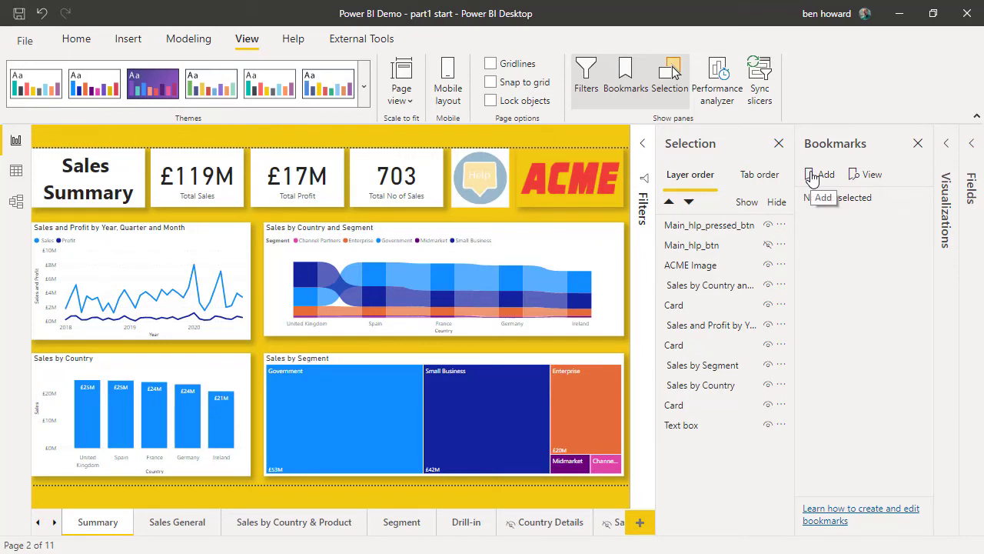
Add a 'Main help selected' bookmark, preview both bookmarks, then exit the preview.
left_click(819, 173)
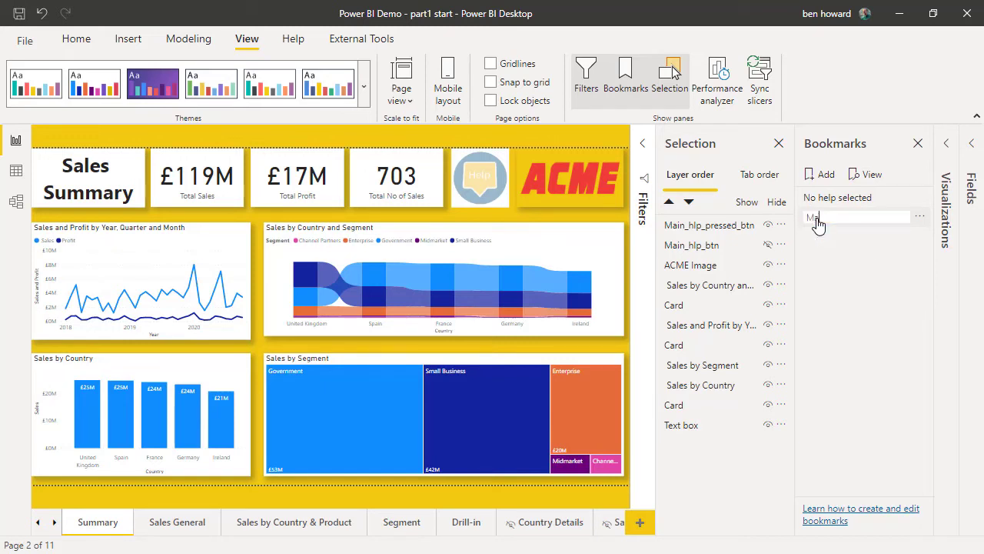
type("Main help selected")
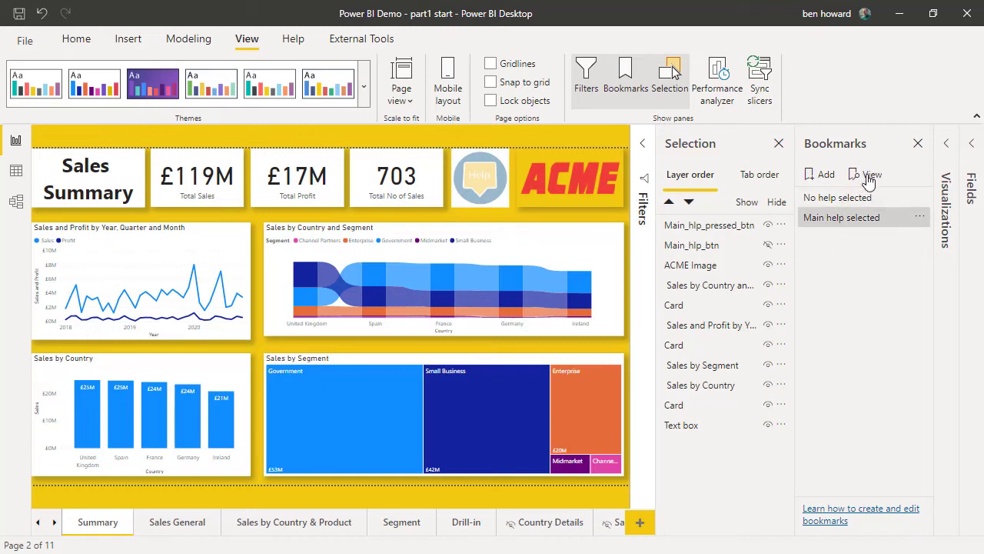
left_click(869, 174)
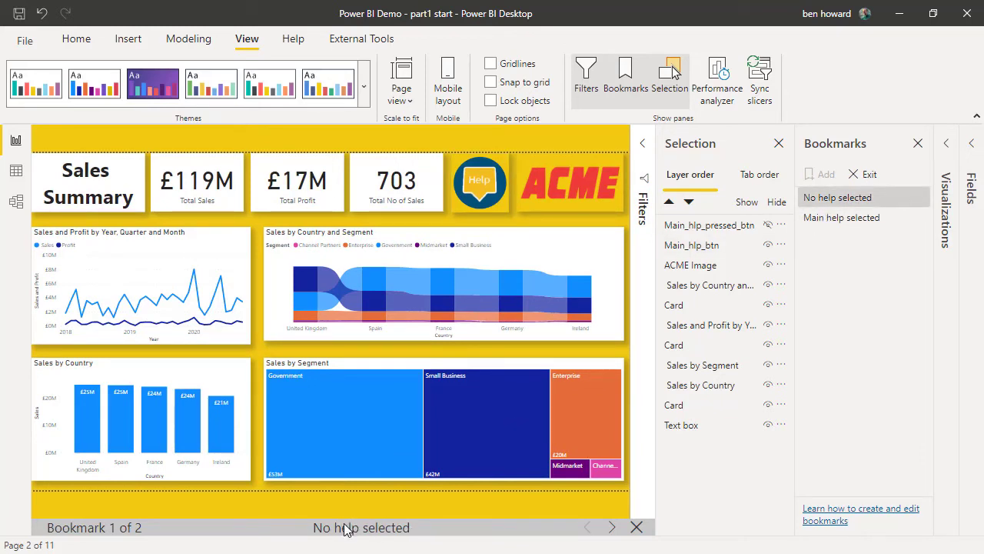
mouse_move(376, 531)
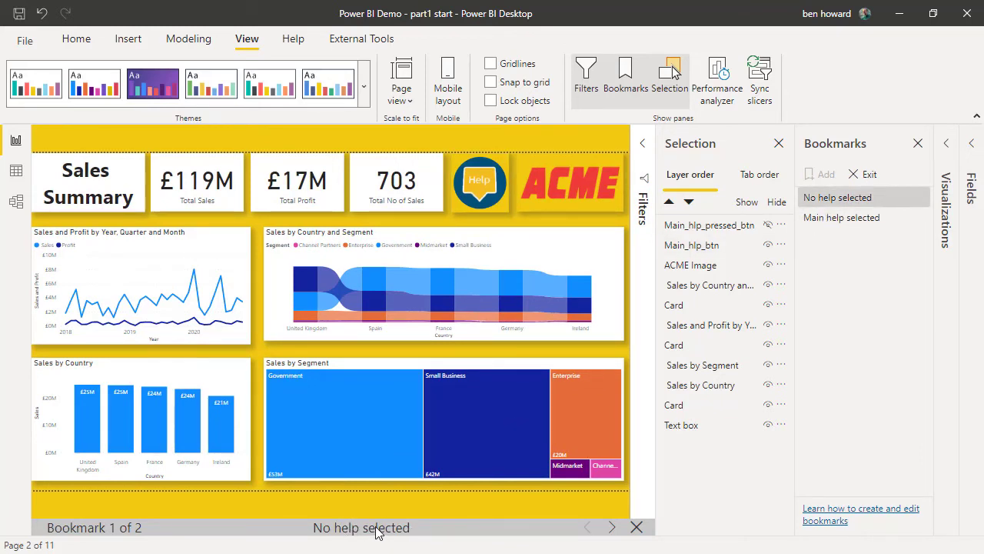
mouse_move(613, 526)
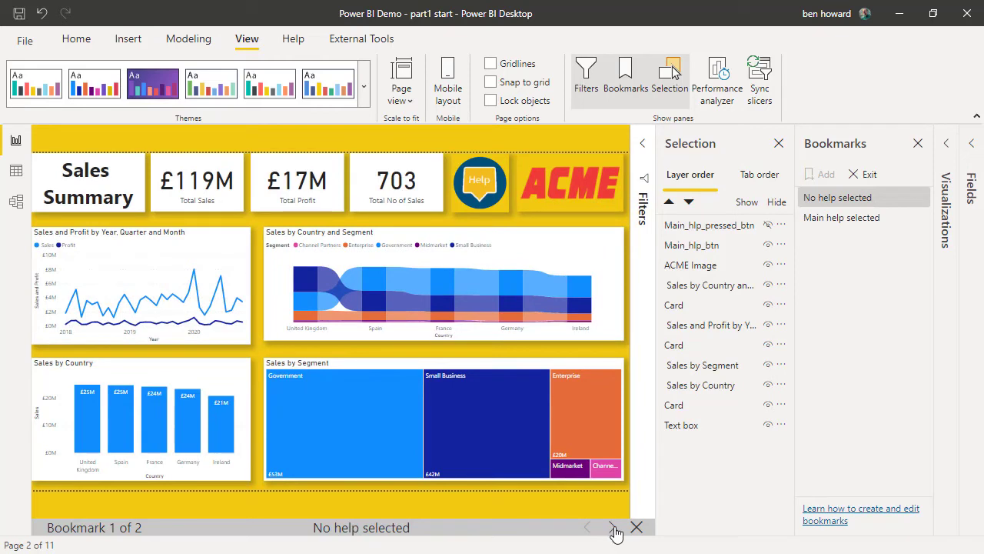
mouse_move(615, 527)
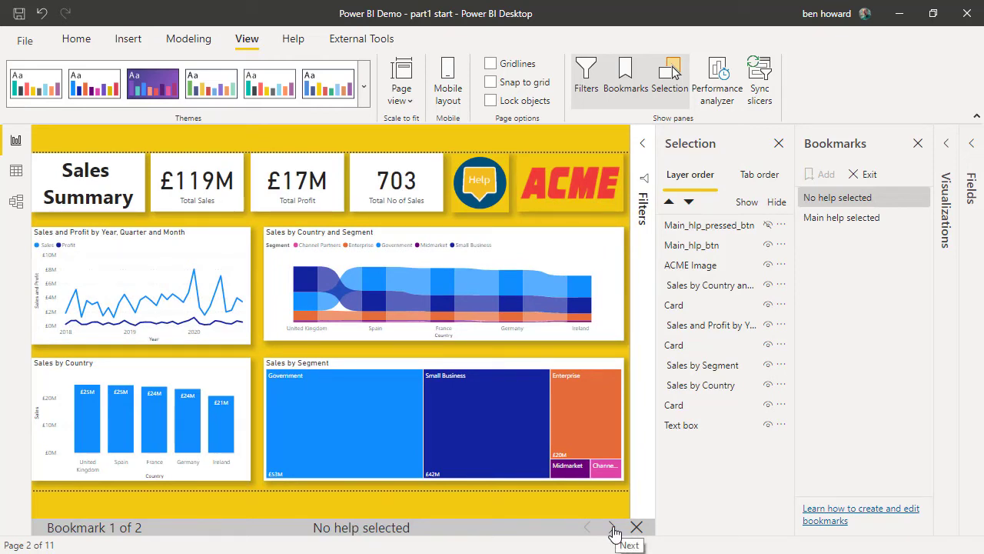
left_click(612, 527)
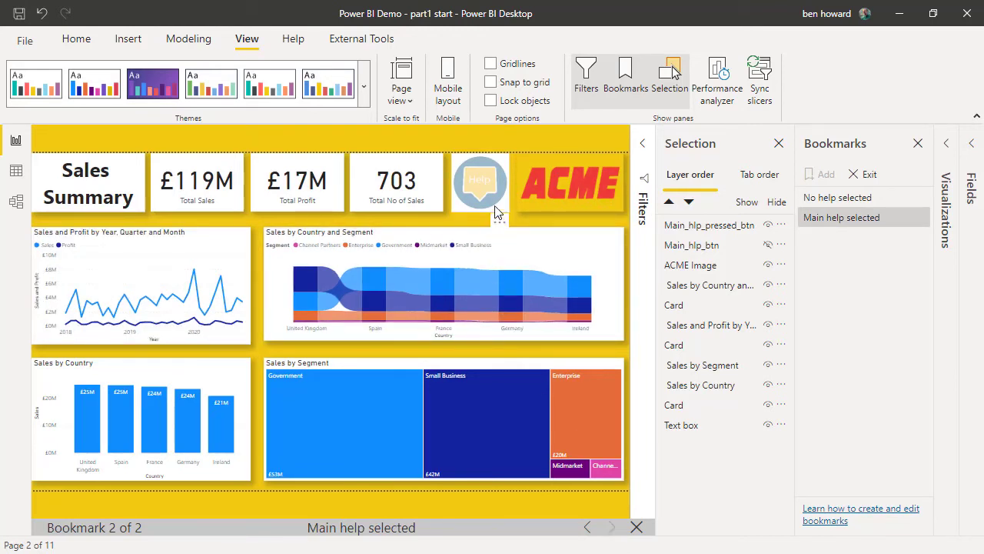
left_click(587, 526)
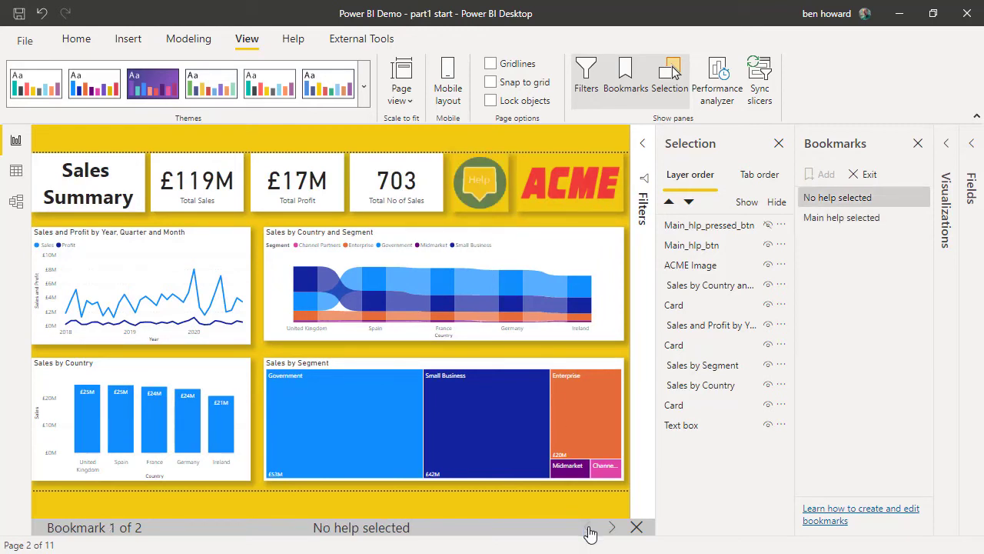
mouse_move(637, 527)
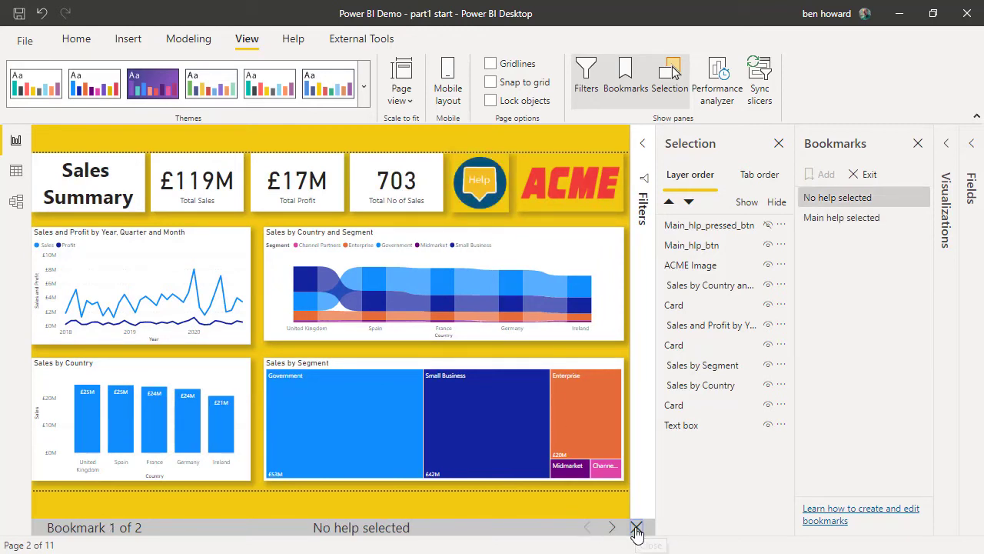
left_click(637, 527)
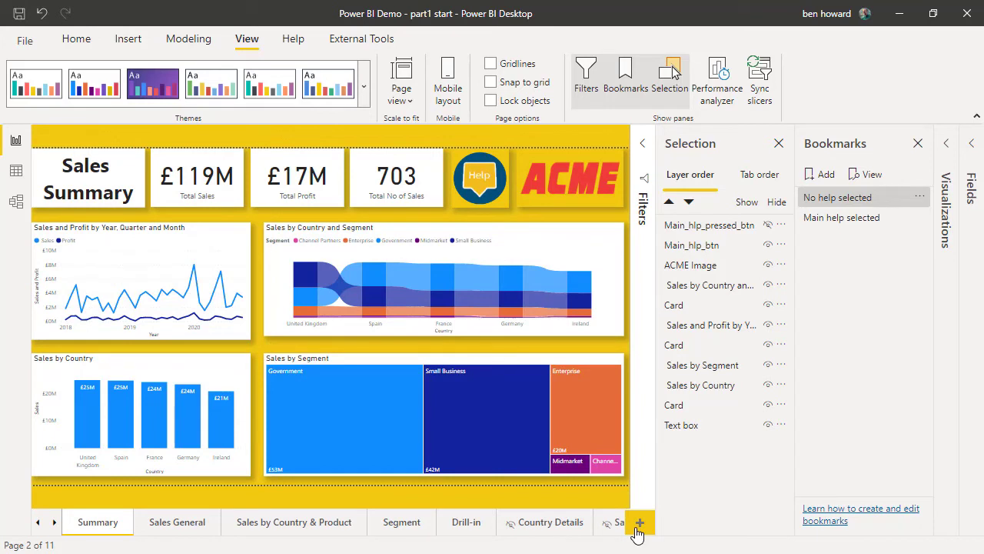
mouse_move(592, 419)
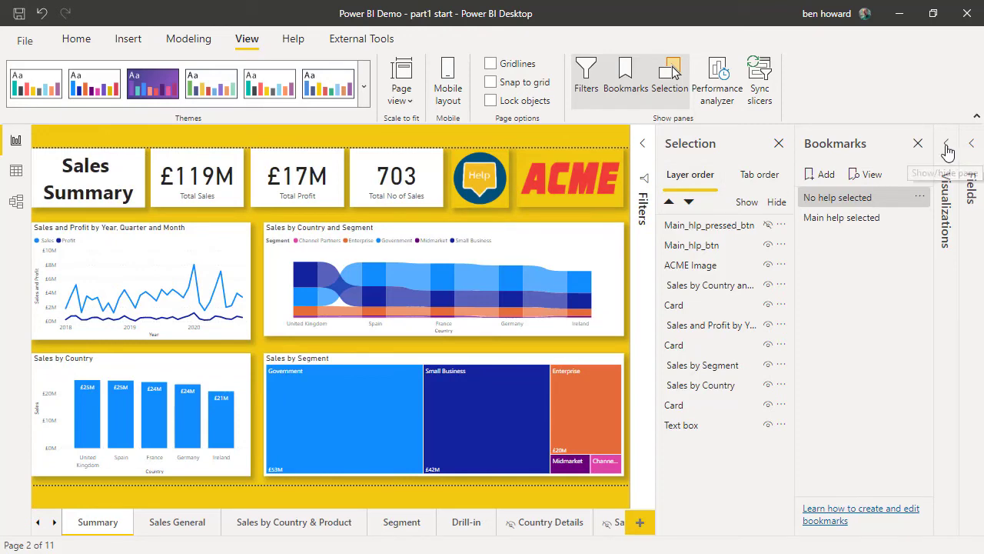
Give the dark Help image a Bookmark action to 'Main help selected' with tooltip 'Click for help'.
left_click(947, 143)
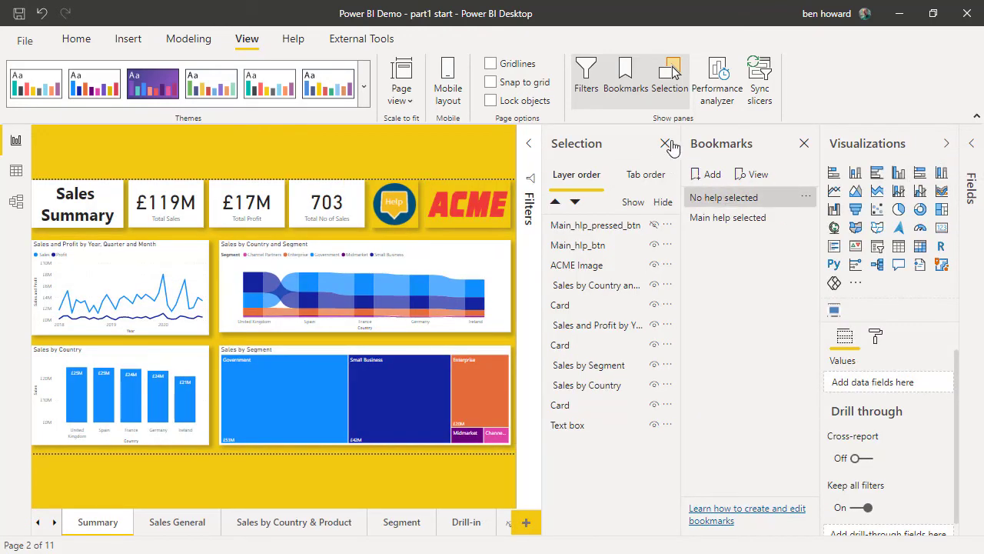
left_click(665, 146)
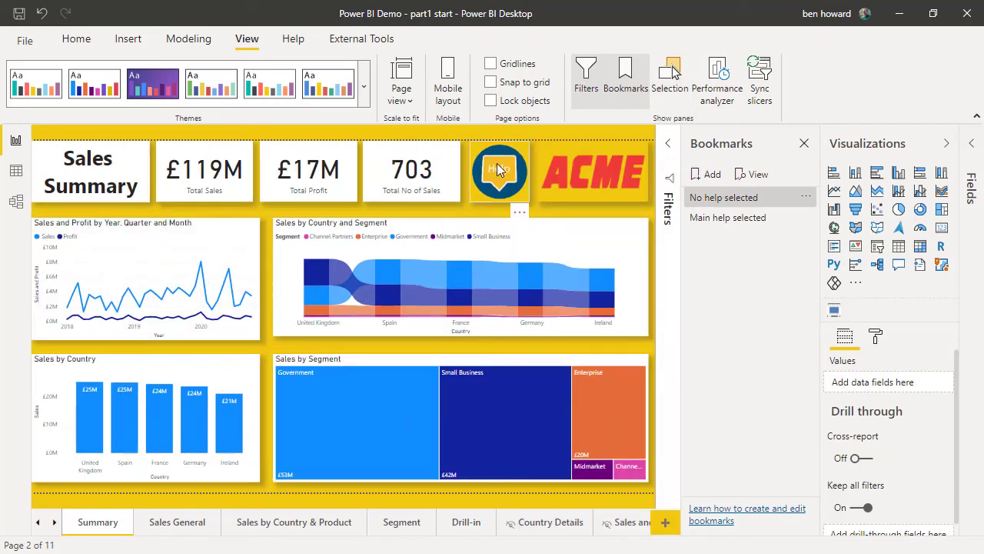
left_click(498, 171)
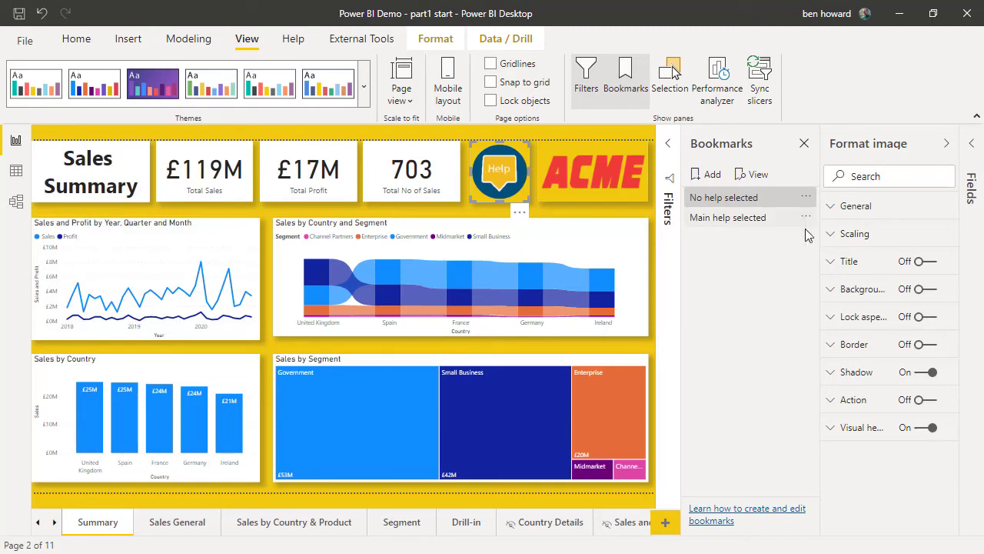
mouse_move(919, 399)
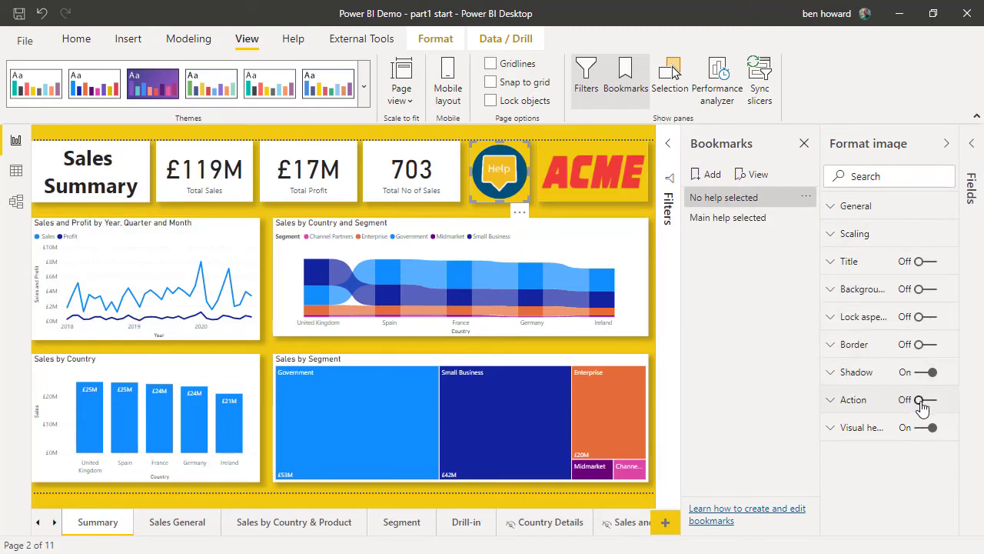
left_click(852, 399)
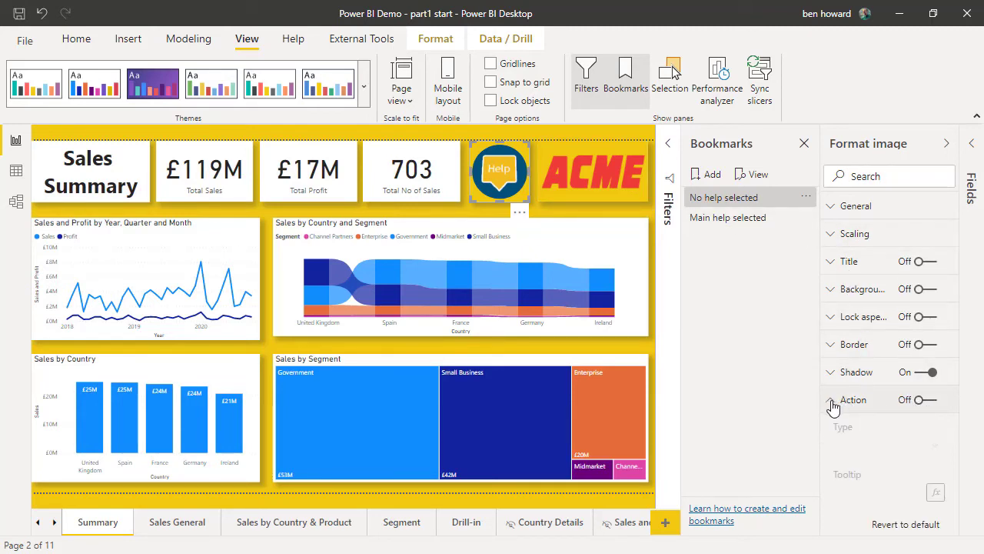
left_click(931, 398)
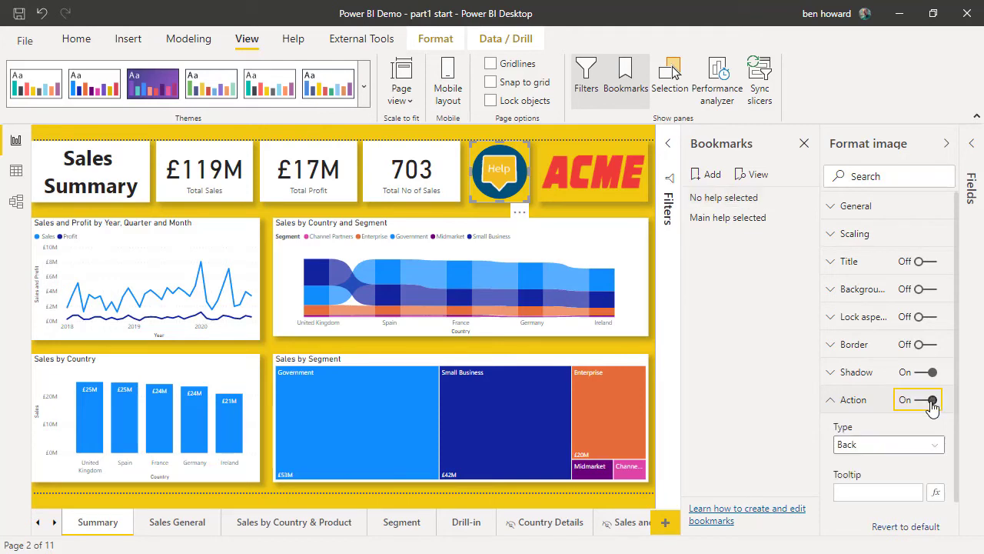
scroll("down", 3)
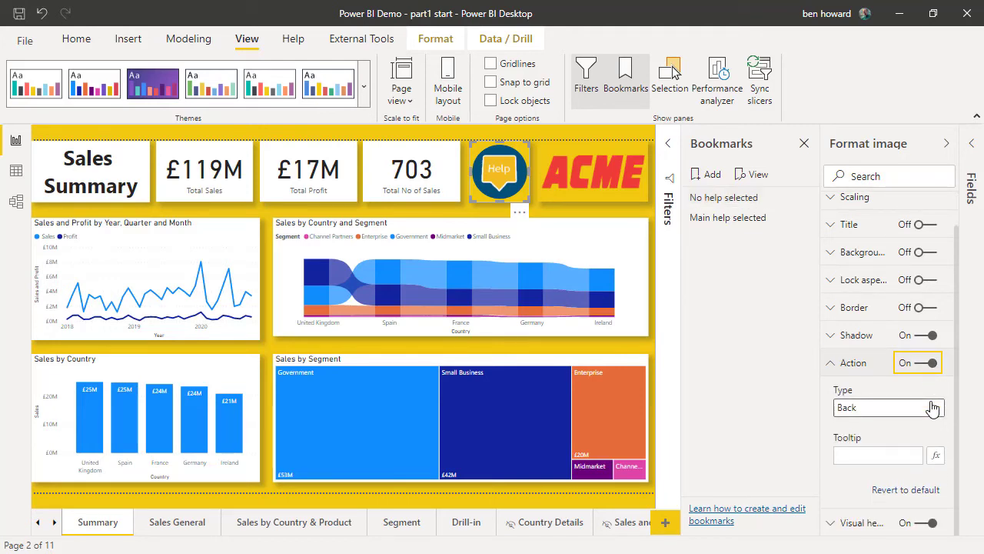
mouse_move(930, 411)
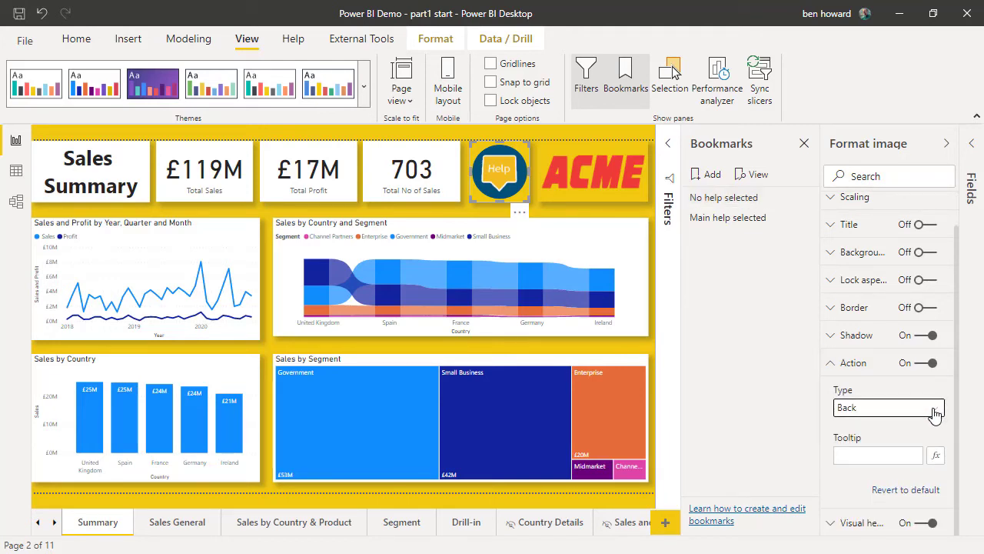
left_click(888, 408)
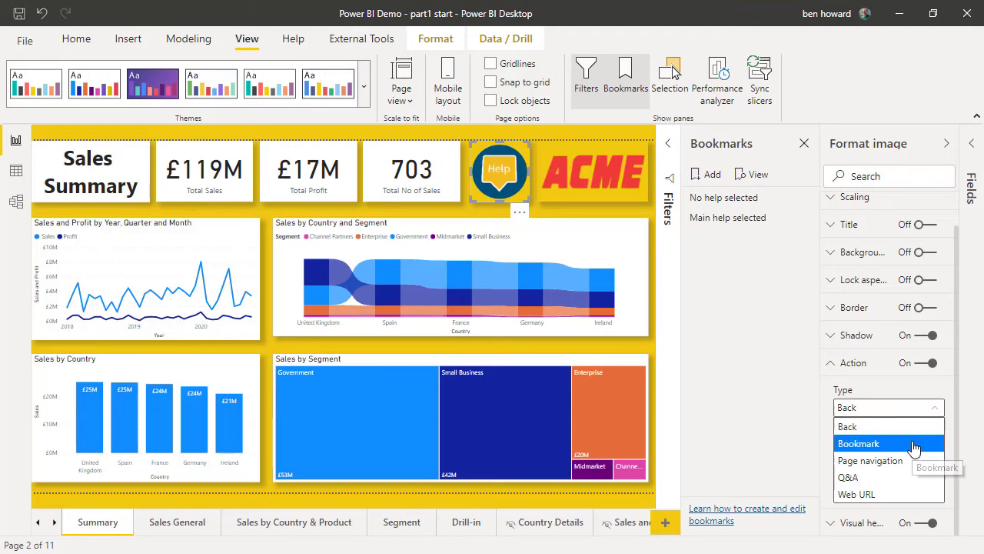
left_click(858, 443)
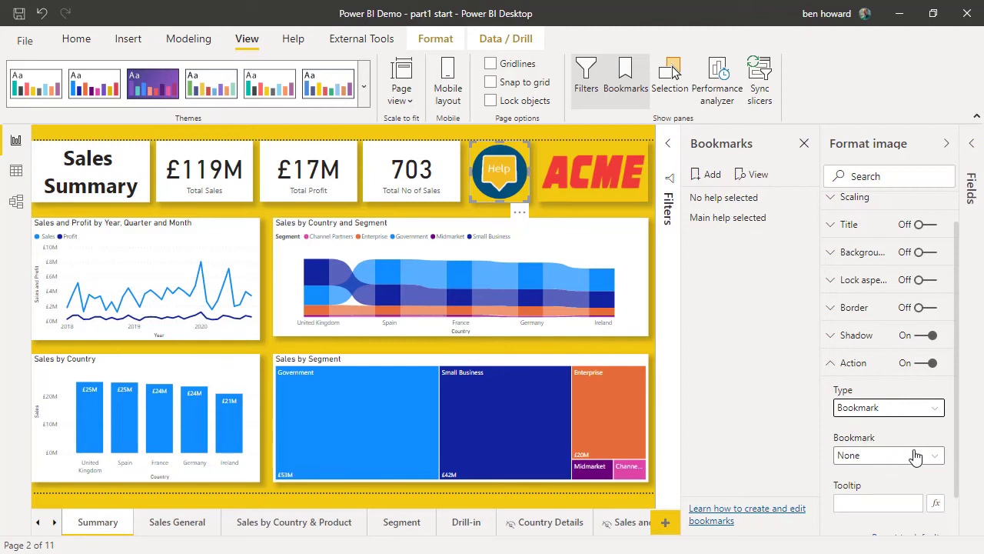
left_click(888, 454)
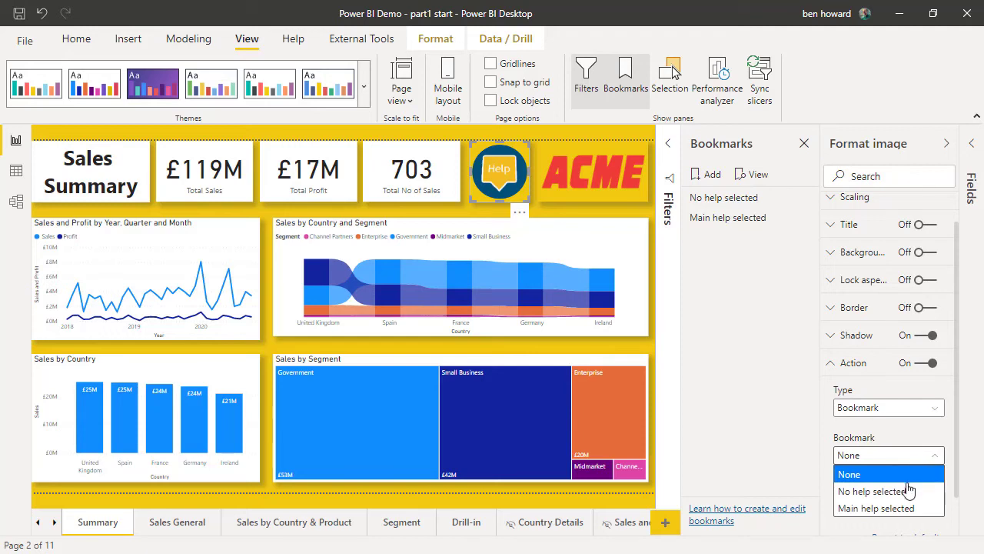
left_click(874, 507)
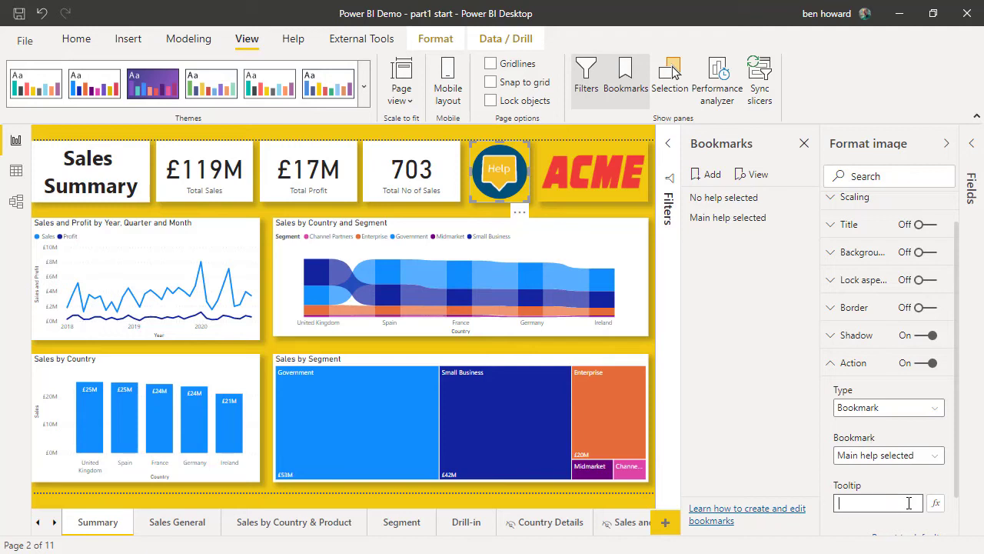
type("Click for help")
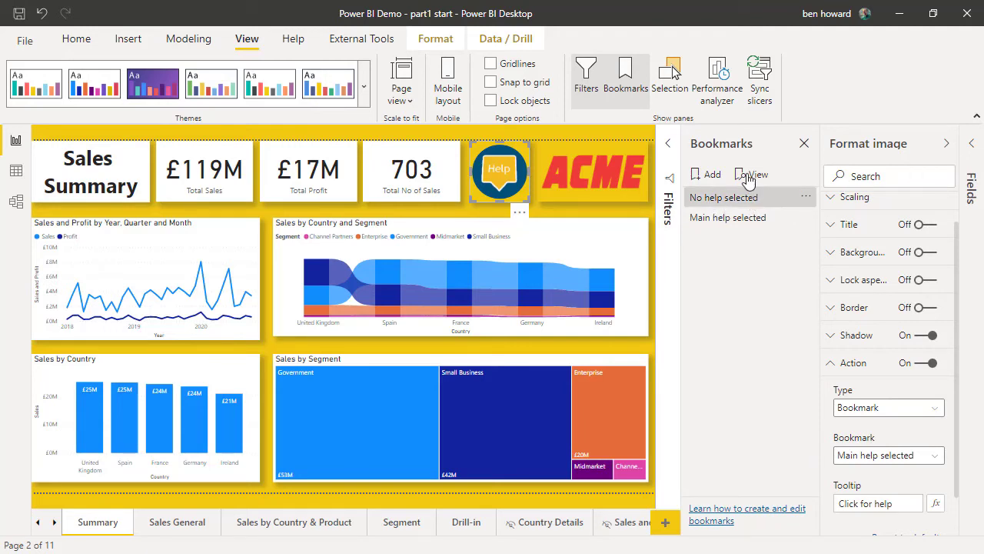
Preview bookmarks and Ctrl+click the Help icon to jump to 'Main help selected'.
left_click(752, 173)
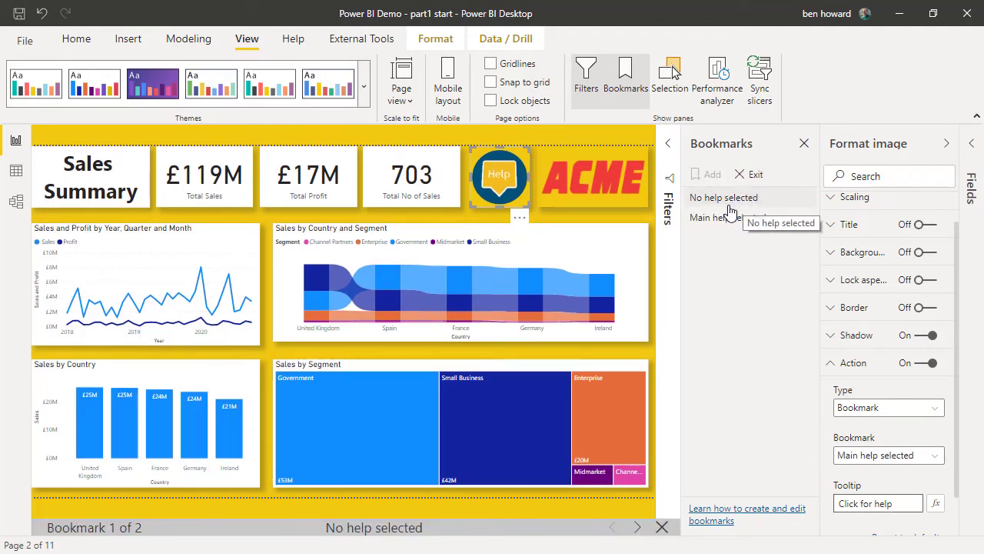
mouse_move(499, 177)
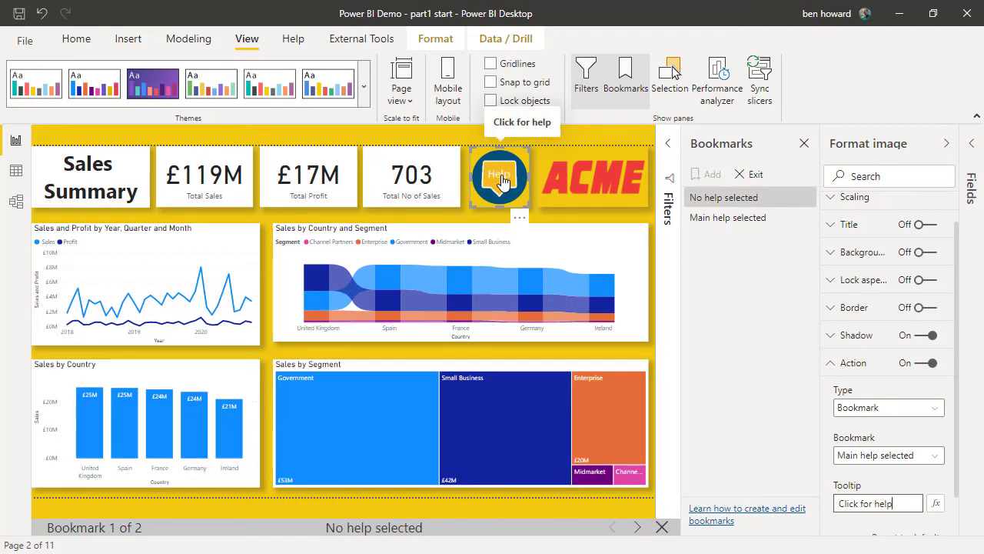
left_click(499, 177)
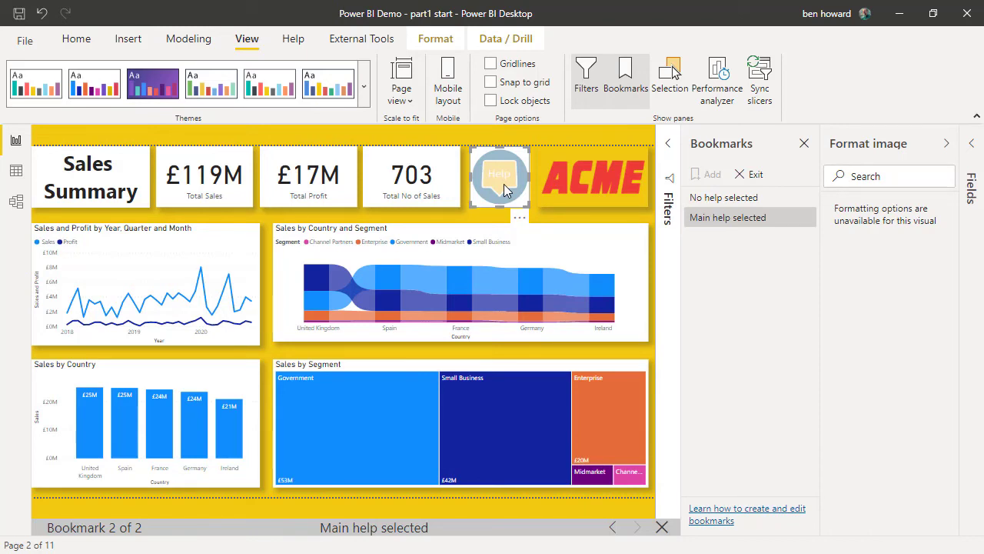
Add a Bookmark action to the pale pressed Help image linking to 'No help selected'.
left_click(499, 175)
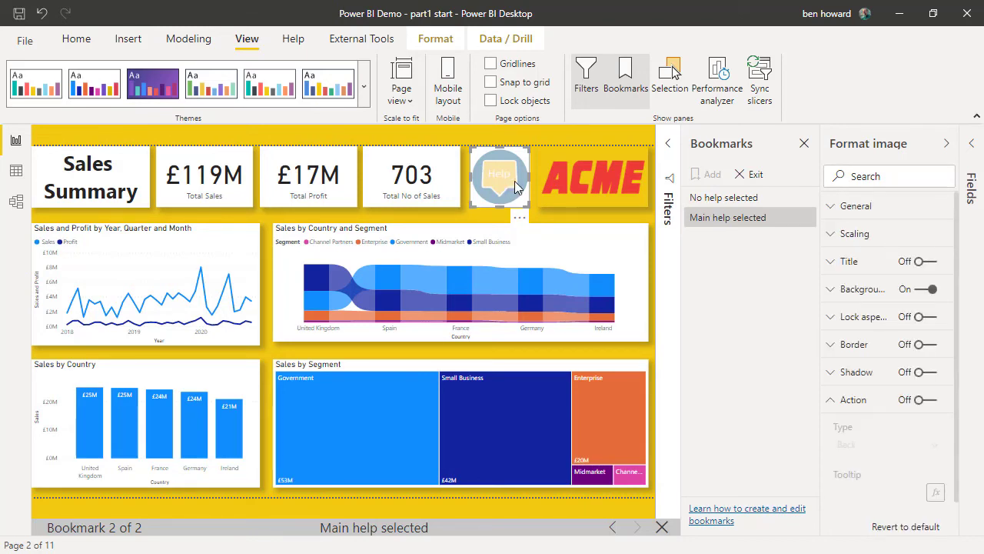
mouse_move(506, 187)
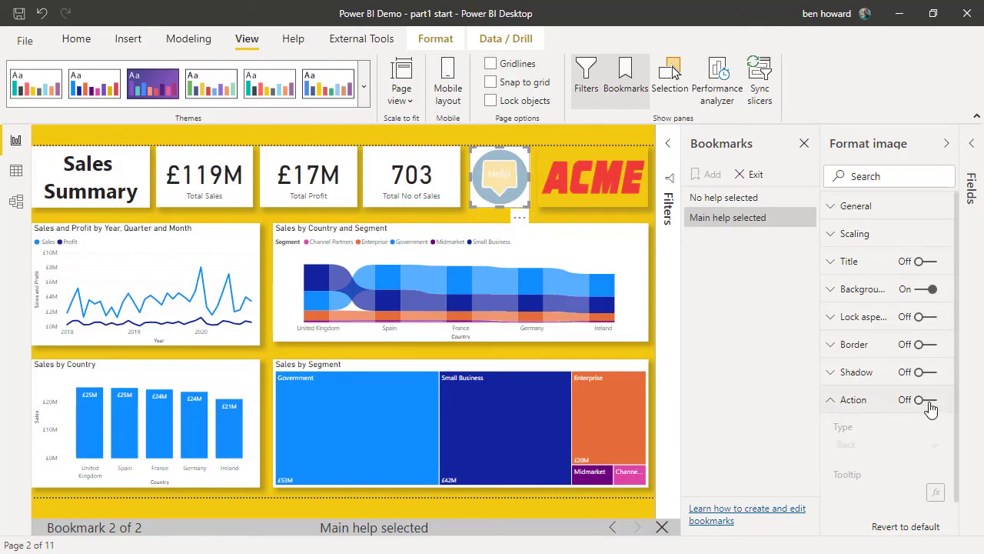
left_click(917, 399)
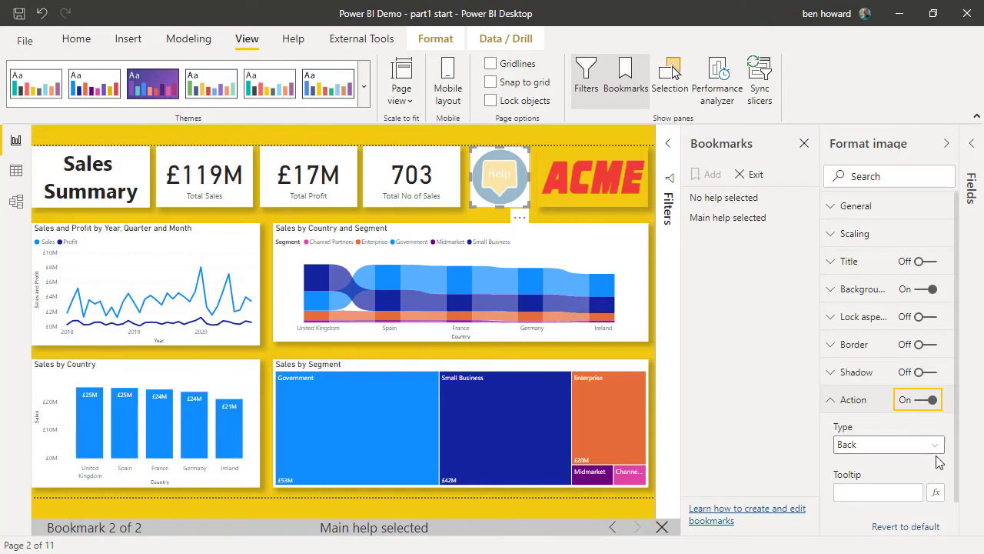
left_click(888, 443)
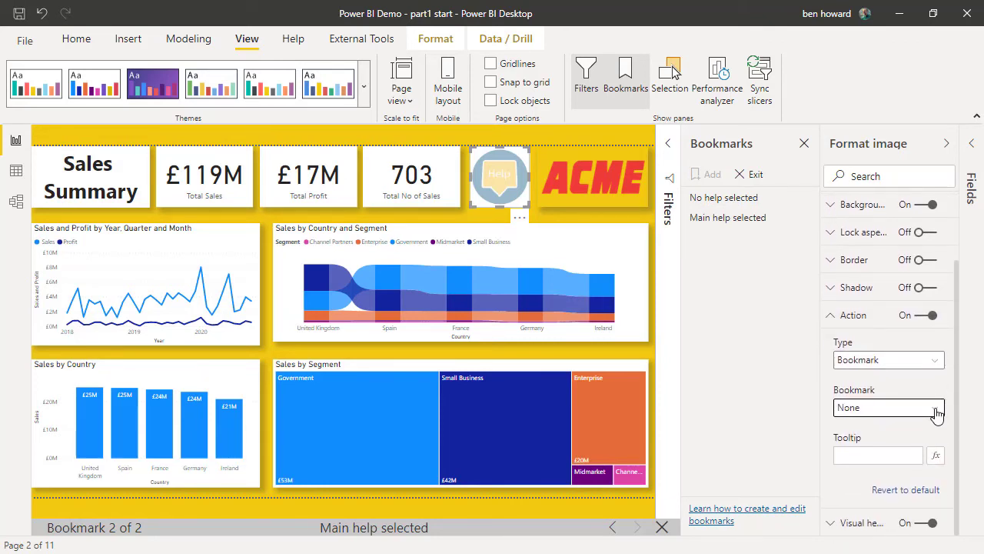
left_click(888, 407)
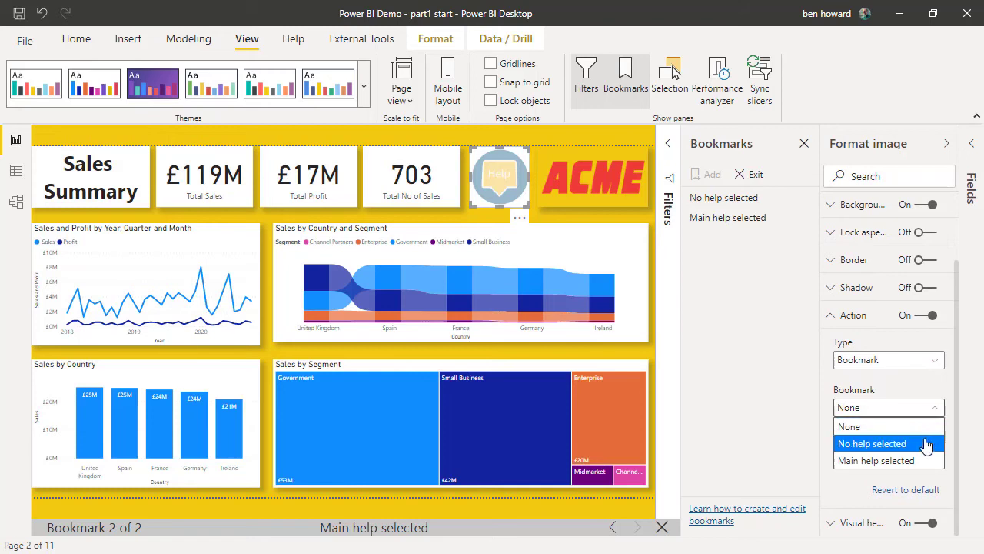
left_click(872, 443)
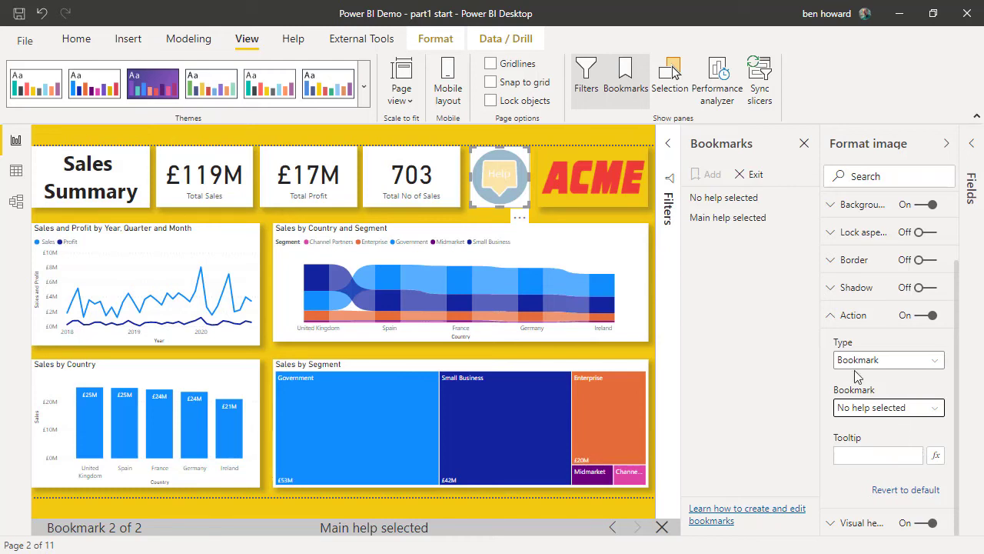
mouse_move(728, 217)
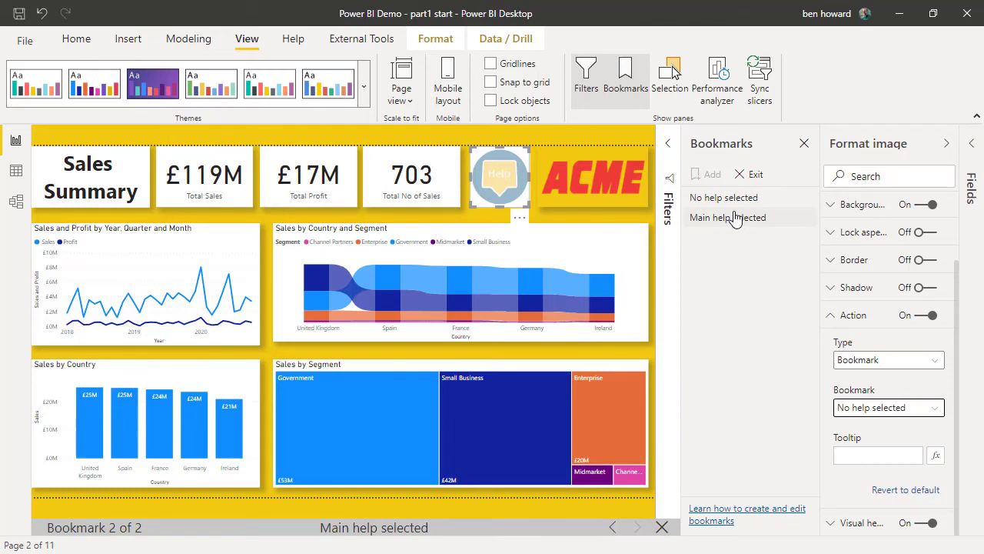
Ctrl+click the pressed Help image to go back to the 'No help selected' view.
left_click(723, 196)
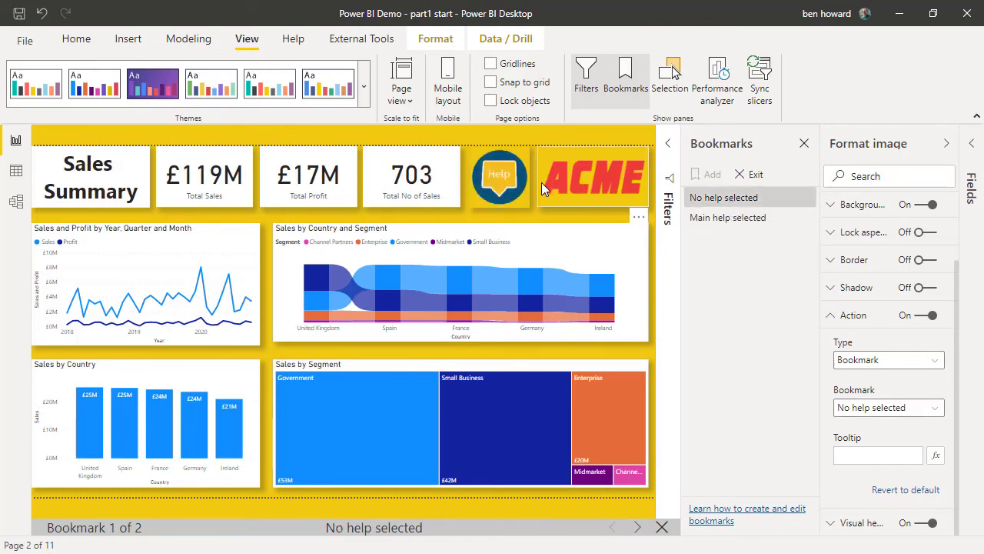
mouse_move(499, 177)
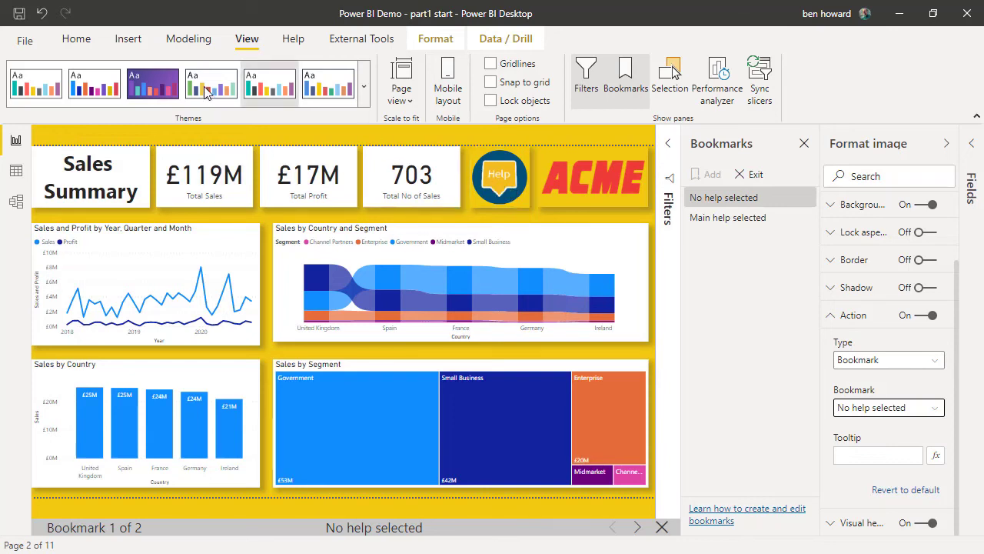
Insert the Help image file and place it small over the Total Sales card.
left_click(127, 39)
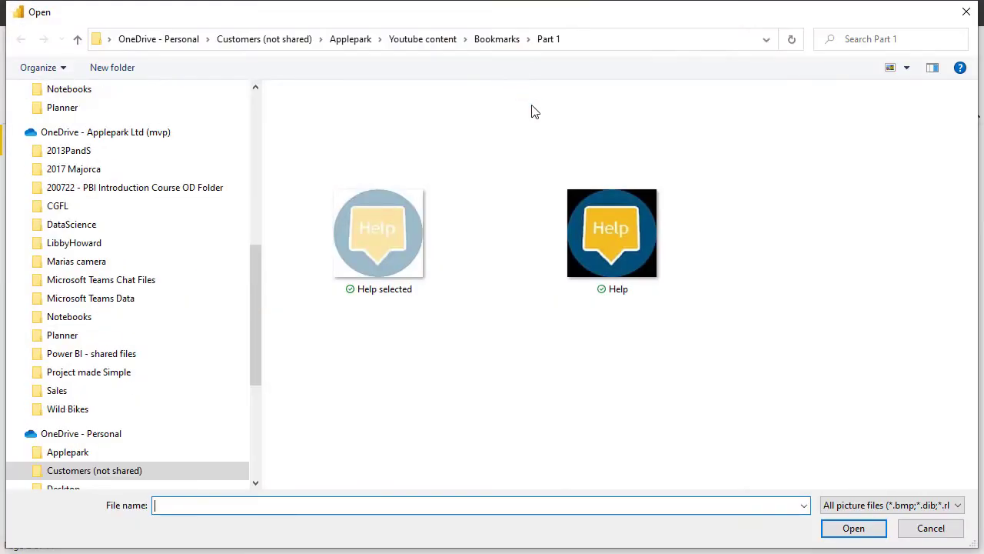
left_click(611, 232)
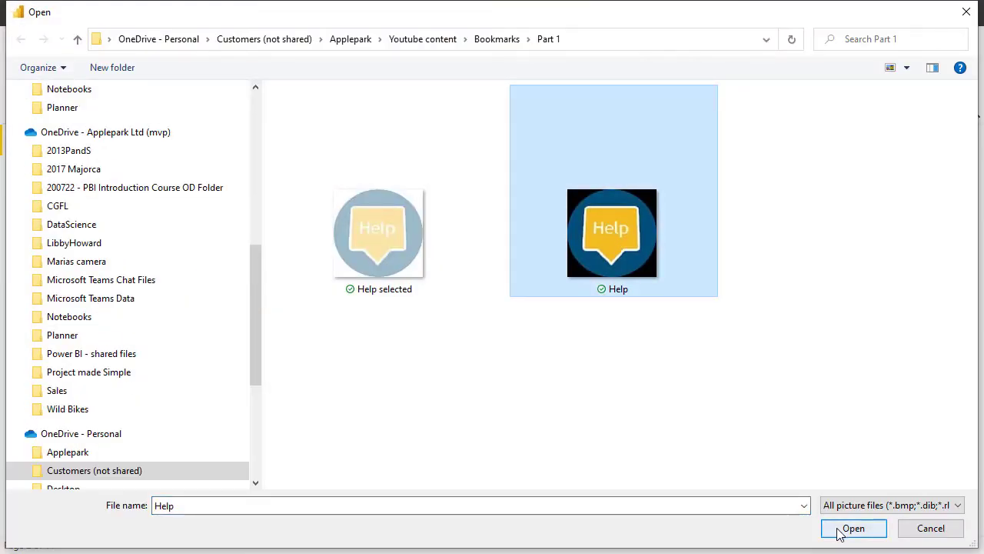
left_click(853, 528)
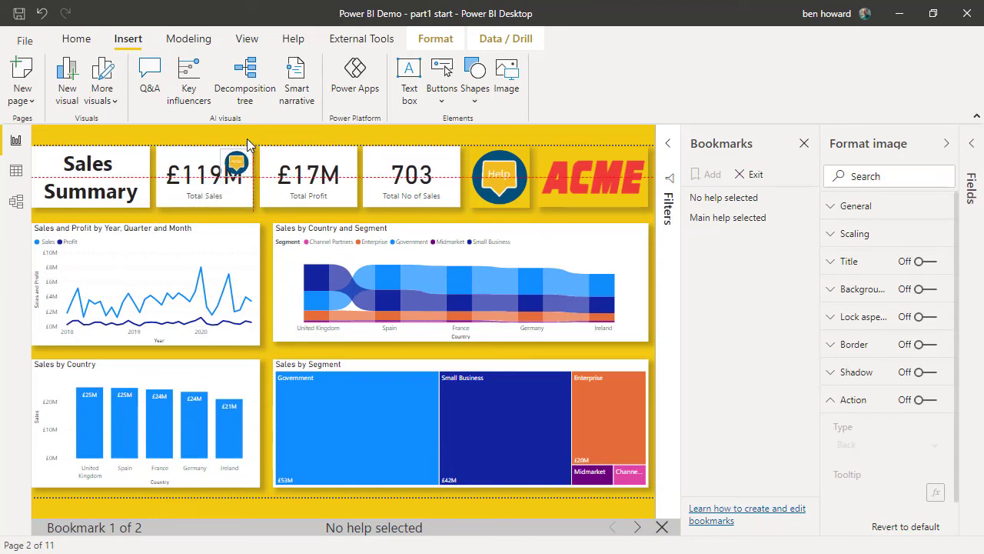
Paste help icon copies onto Total Profit, the 703 card, and the left charts.
right_click(236, 163)
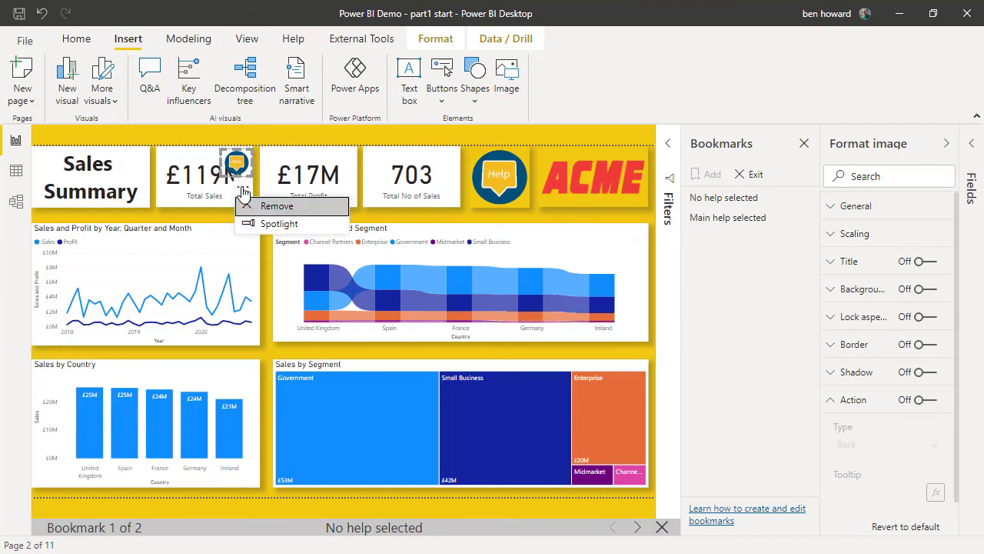
left_click(76, 38)
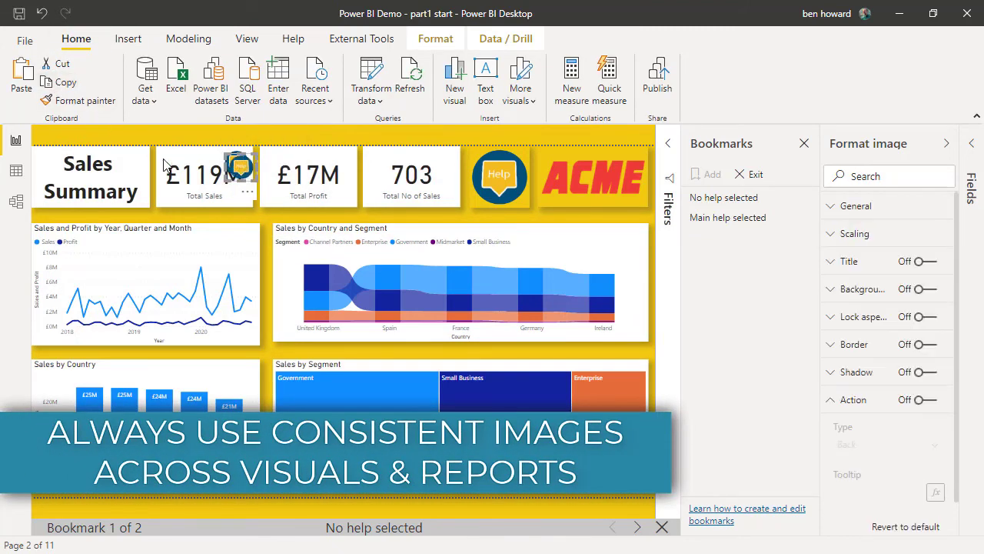
left_click(307, 175)
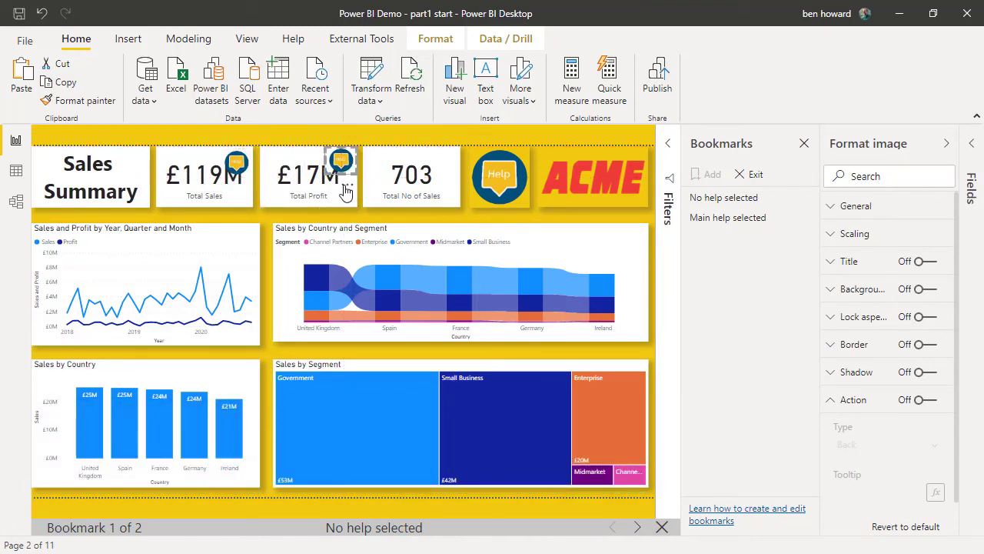
left_click(341, 161)
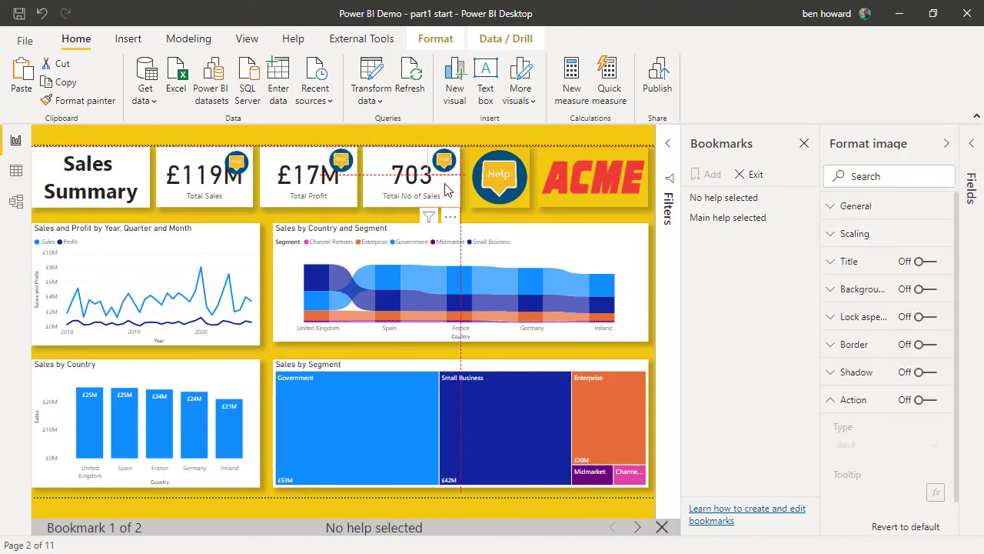
left_click(411, 175)
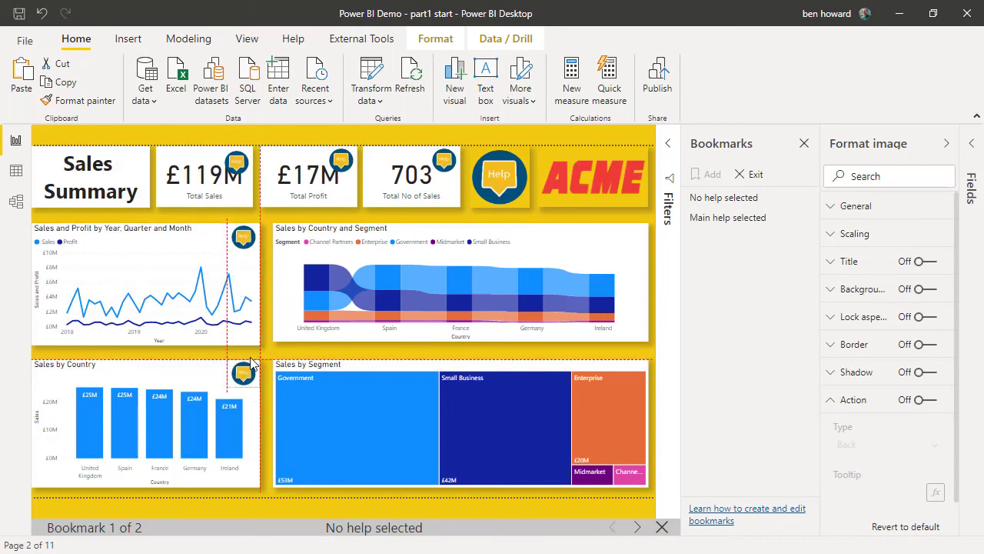
left_click(266, 215)
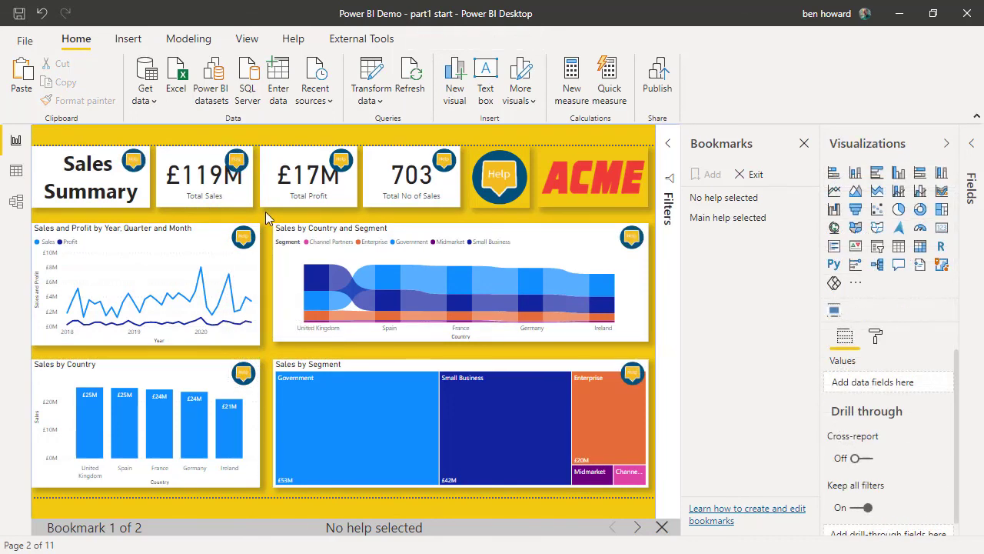
mouse_move(619, 381)
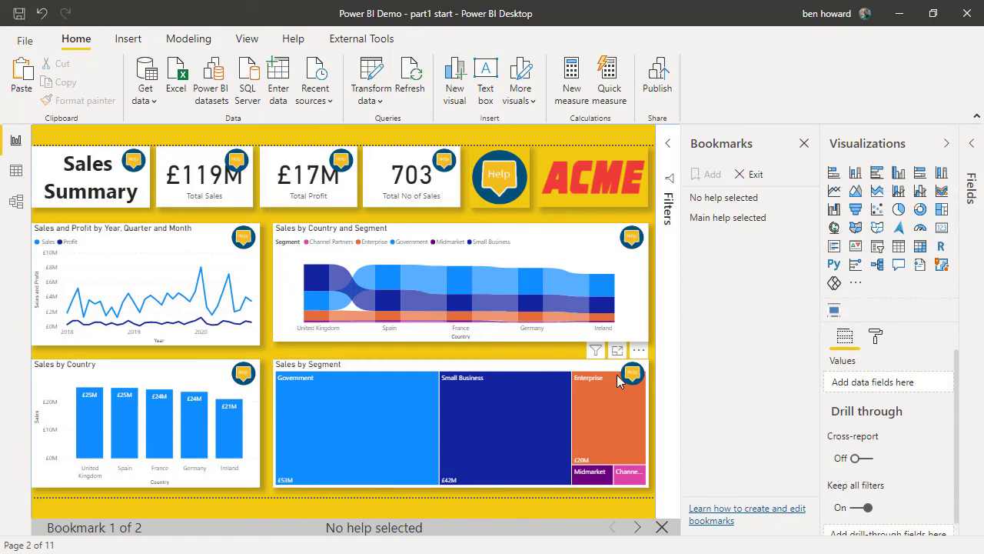
mouse_move(619, 372)
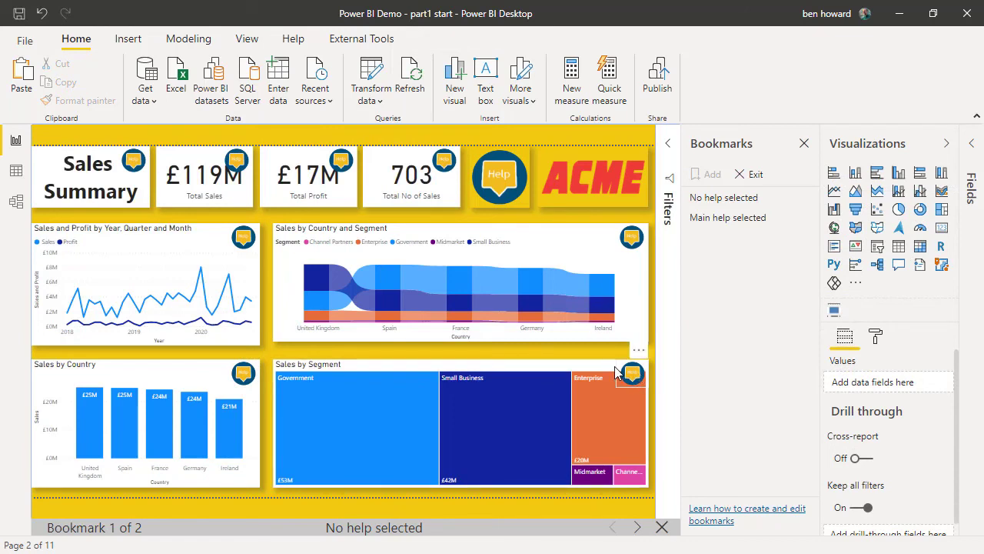
mouse_move(627, 392)
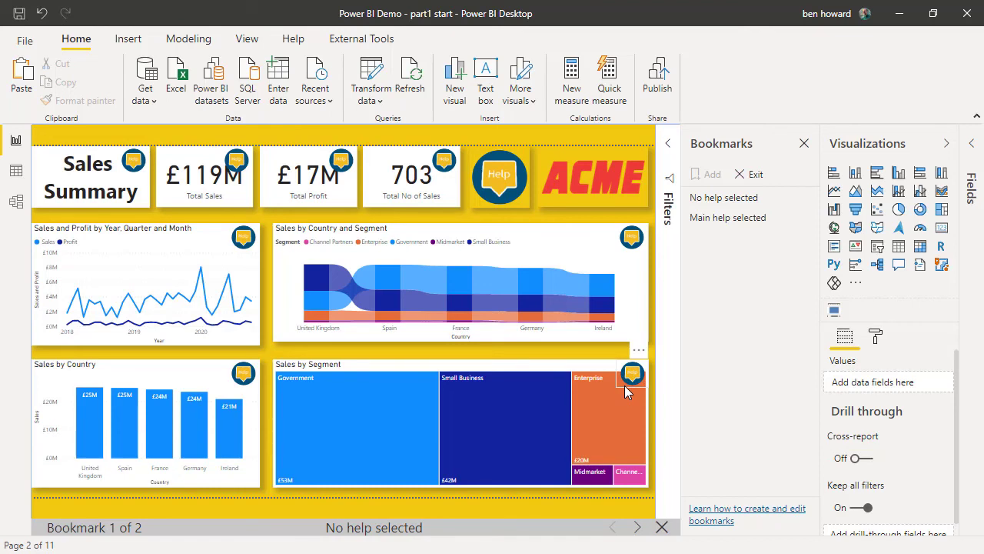
Turn Background on for the Sales by Segment help icon and select 'No help selected'.
left_click(631, 374)
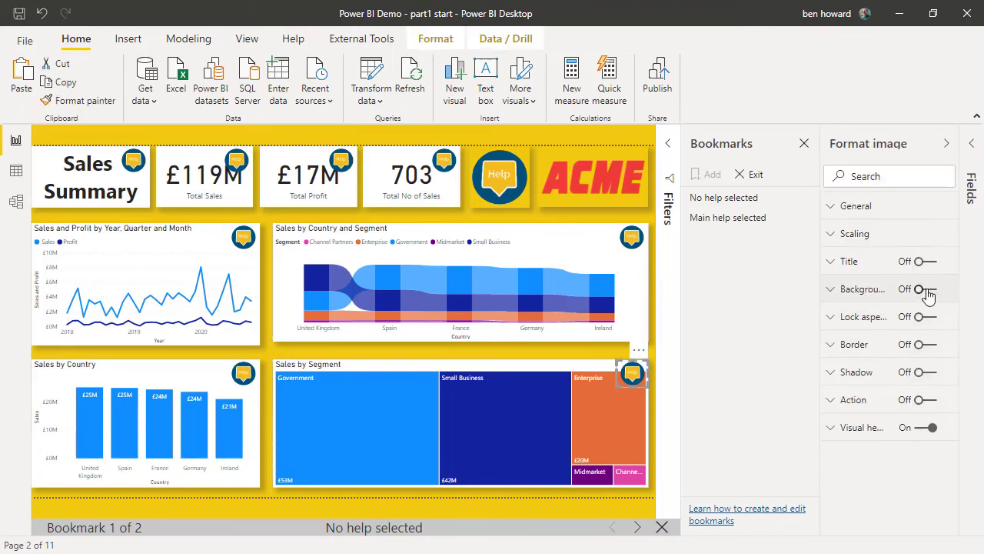
left_click(930, 288)
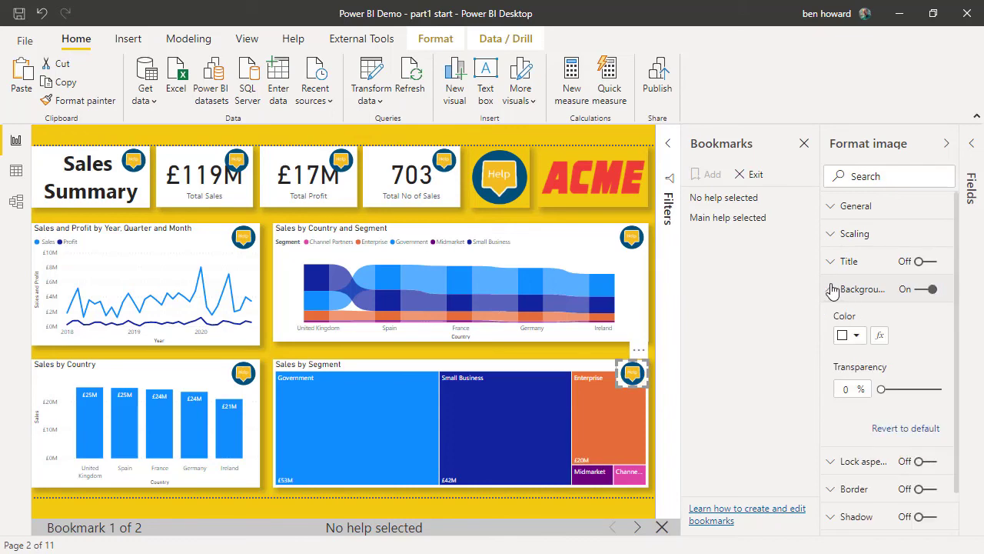
left_click(575, 359)
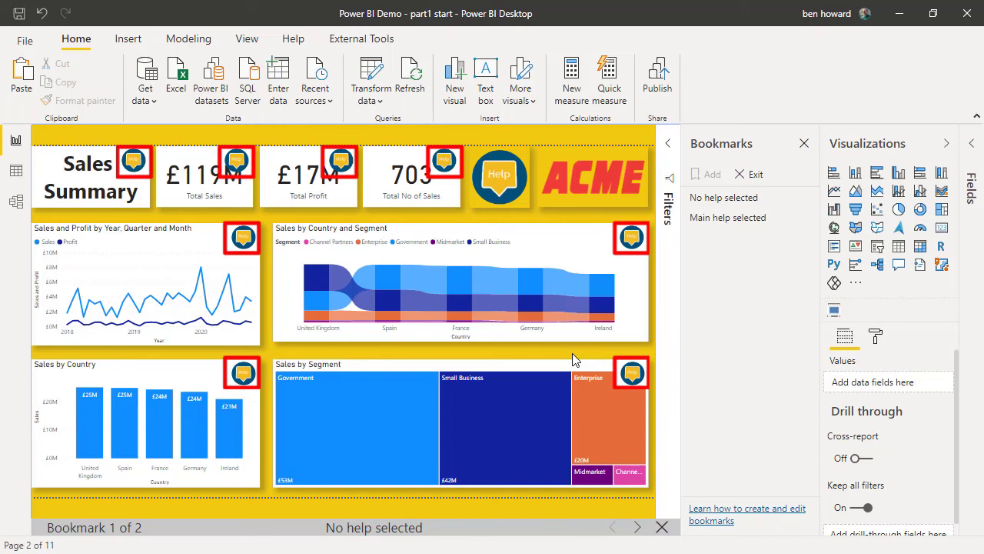
left_click(726, 217)
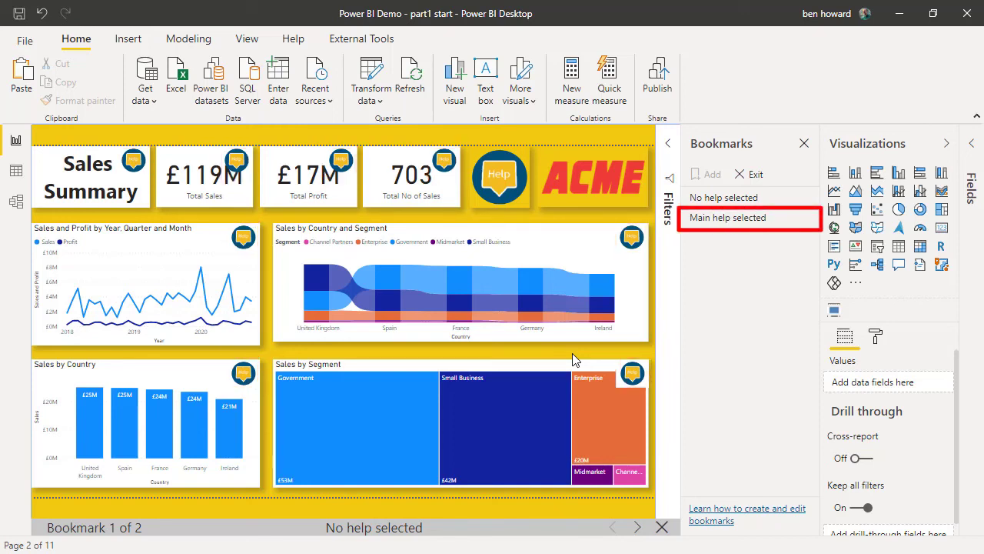
left_click(246, 38)
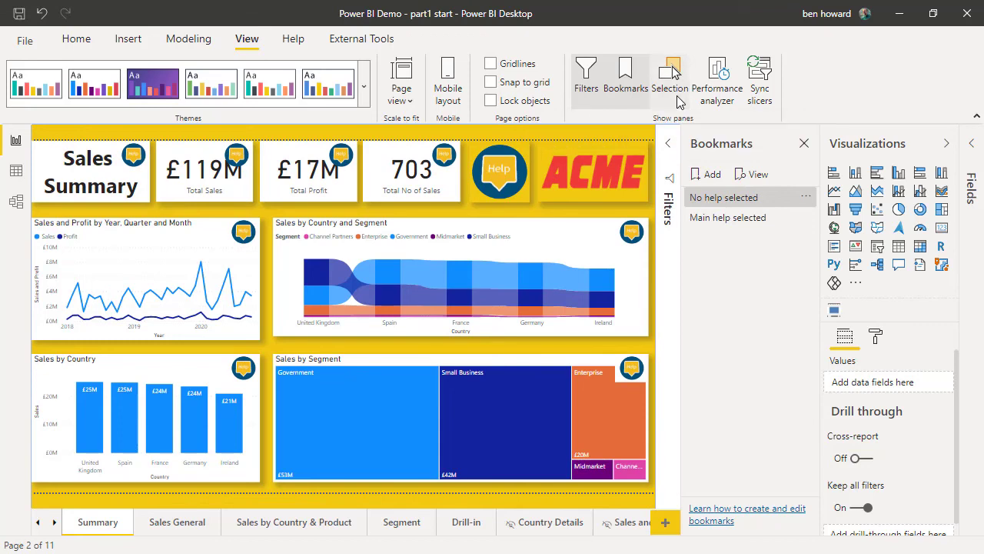
Hide the eight small help icons and update the 'No help selected' bookmark.
left_click(669, 73)
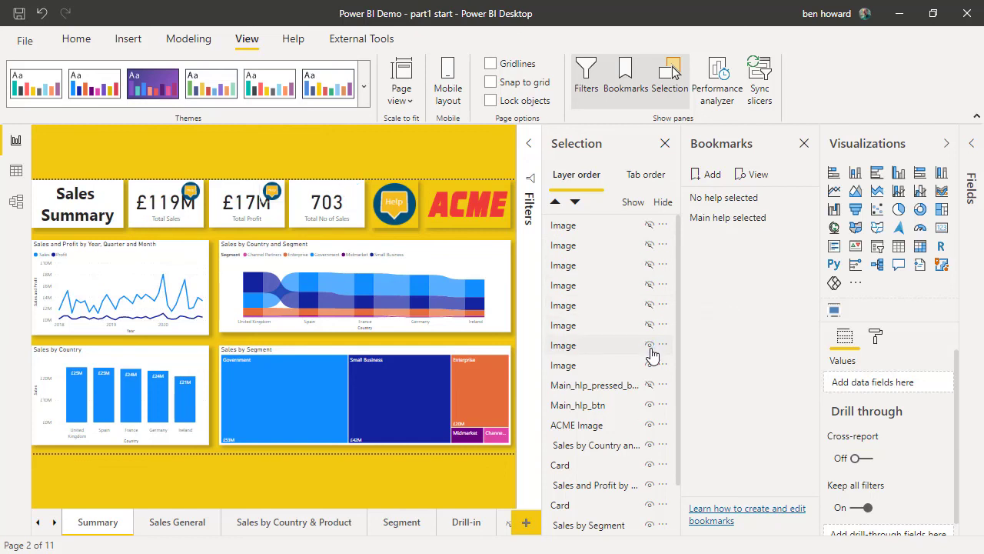
mouse_move(653, 365)
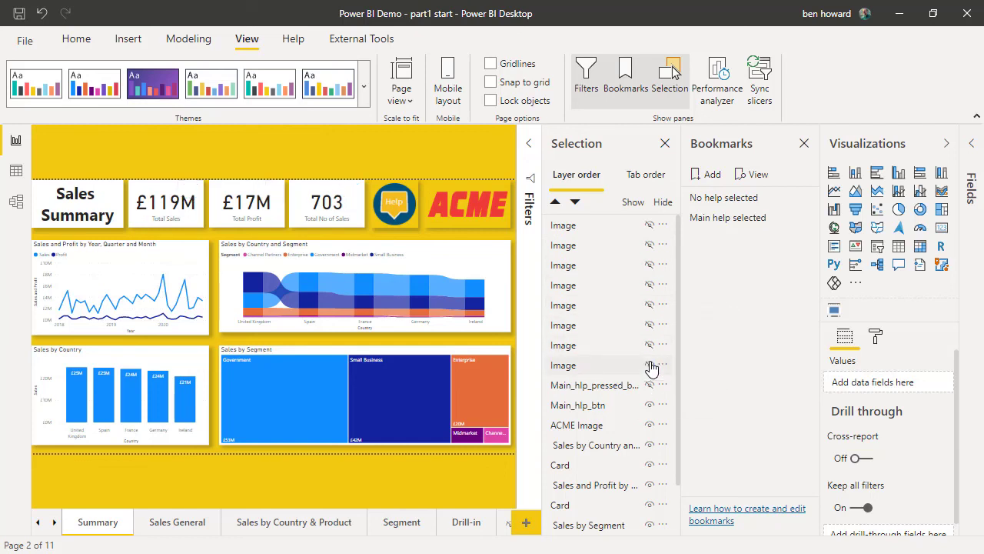
mouse_move(679, 312)
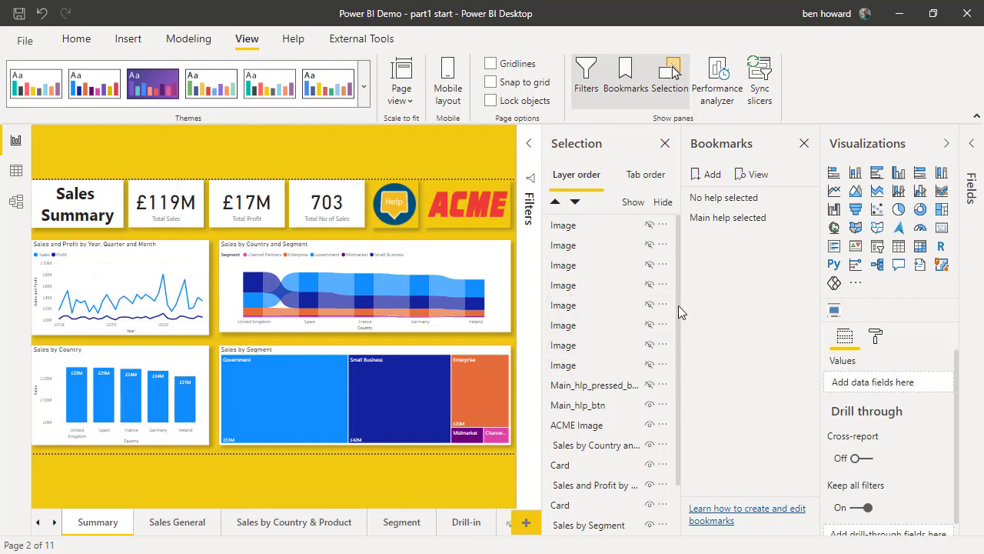
mouse_move(806, 202)
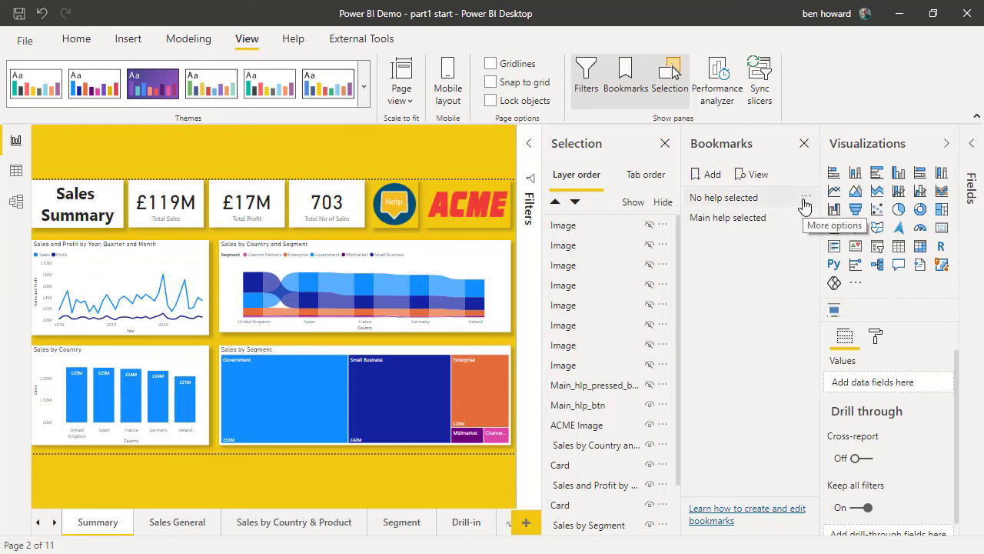
left_click(806, 201)
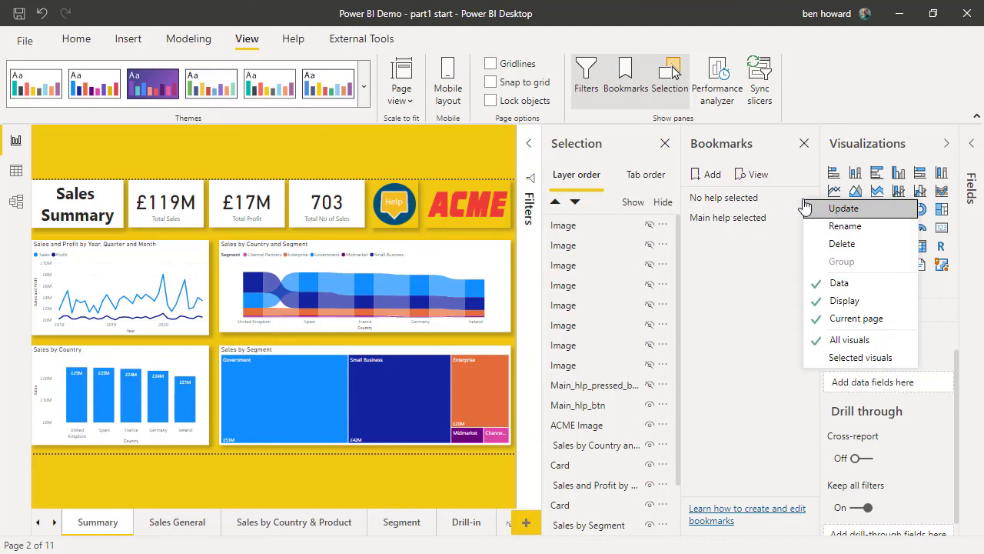
mouse_move(826, 218)
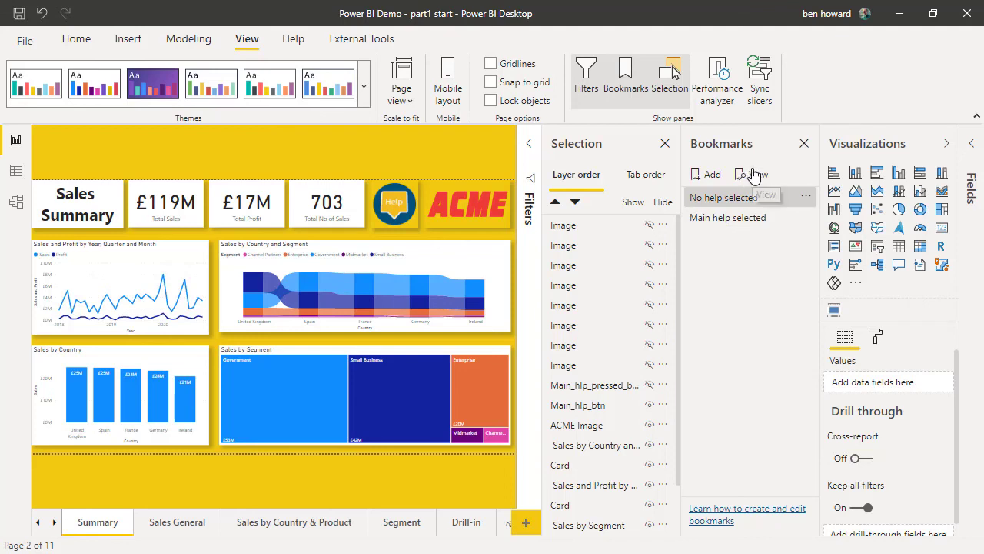
mouse_move(753, 175)
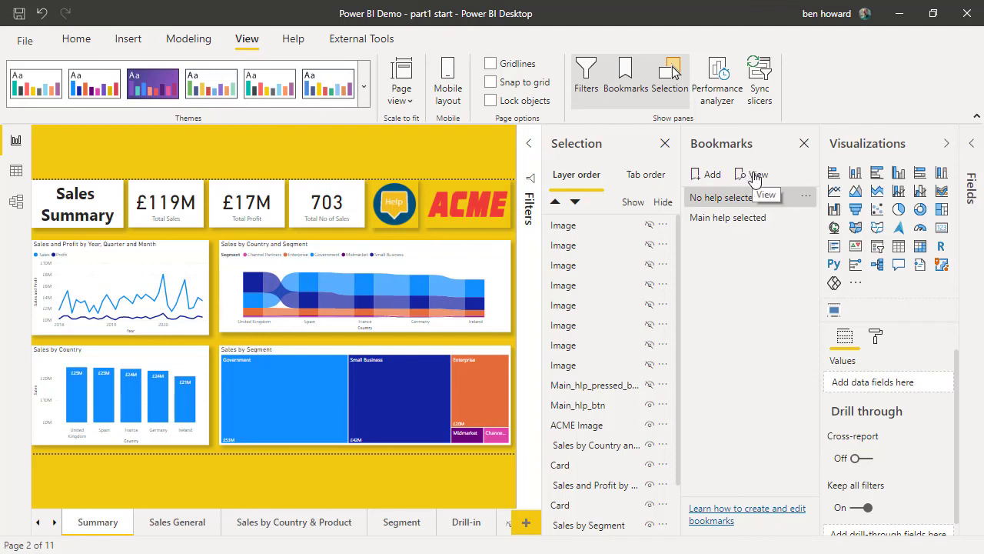
Preview bookmarks with the Selection pane closed, checking 'Main help selected' shows help icons on every visual.
left_click(758, 174)
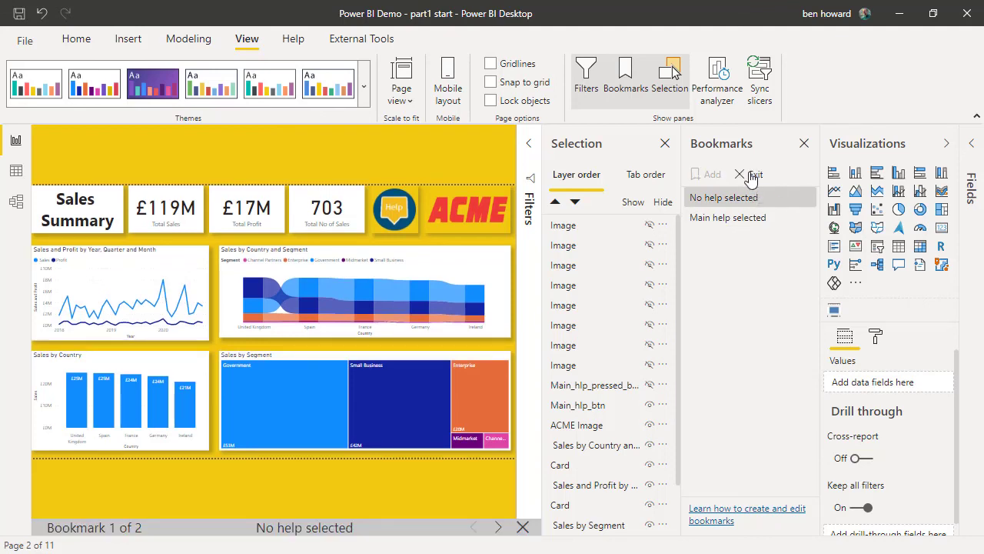
mouse_move(665, 146)
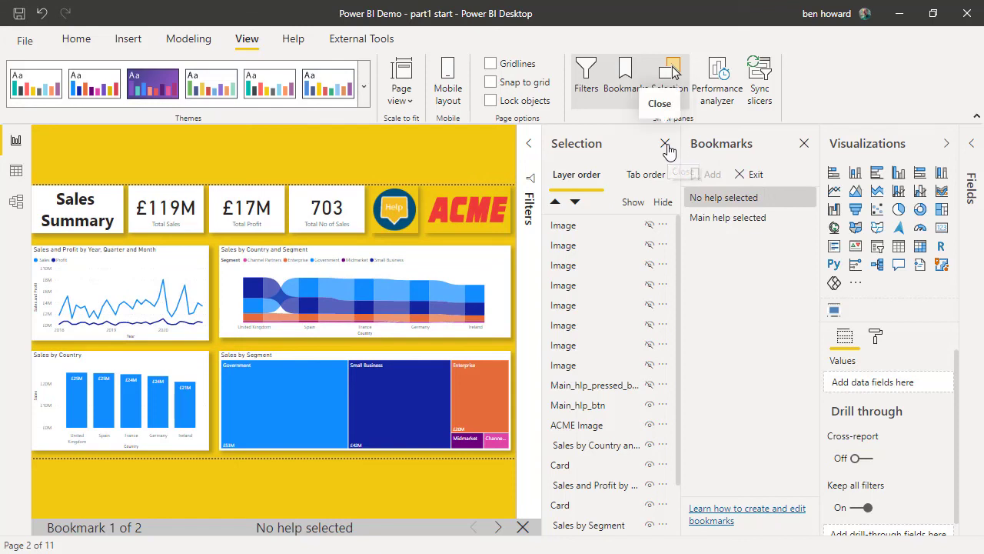
left_click(665, 143)
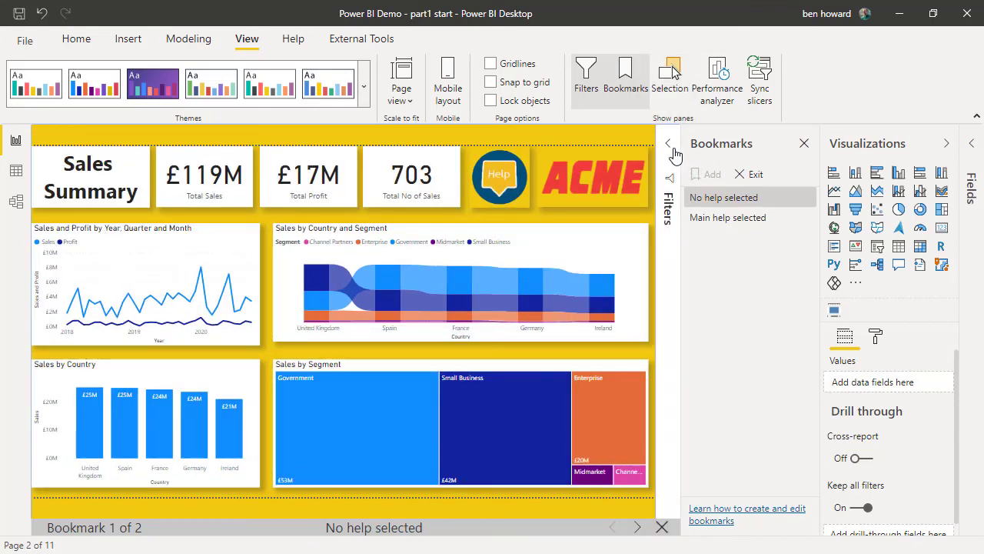
mouse_move(724, 201)
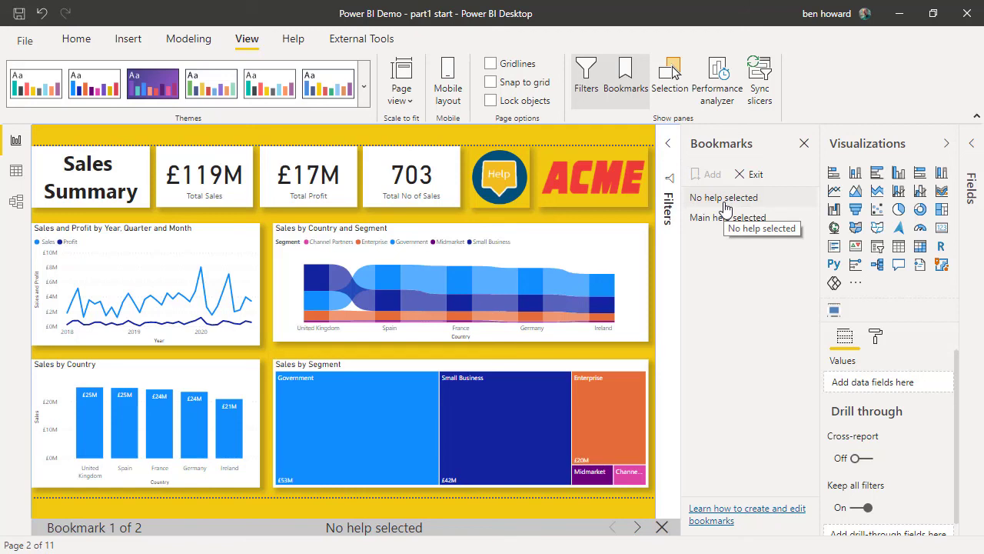
mouse_move(727, 217)
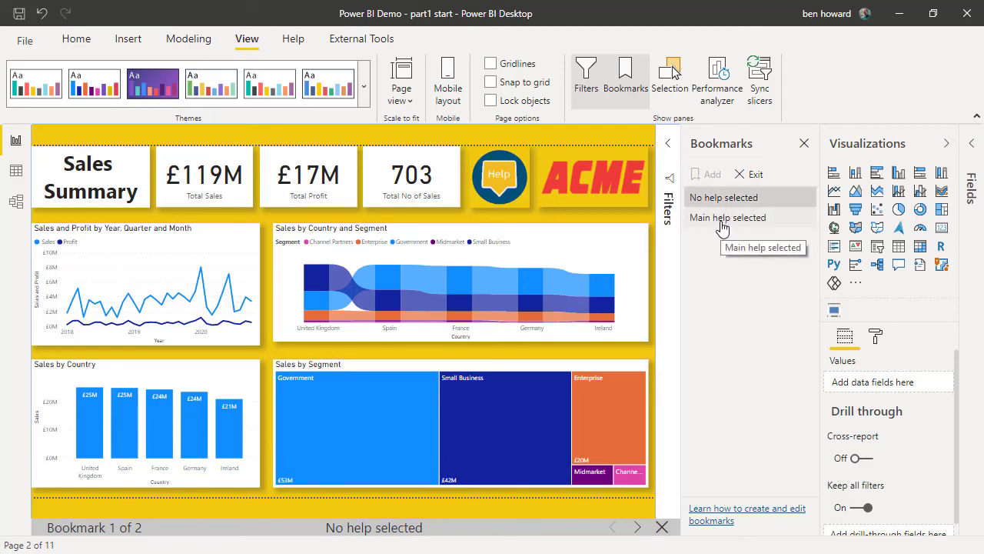
left_click(727, 217)
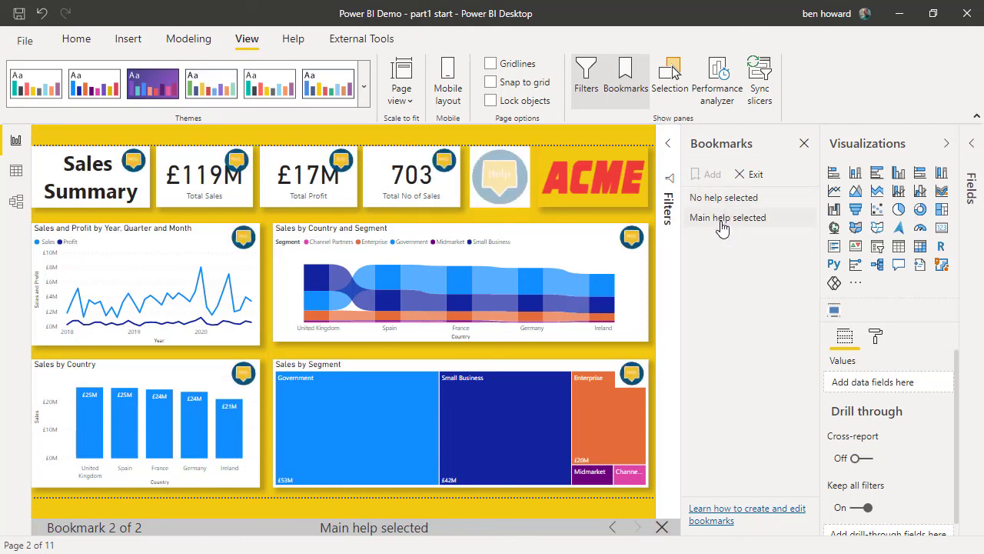